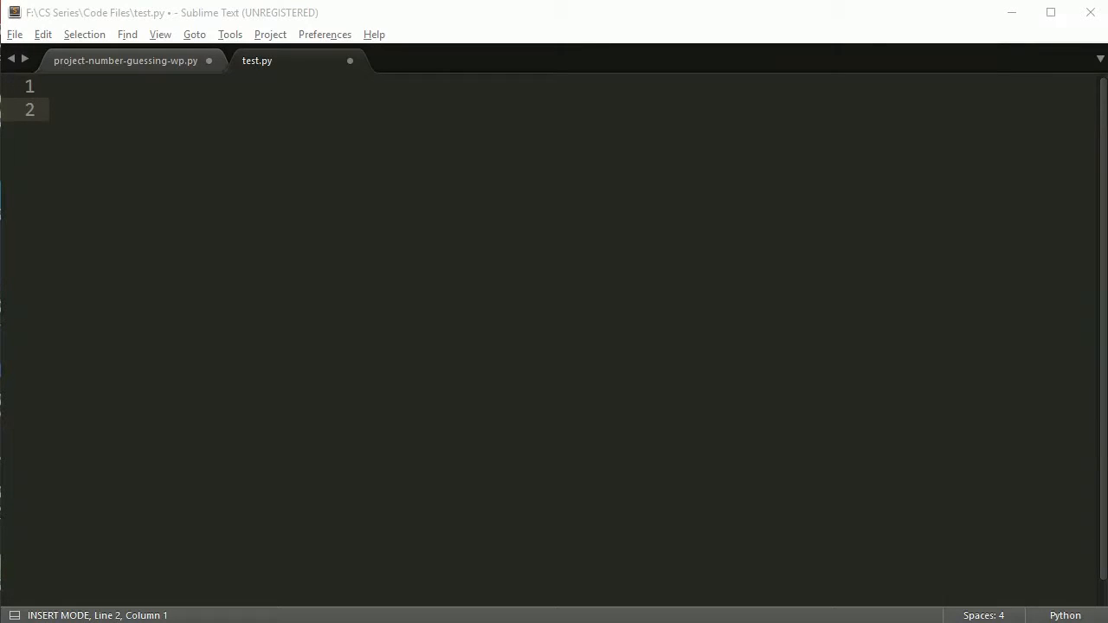
pyautogui.moveTo(156, 152)
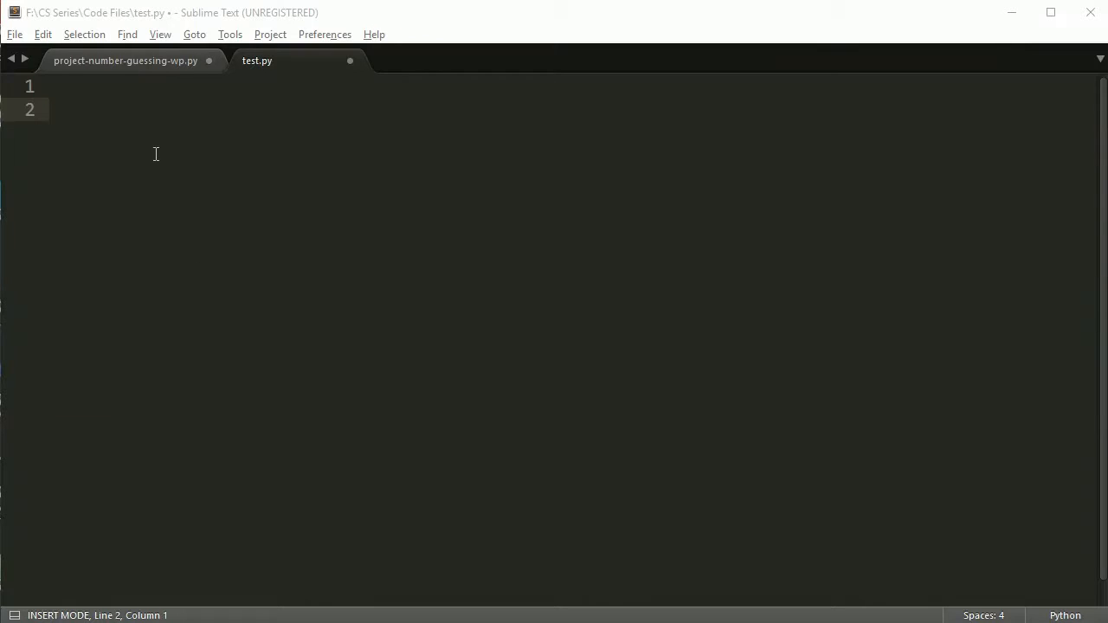
# - Switch to the project-number-guessing-wp.py tab to view the game script
pyautogui.click(124, 60)
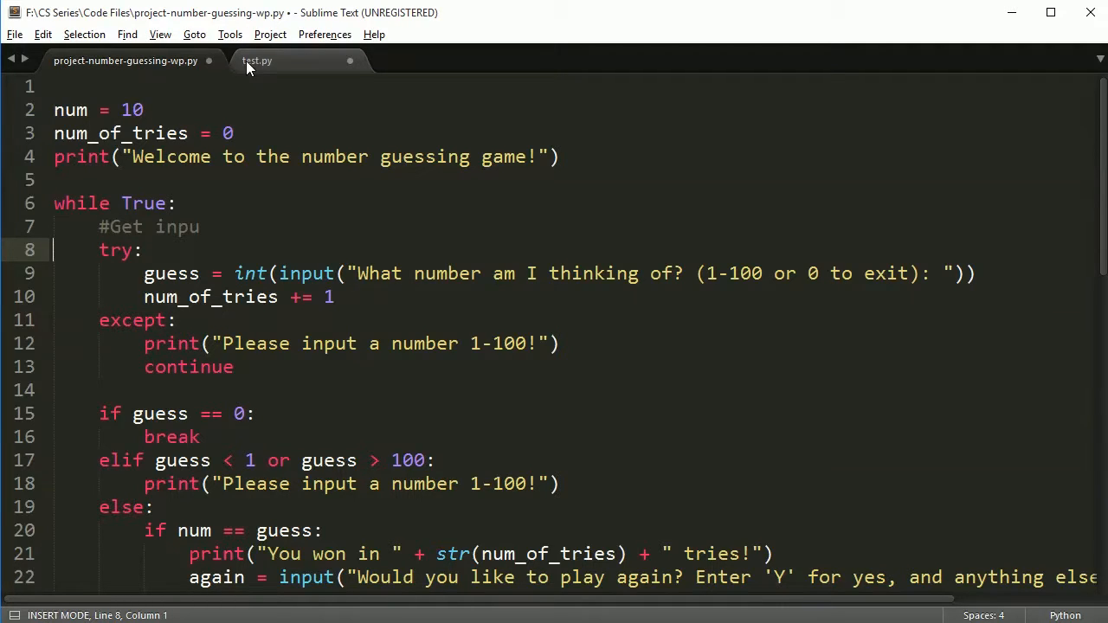
pyautogui.moveTo(256, 61)
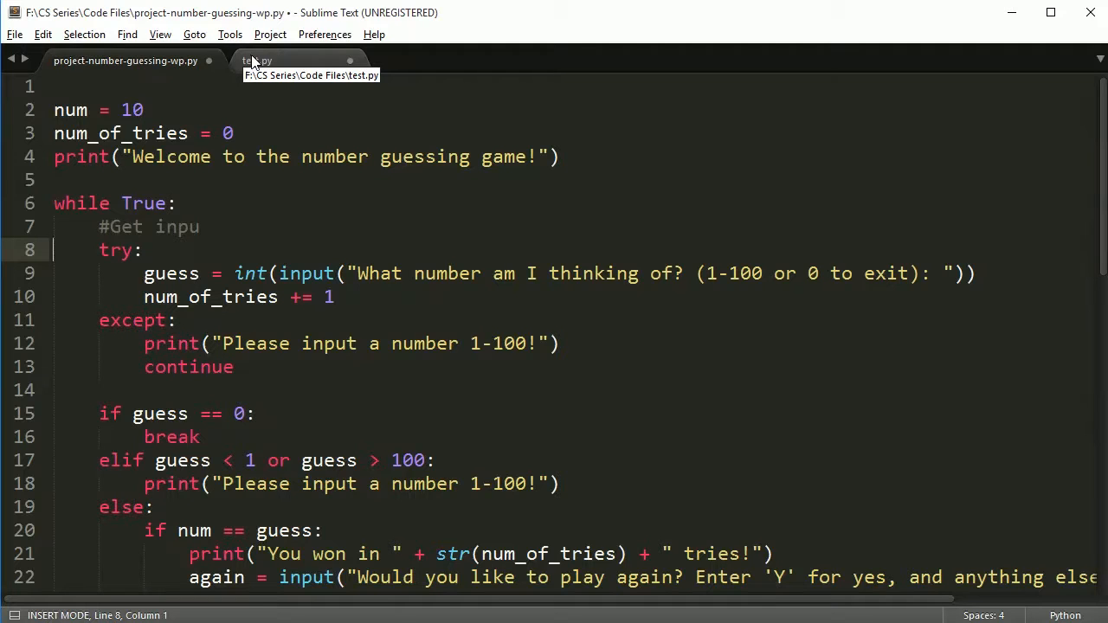
# - Switch back to the empty test.py tab
pyautogui.click(257, 61)
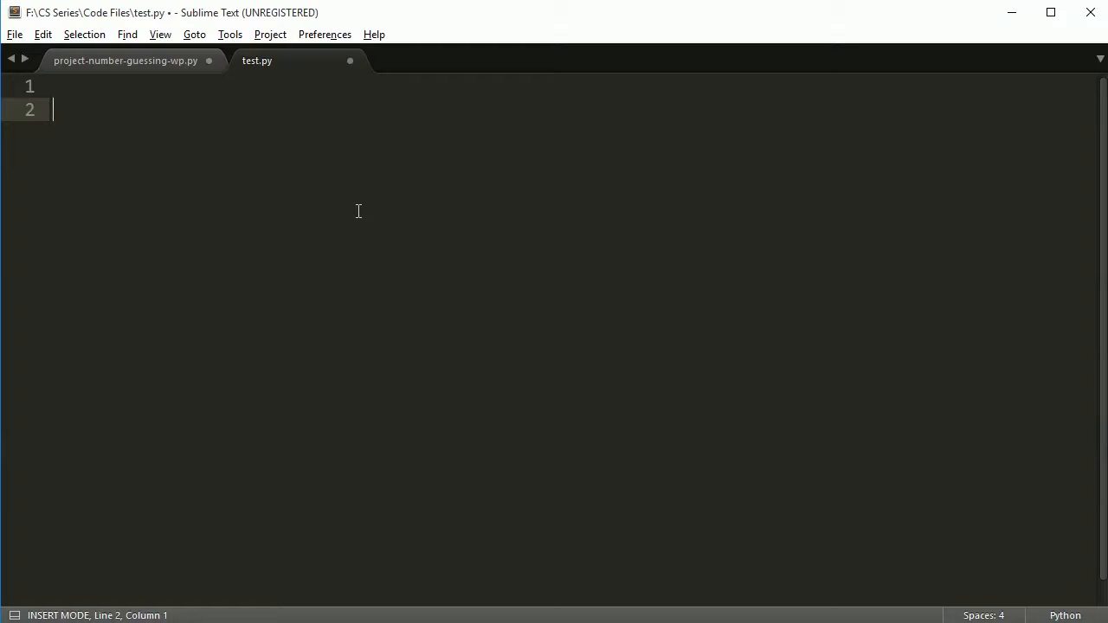
pyautogui.moveTo(374, 225)
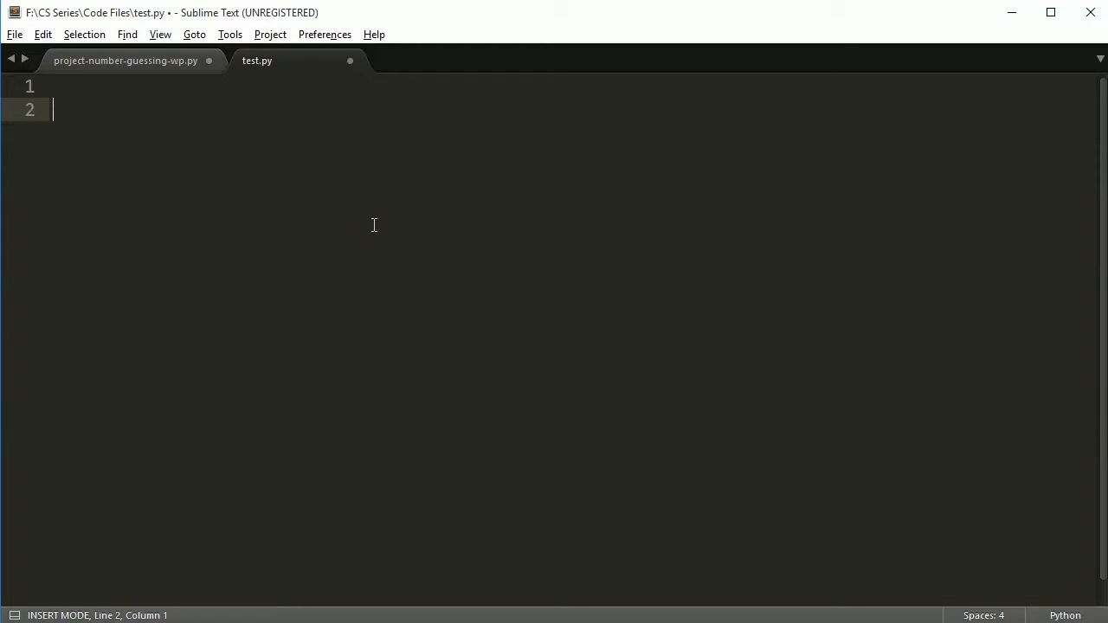
pyautogui.moveTo(383, 217)
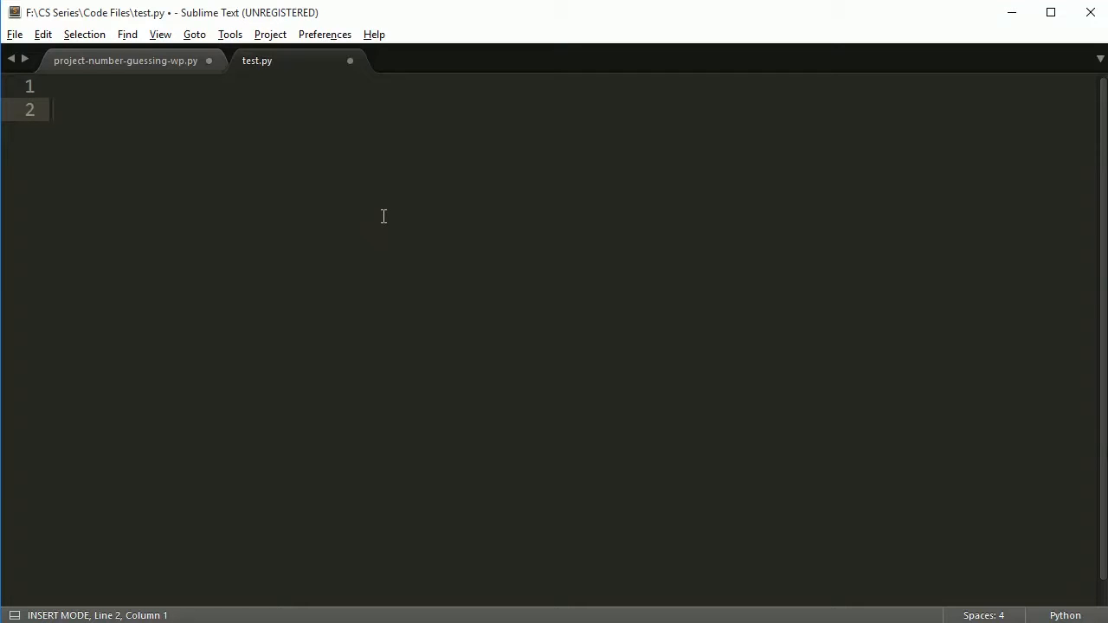
pyautogui.moveTo(367, 265)
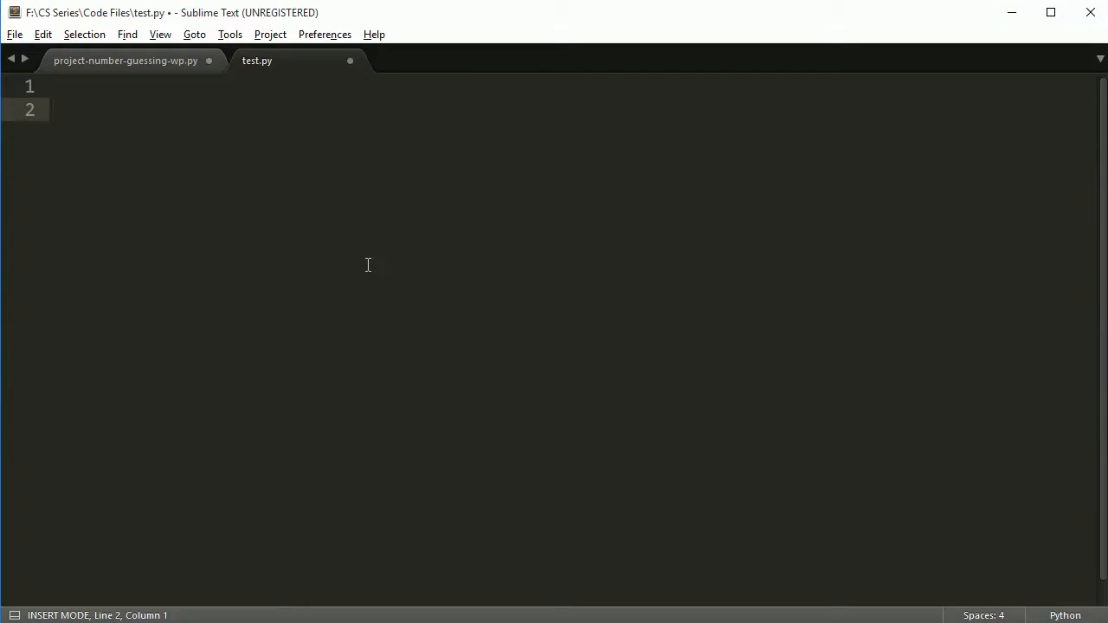
pyautogui.moveTo(296, 239)
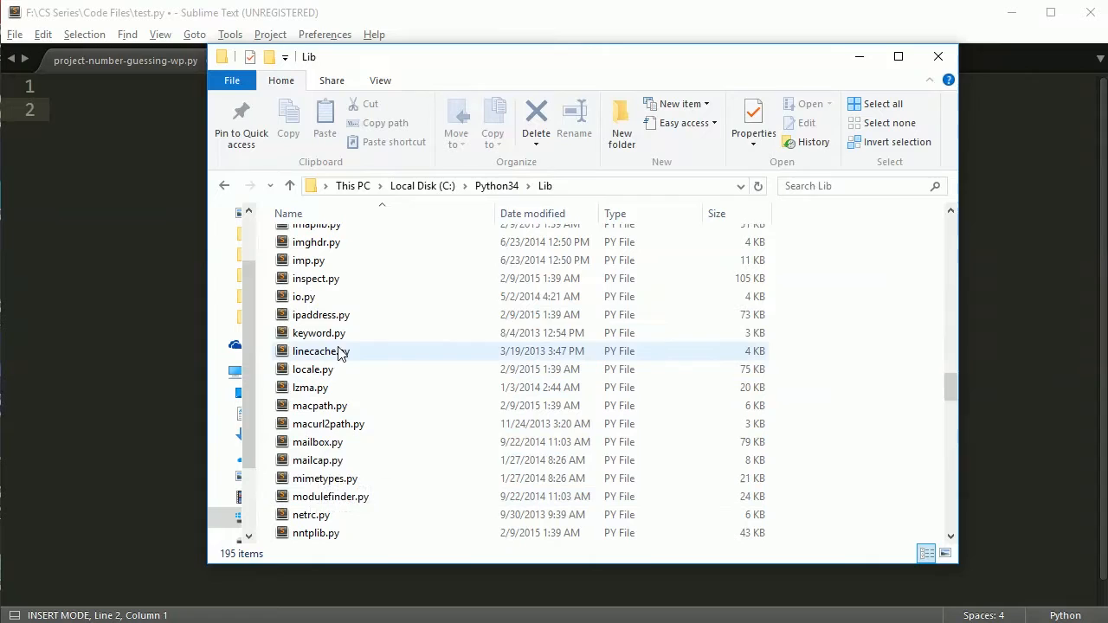
# - Browse up to C:\Python34 and reopen its Lib folder of standard-library modules
pyautogui.click(319, 333)
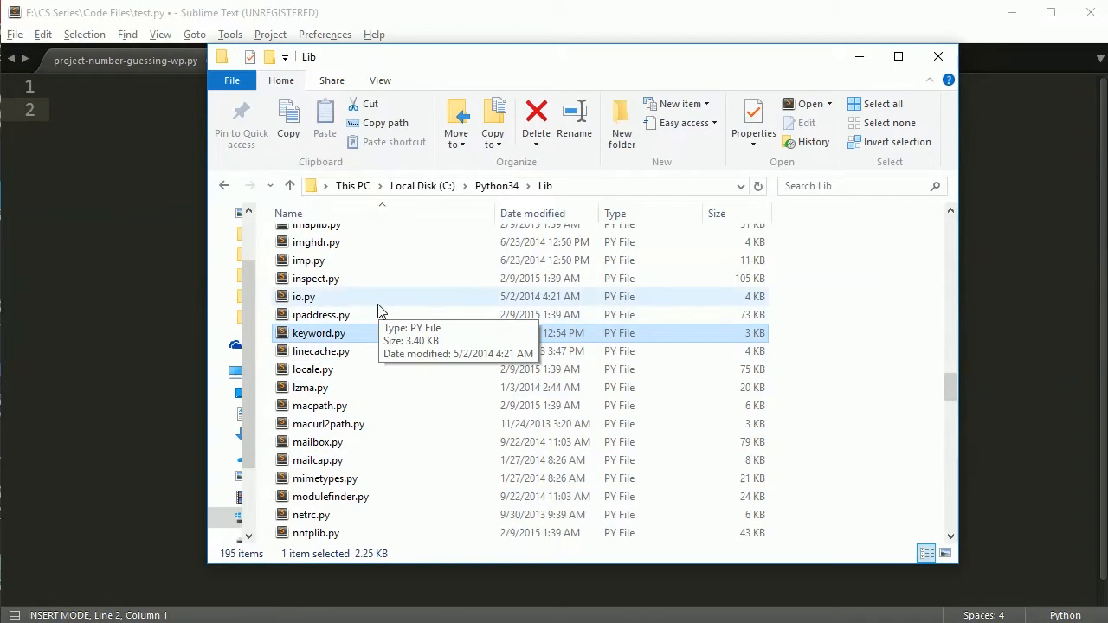
pyautogui.moveTo(326, 354)
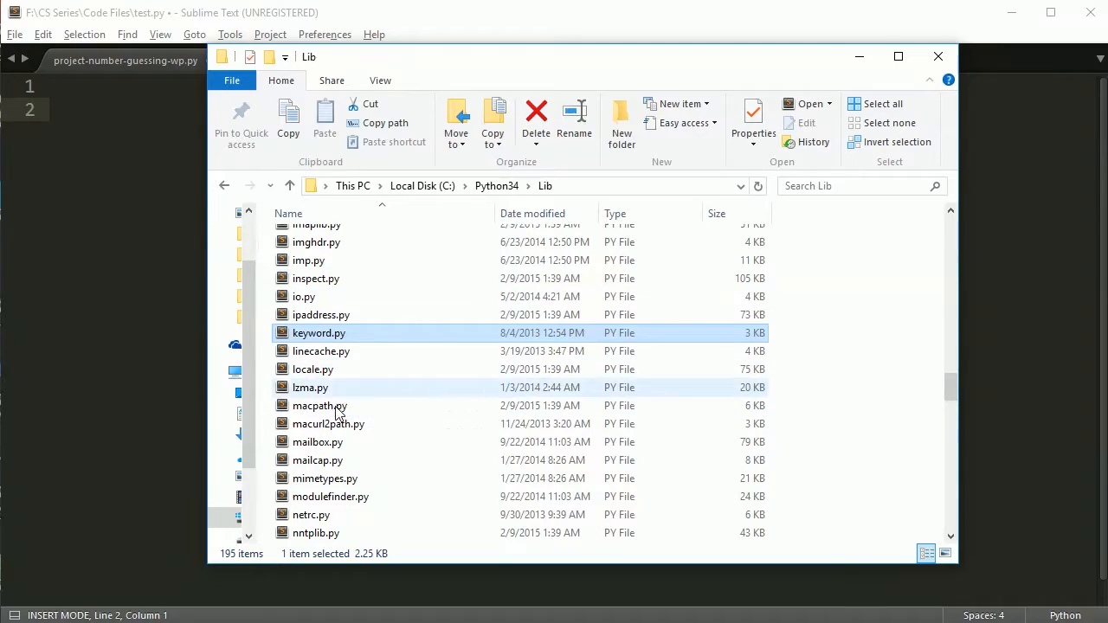
pyautogui.click(495, 185)
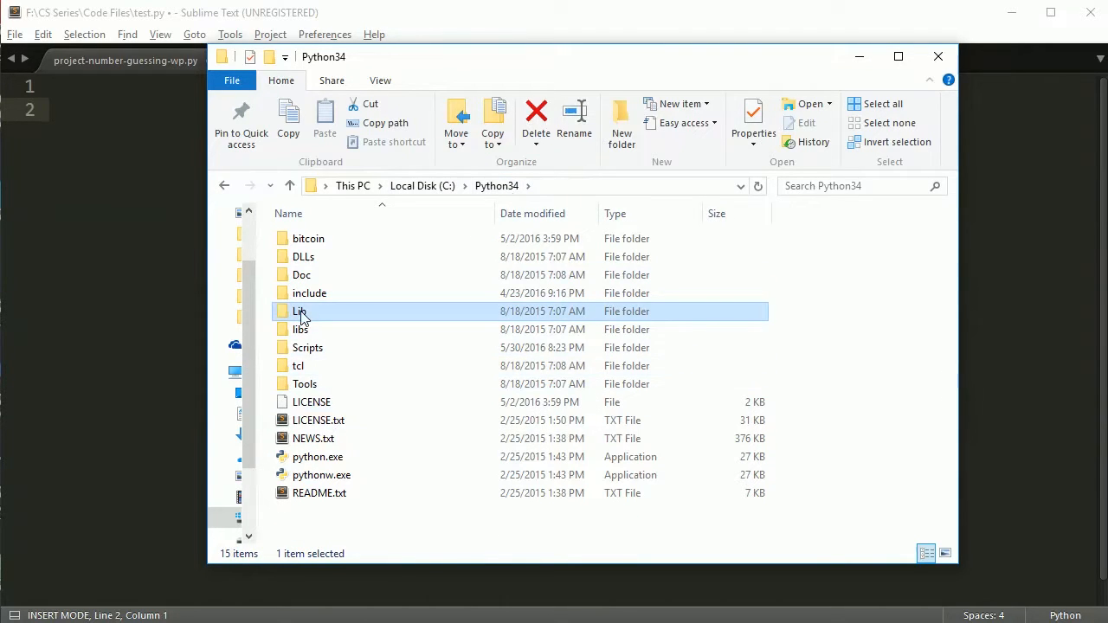
pyautogui.doubleClick(301, 312)
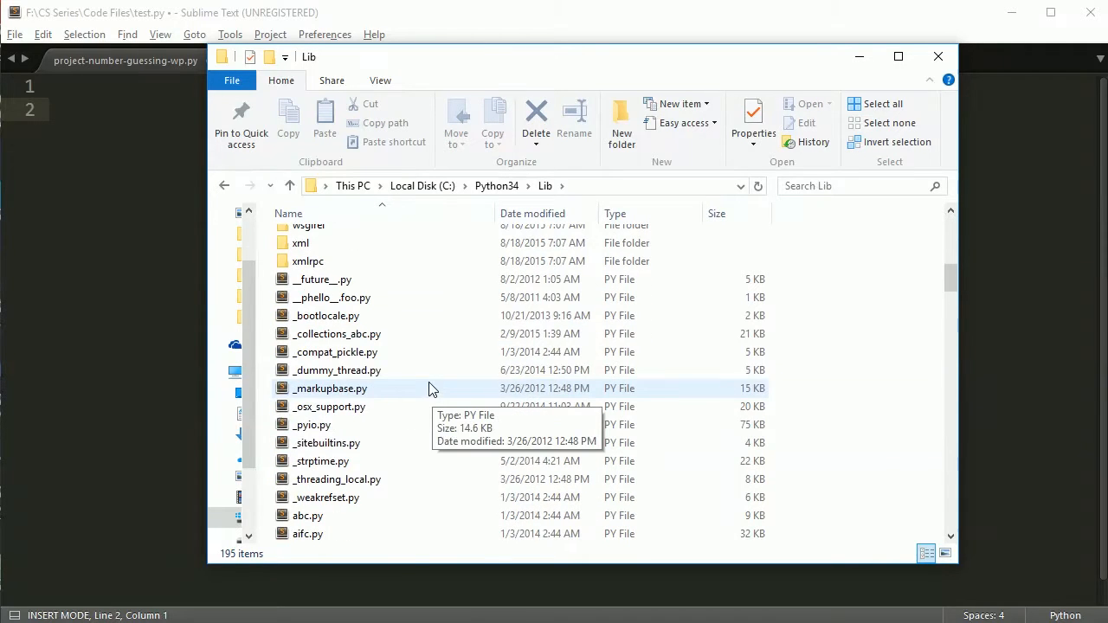
# - Scroll through the Lib file list and select random.py
pyautogui.scroll(-3)
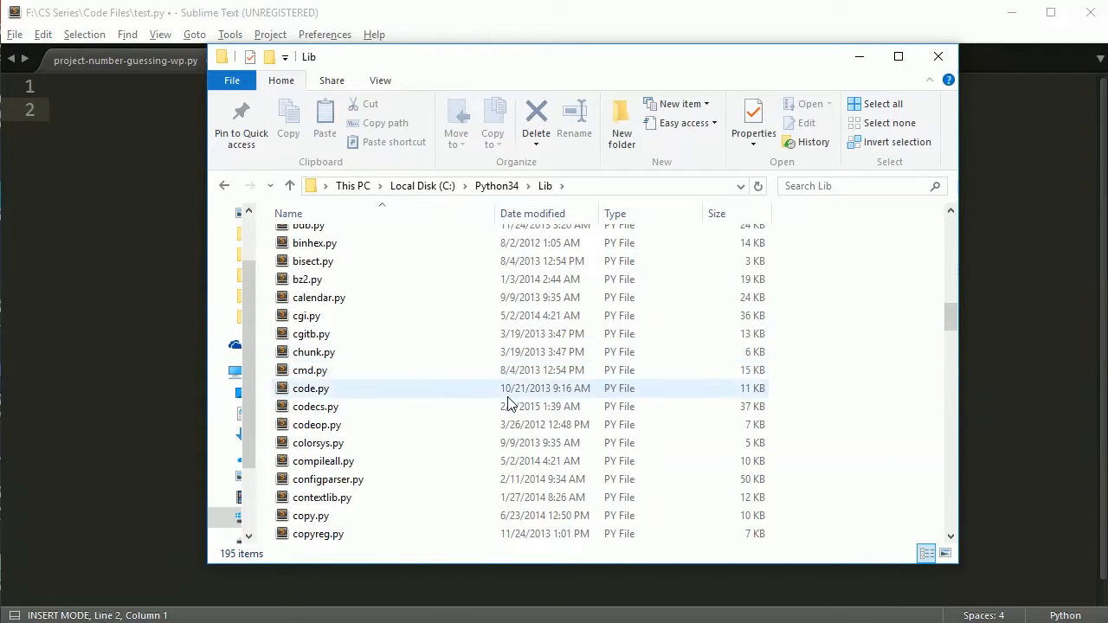
pyautogui.scroll(-3)
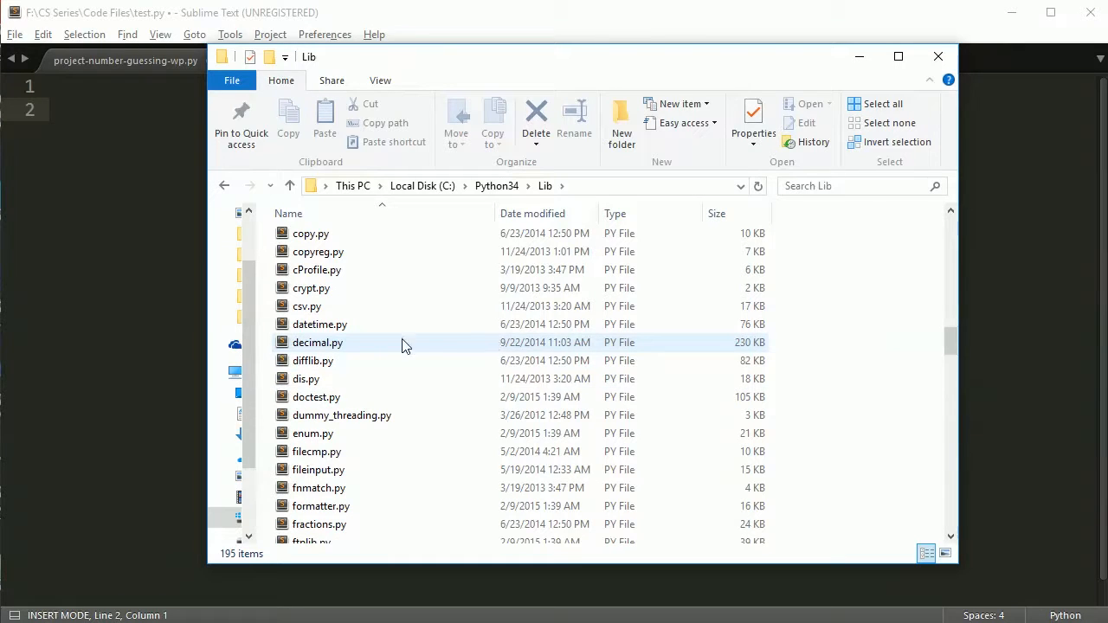
pyautogui.moveTo(355, 343)
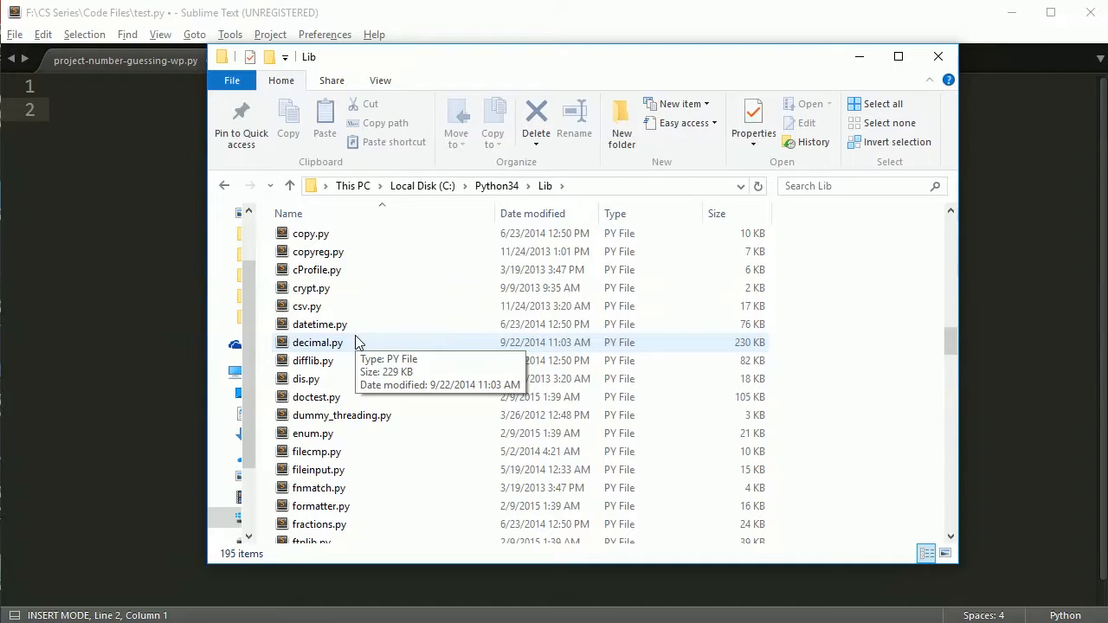
pyautogui.scroll(-3)
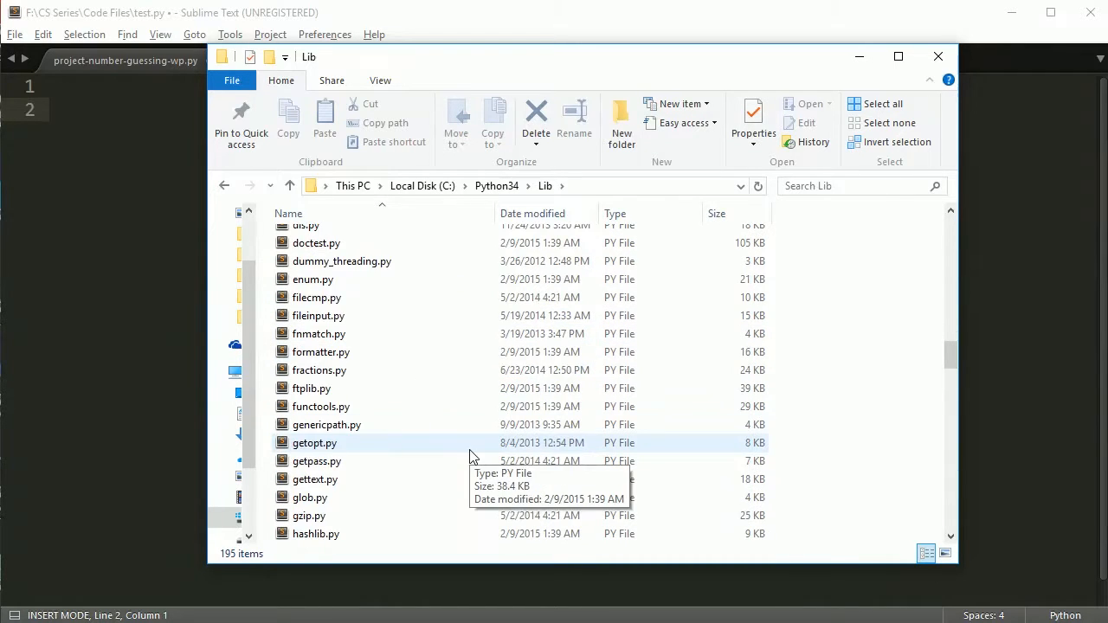
pyautogui.scroll(-3)
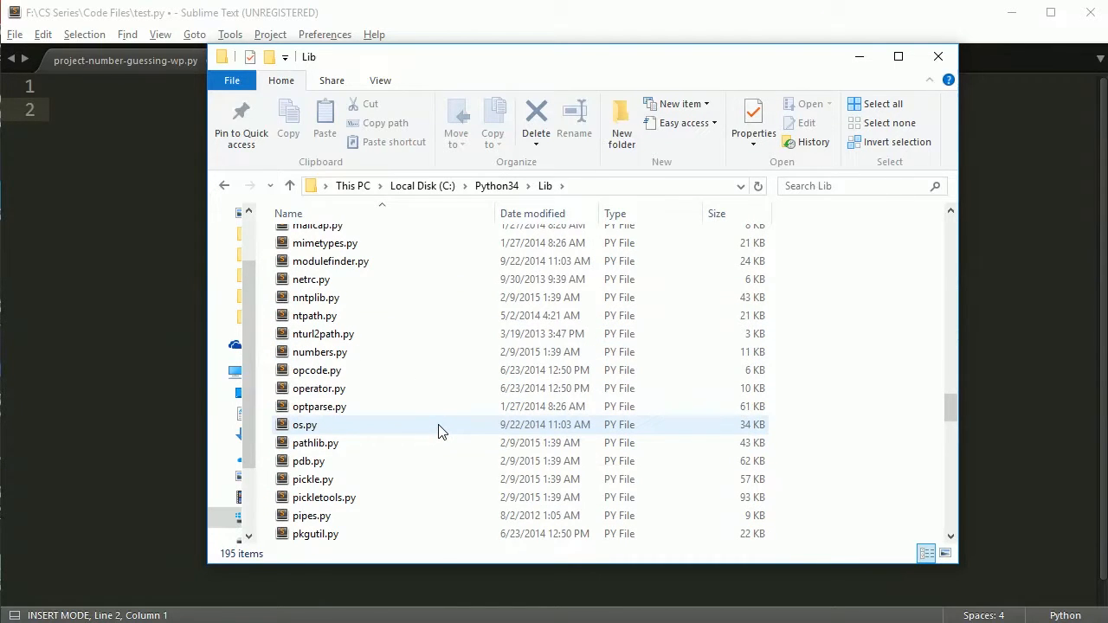
pyautogui.click(312, 478)
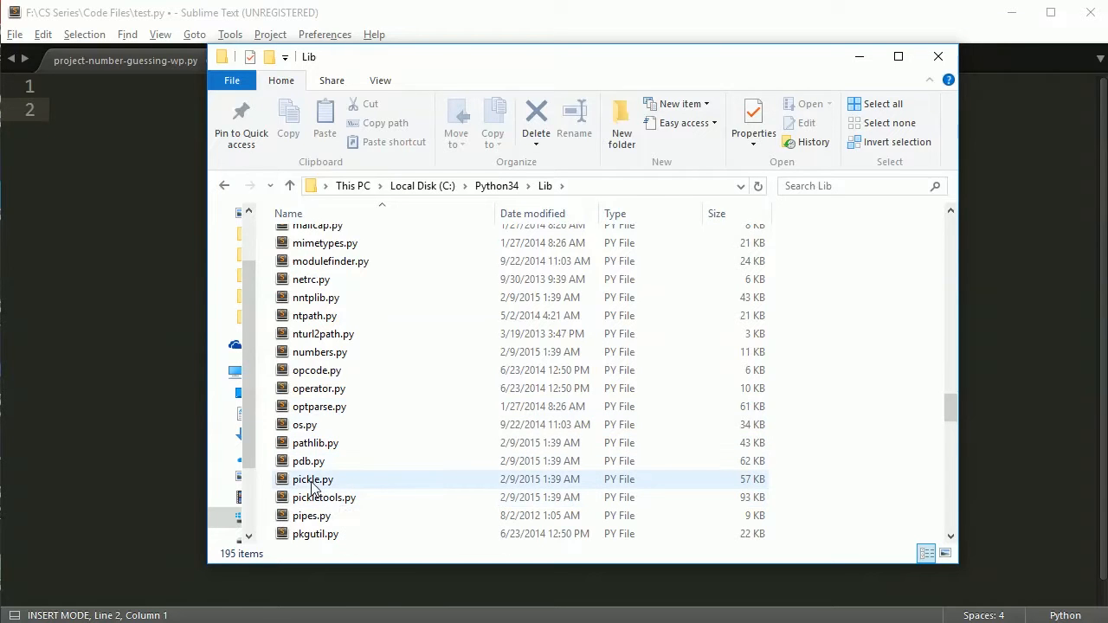
pyautogui.scroll(-3)
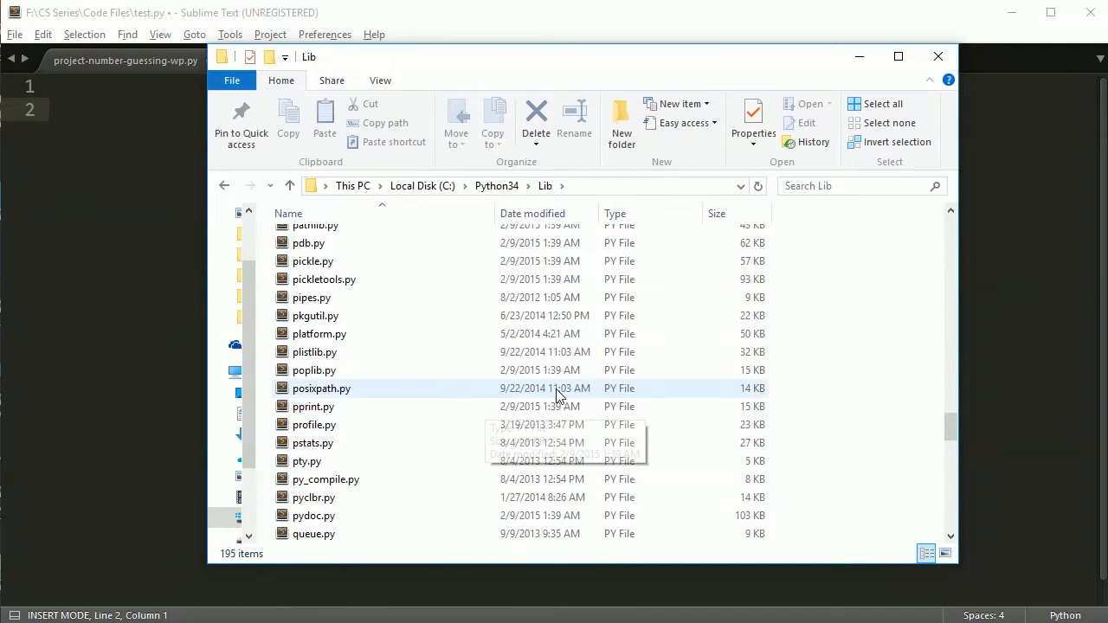
pyautogui.scroll(-3)
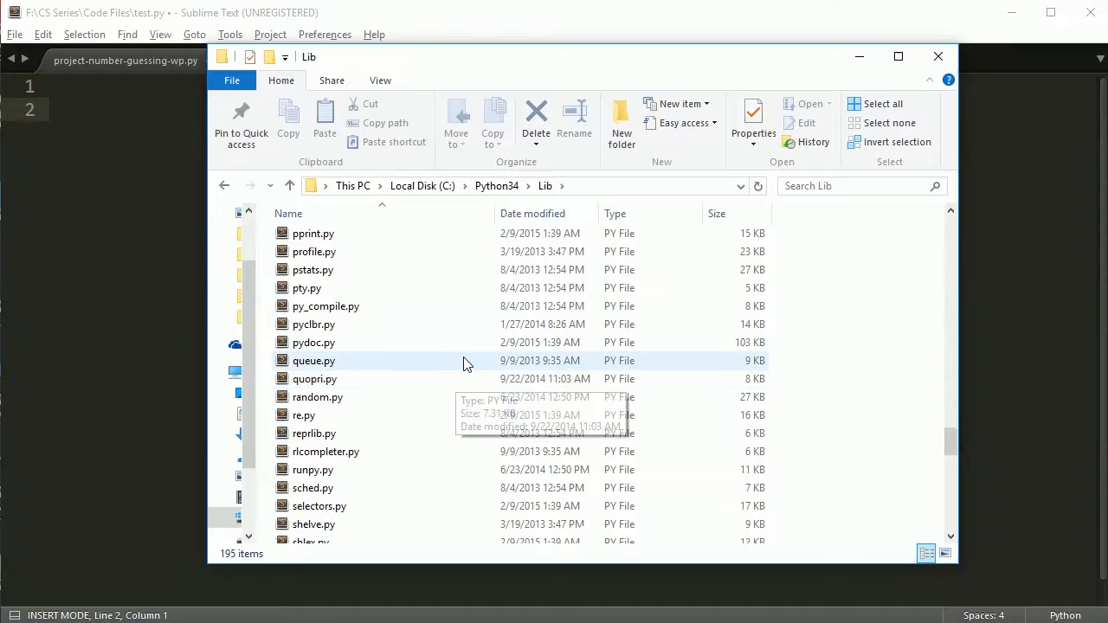
pyautogui.moveTo(327, 367)
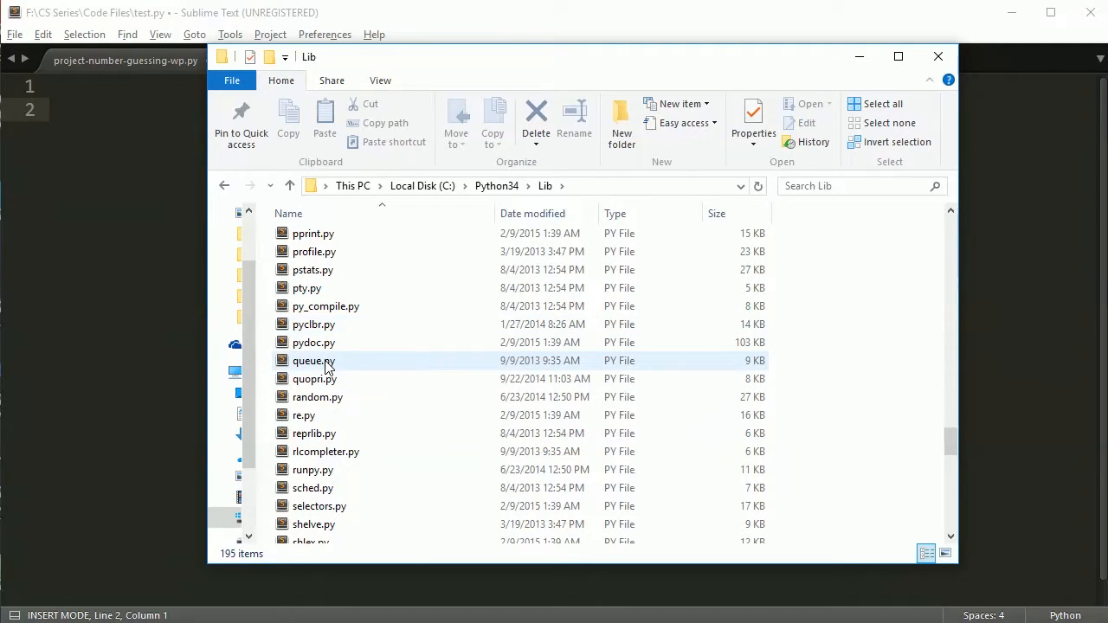
pyautogui.click(317, 396)
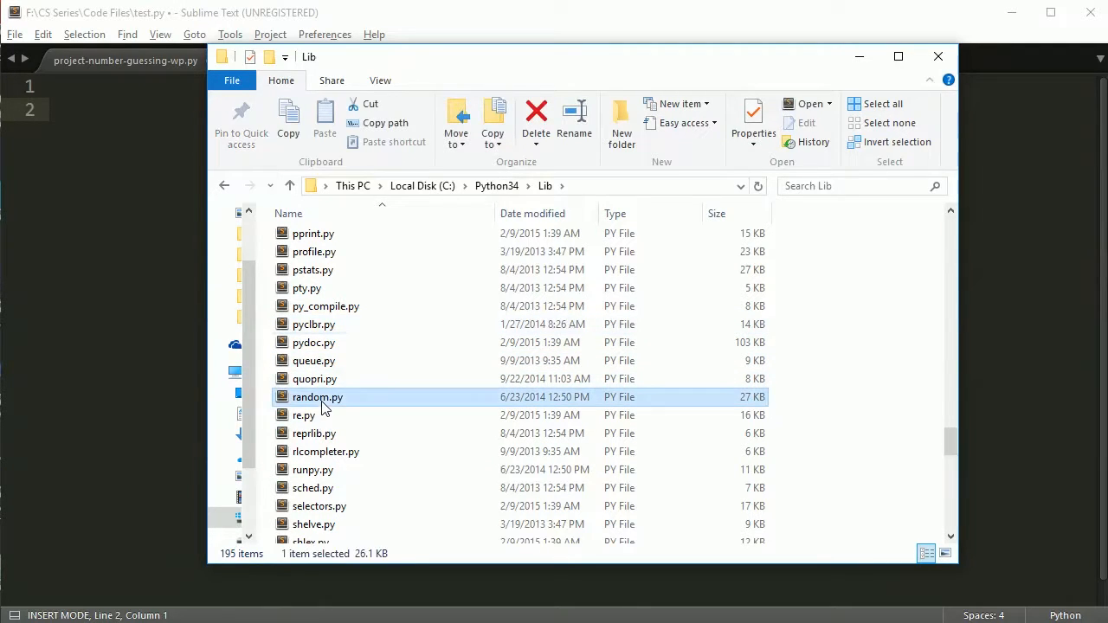
pyautogui.moveTo(349, 401)
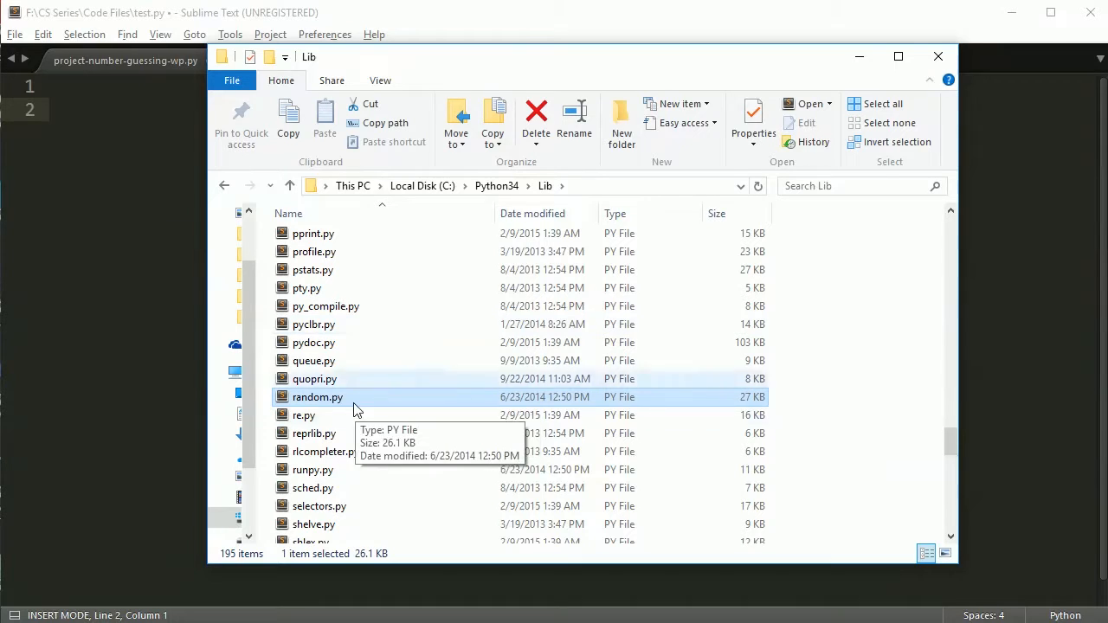
pyautogui.moveTo(311, 402)
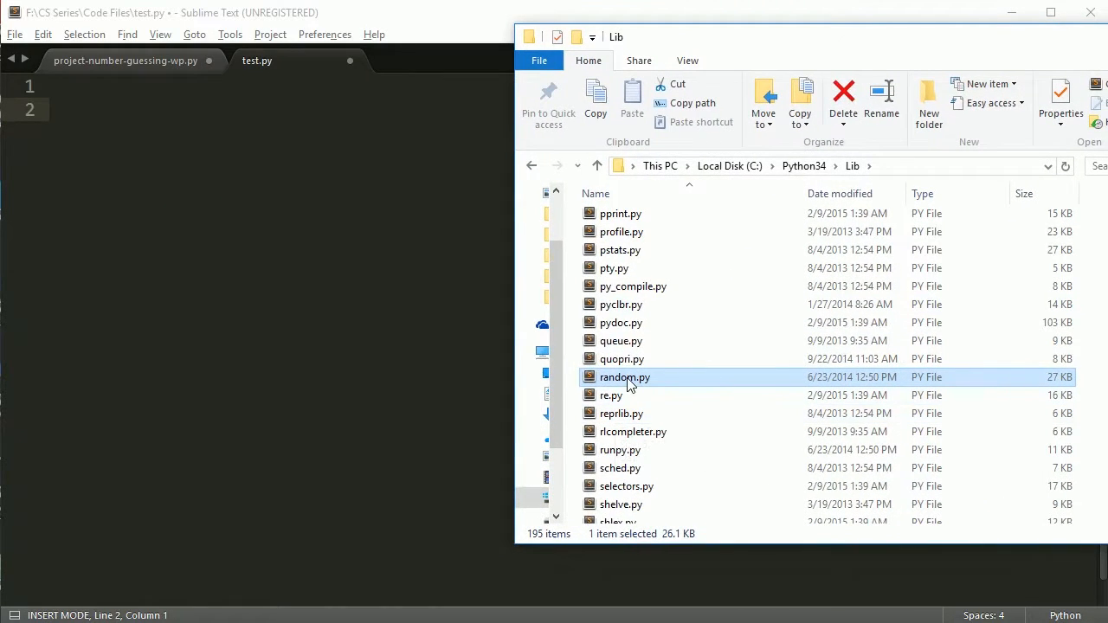
# - Open random.py and scroll to the randrange, randint and _randbelow definitions near line 214
pyautogui.doubleClick(623, 377)
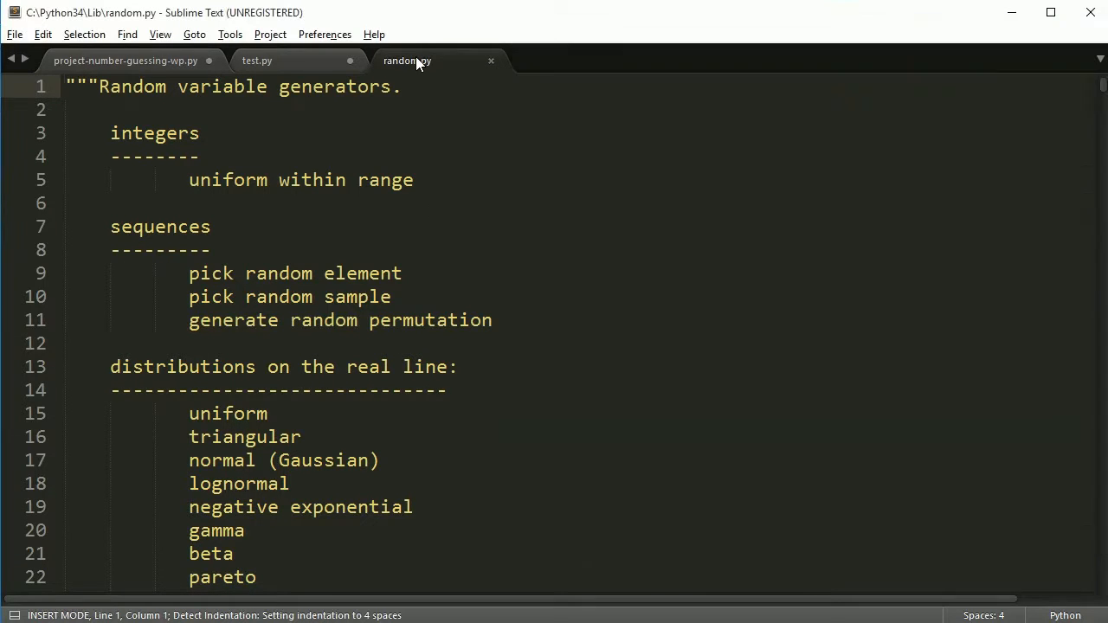
pyautogui.scroll(-3)
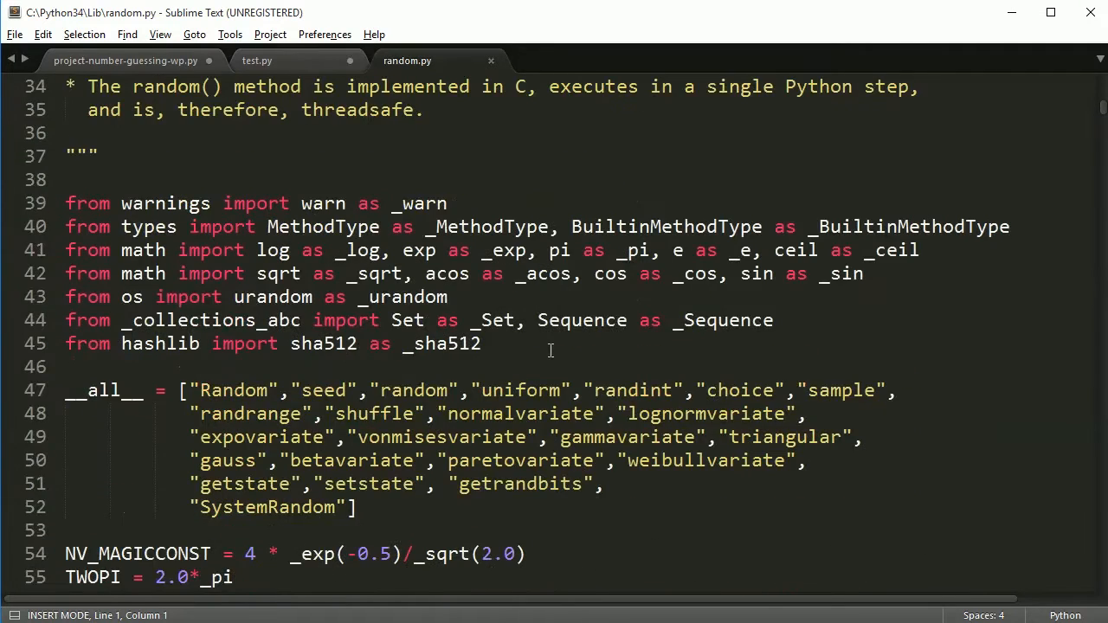
pyautogui.scroll(-3)
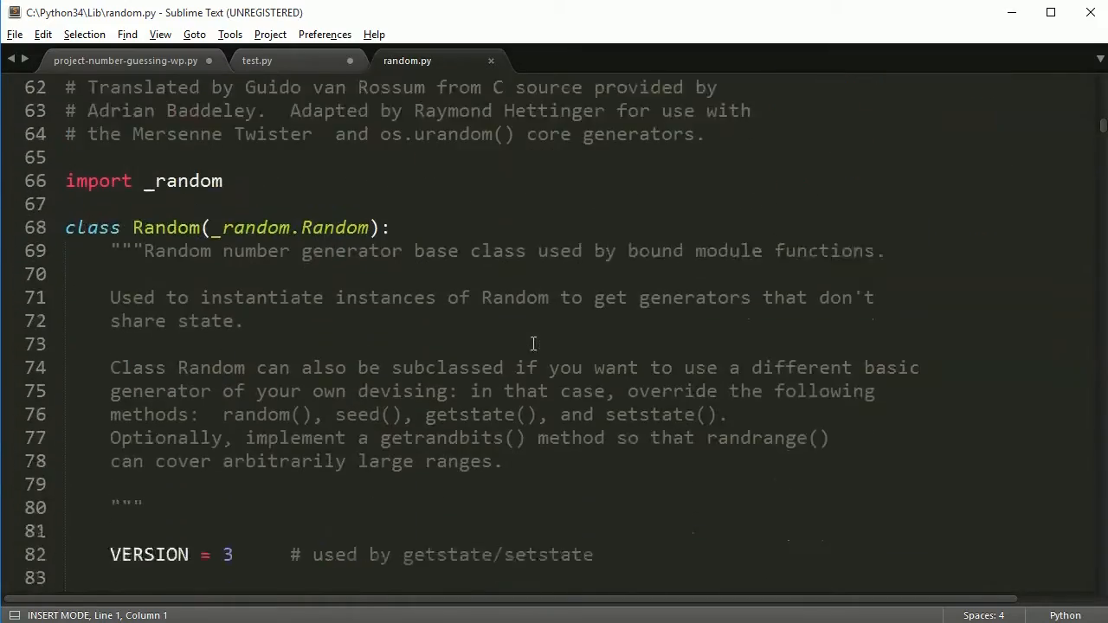
pyautogui.scroll(-3)
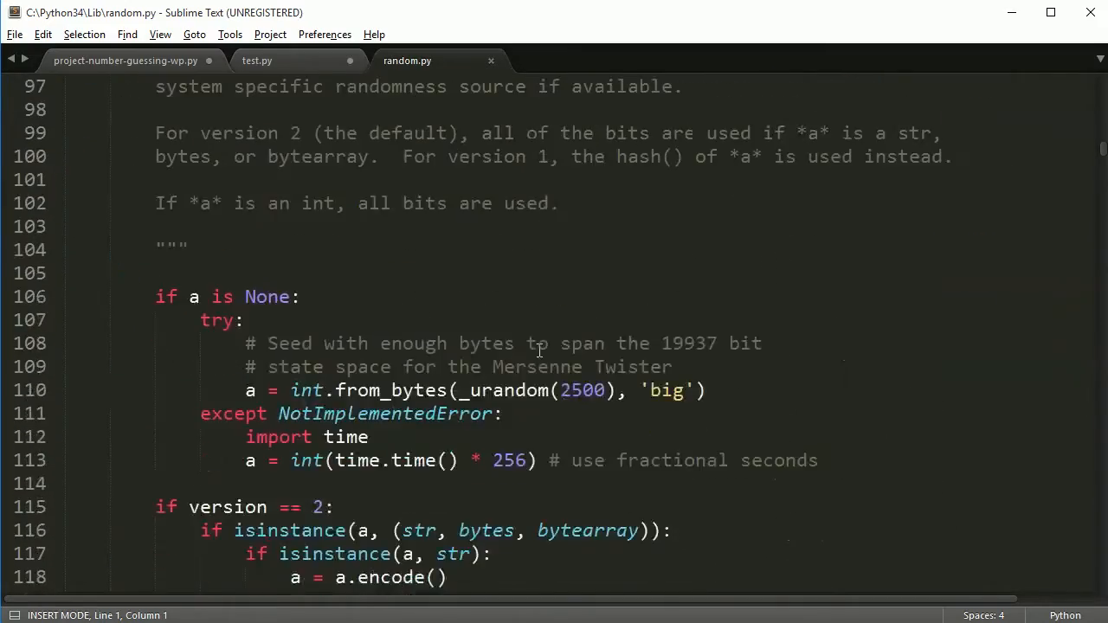
pyautogui.scroll(-3)
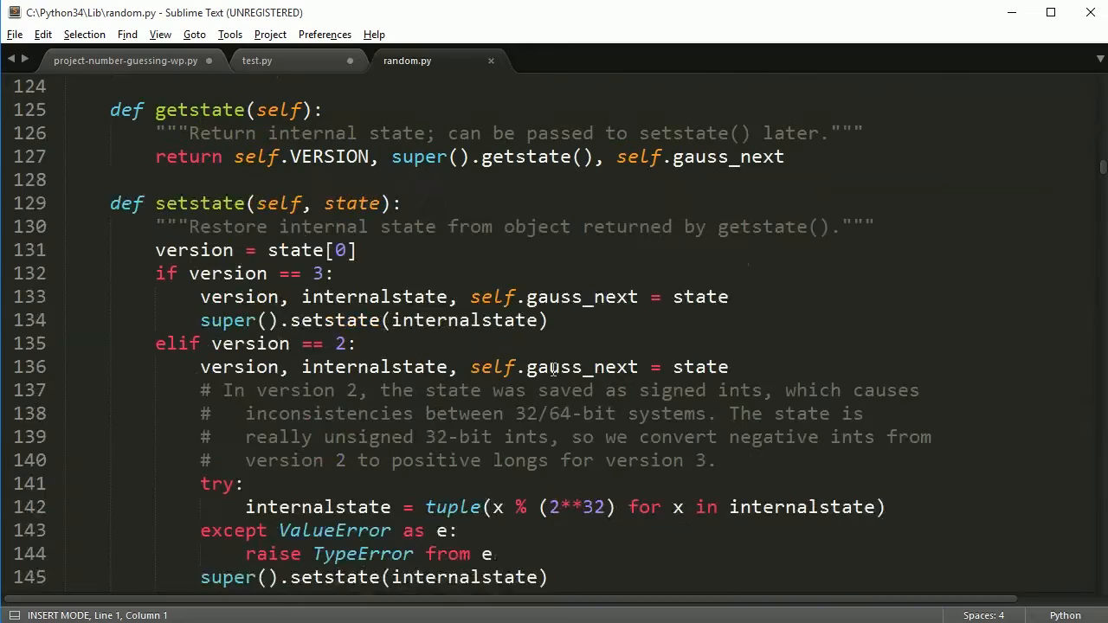
pyautogui.scroll(-3)
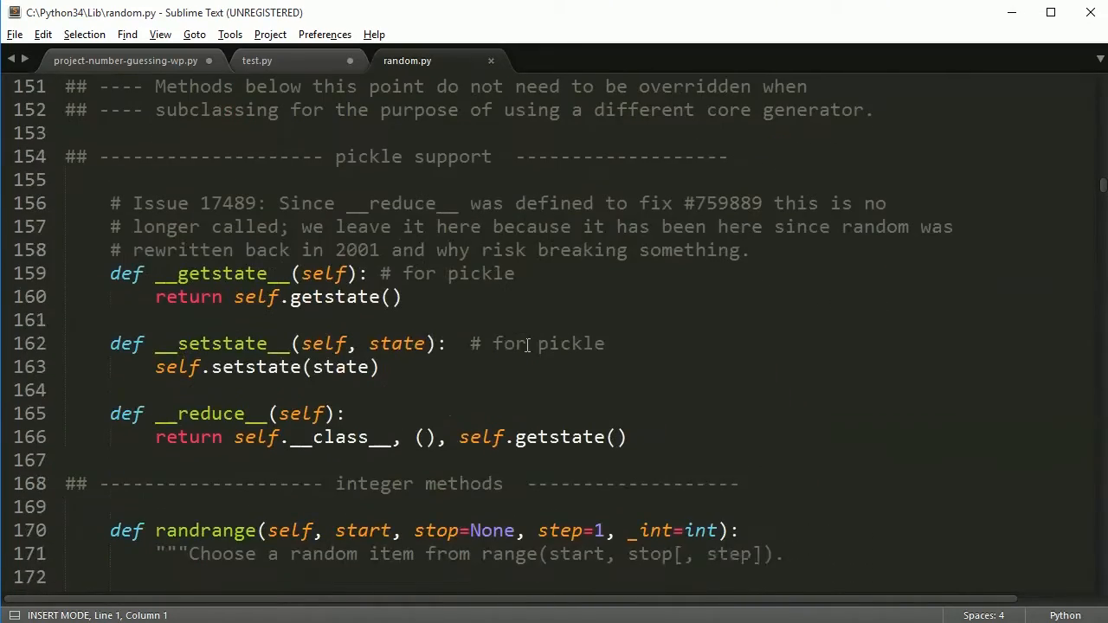
pyautogui.scroll(-3)
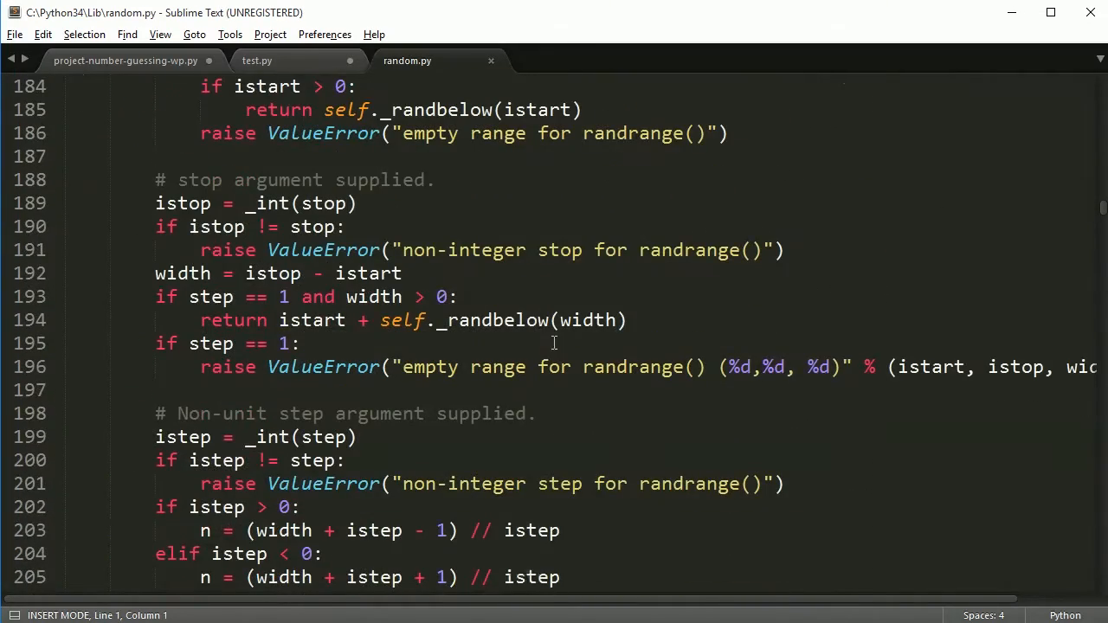
pyautogui.scroll(-3)
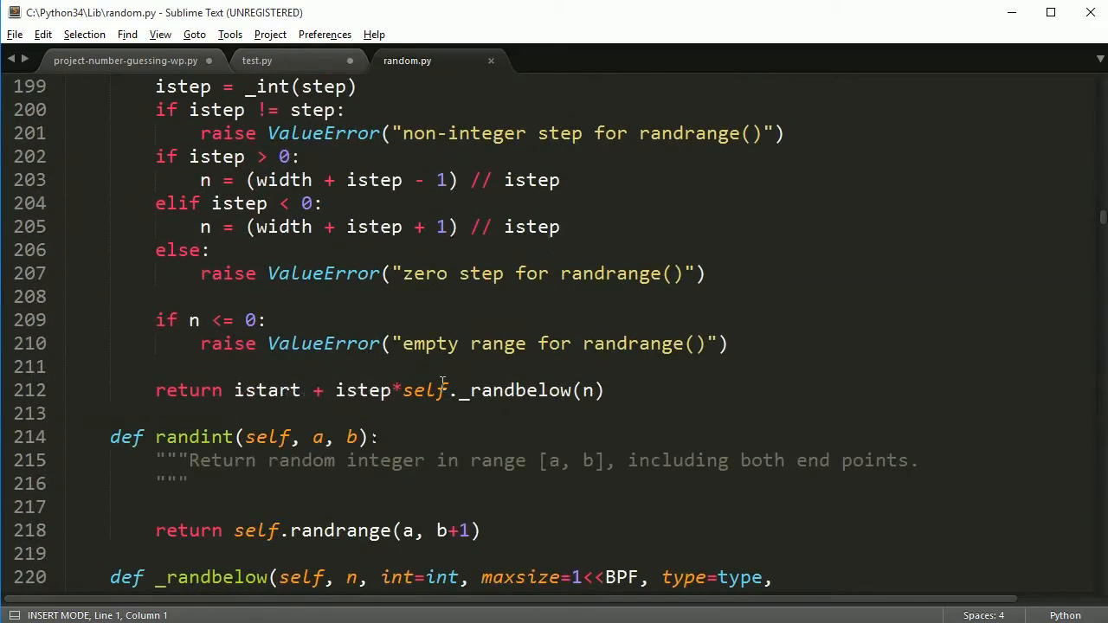
pyautogui.scroll(-3)
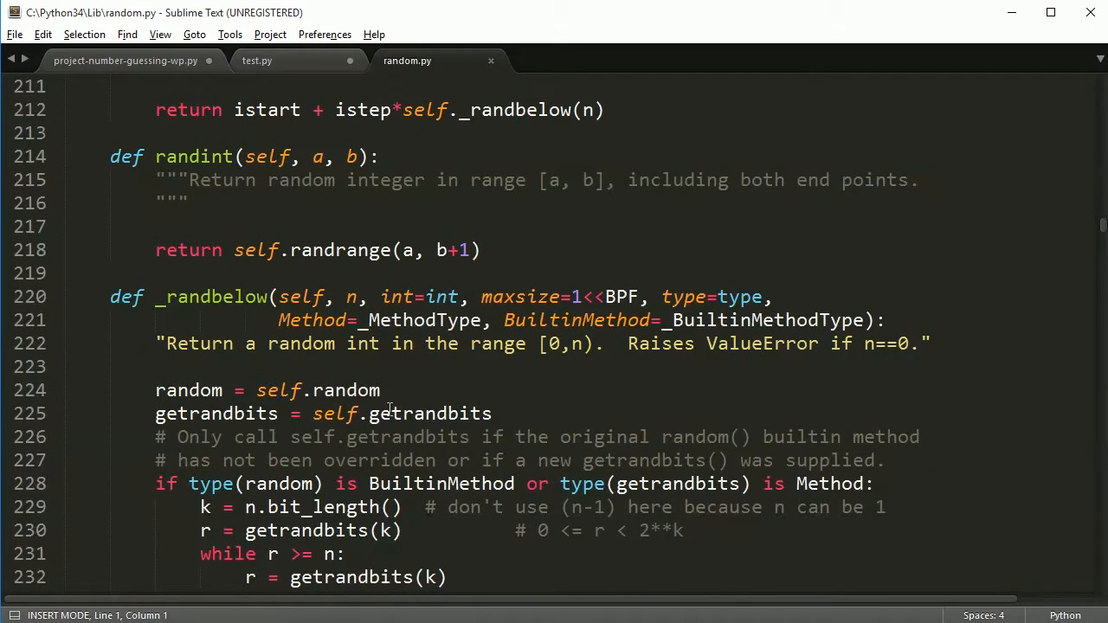
pyautogui.moveTo(367, 365)
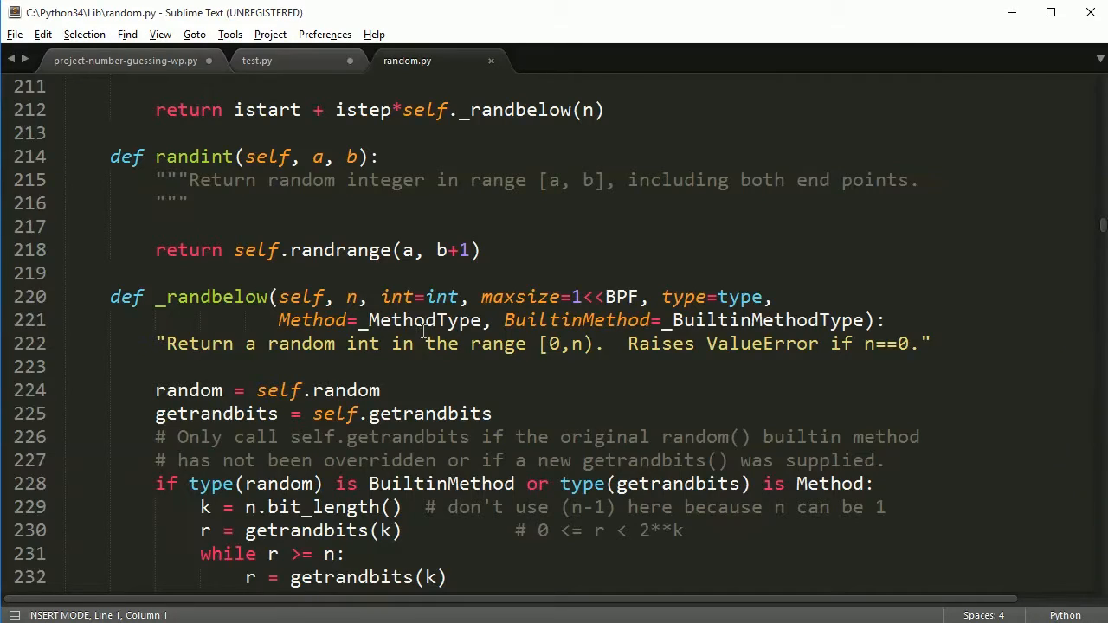
pyautogui.scroll(3)
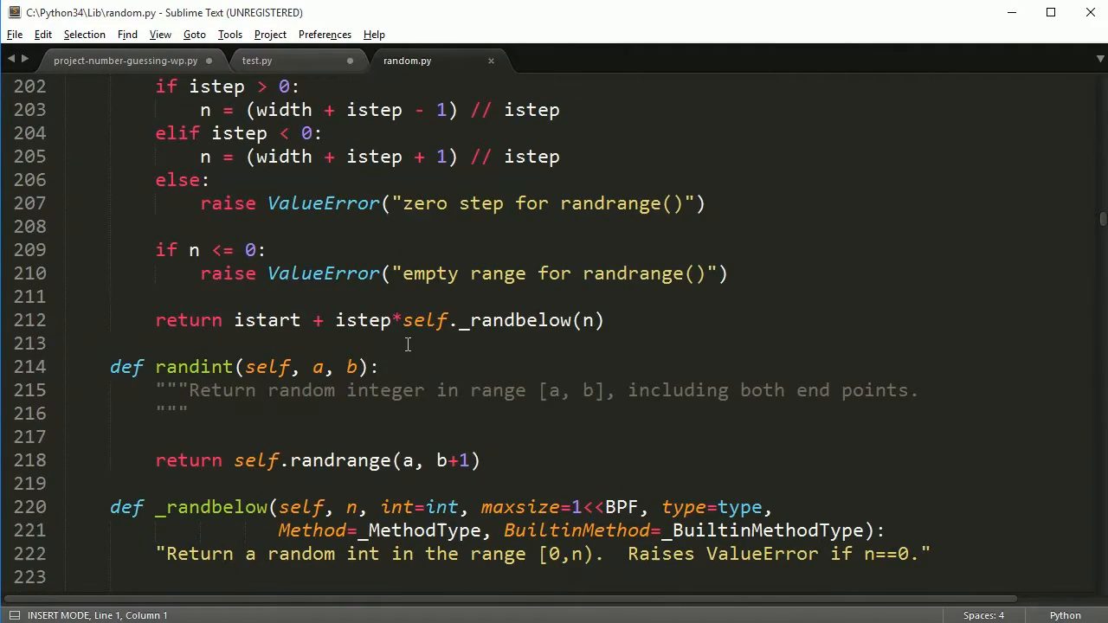
pyautogui.scroll(3)
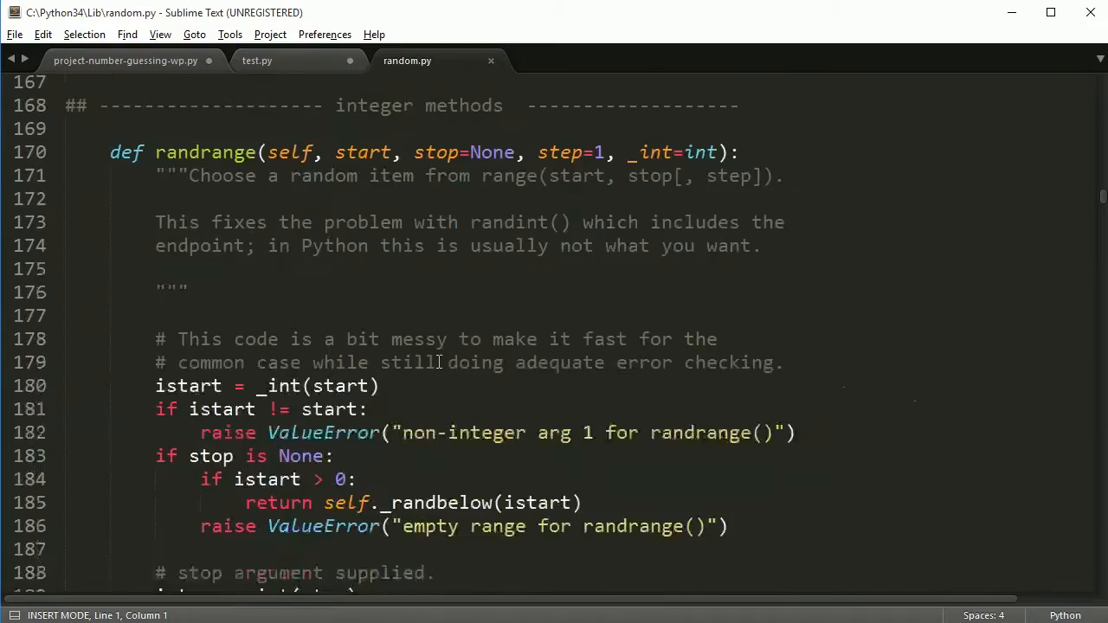
pyautogui.scroll(-3)
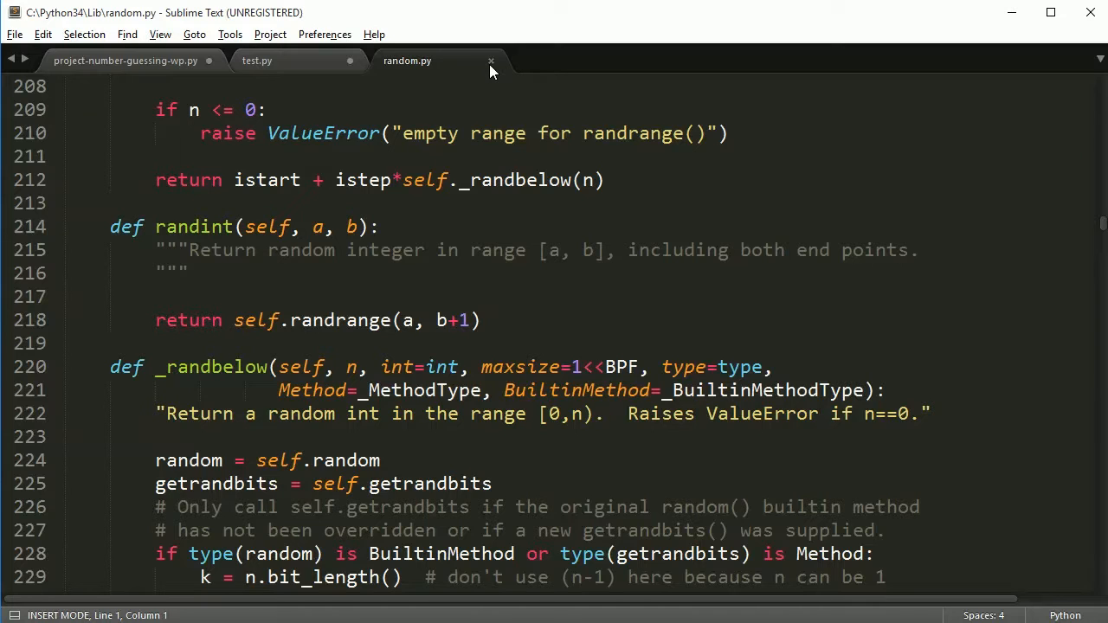
pyautogui.moveTo(476, 184)
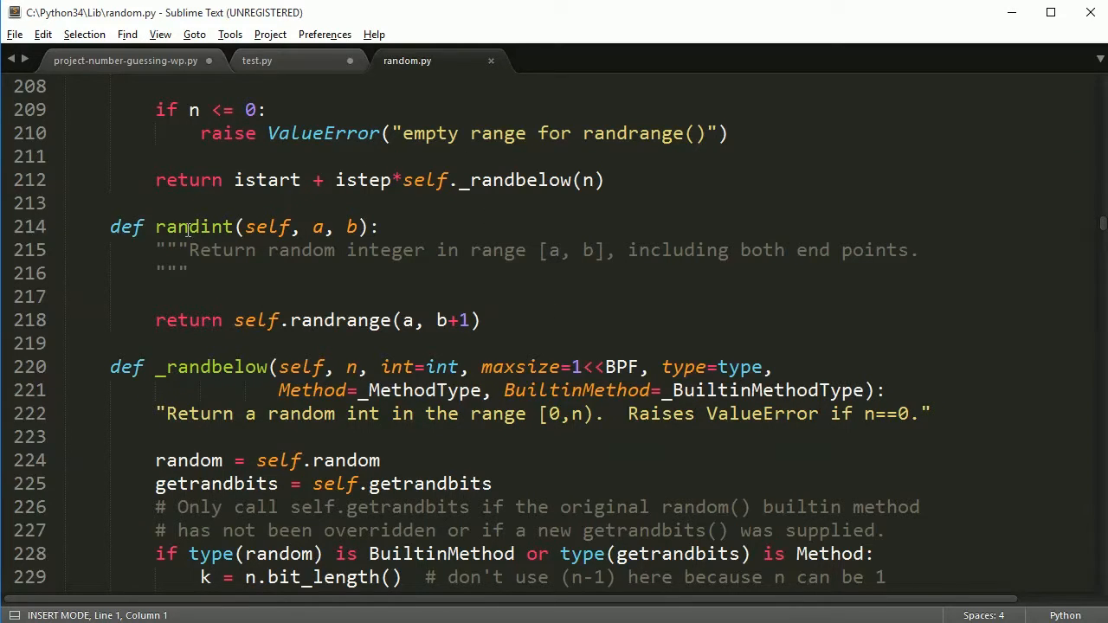
pyautogui.moveTo(147, 238)
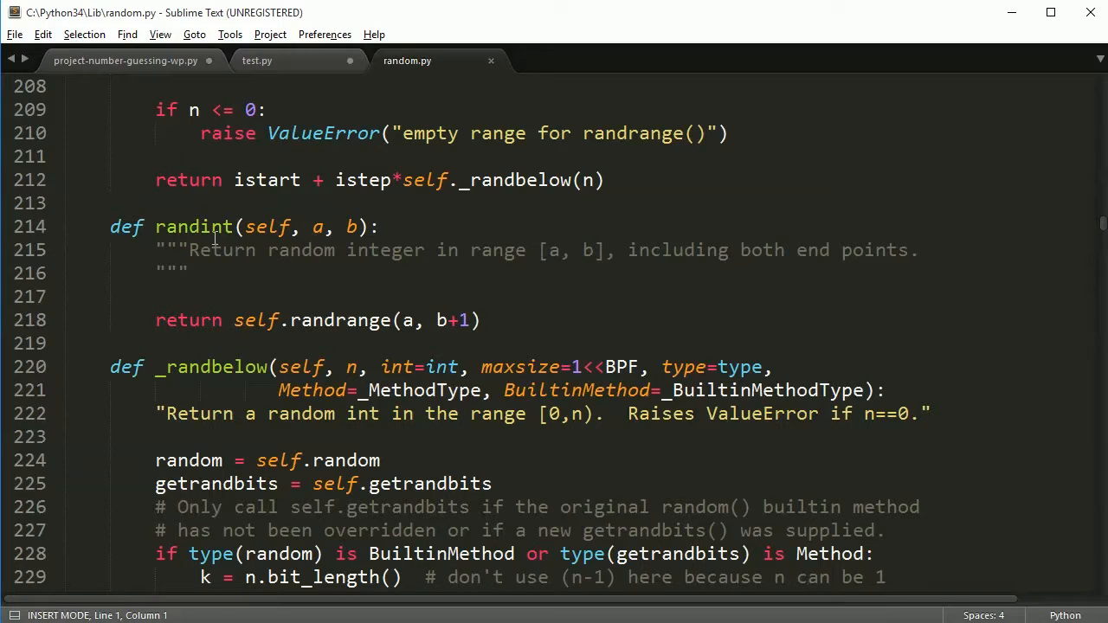
pyautogui.moveTo(239, 263)
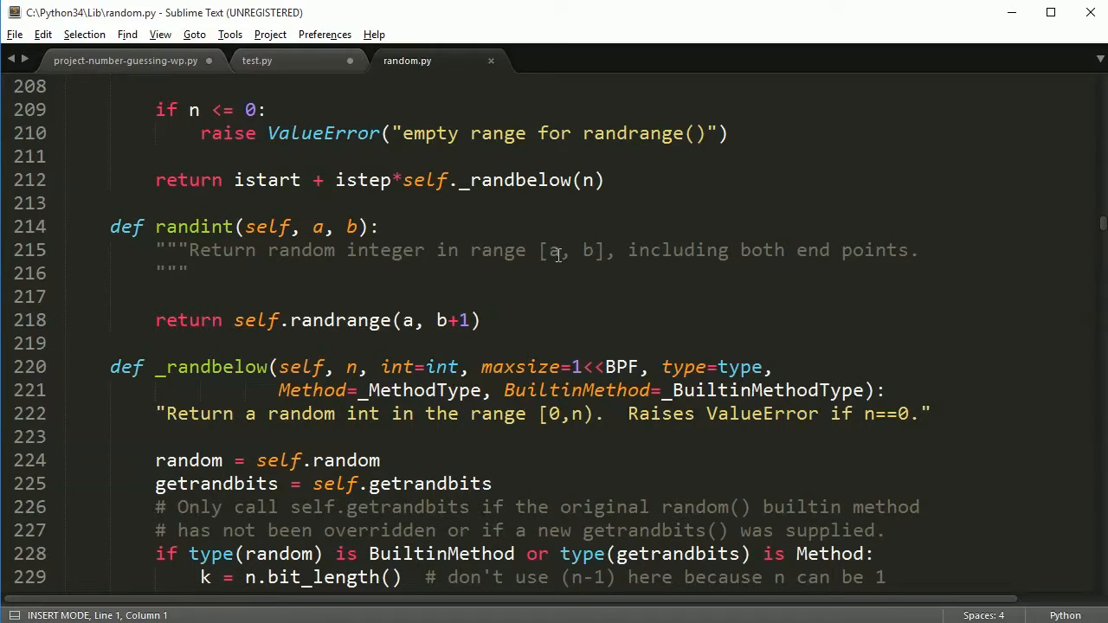
# - Glance at randint's docstring and the guessing game, then return to the empty test.py
pyautogui.click(812, 249)
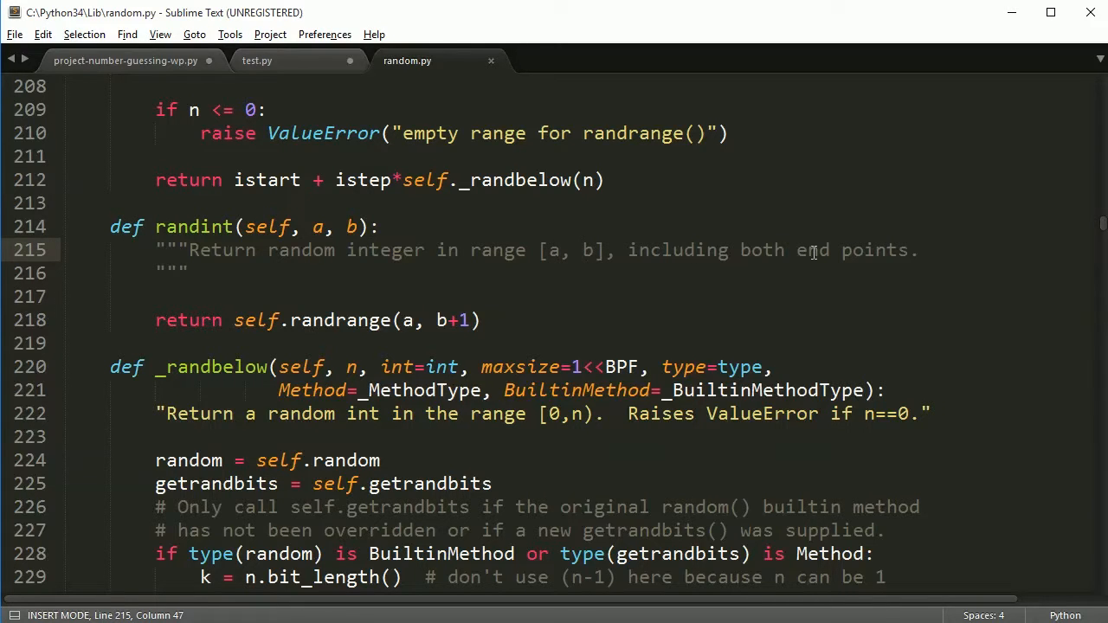
pyautogui.moveTo(589, 315)
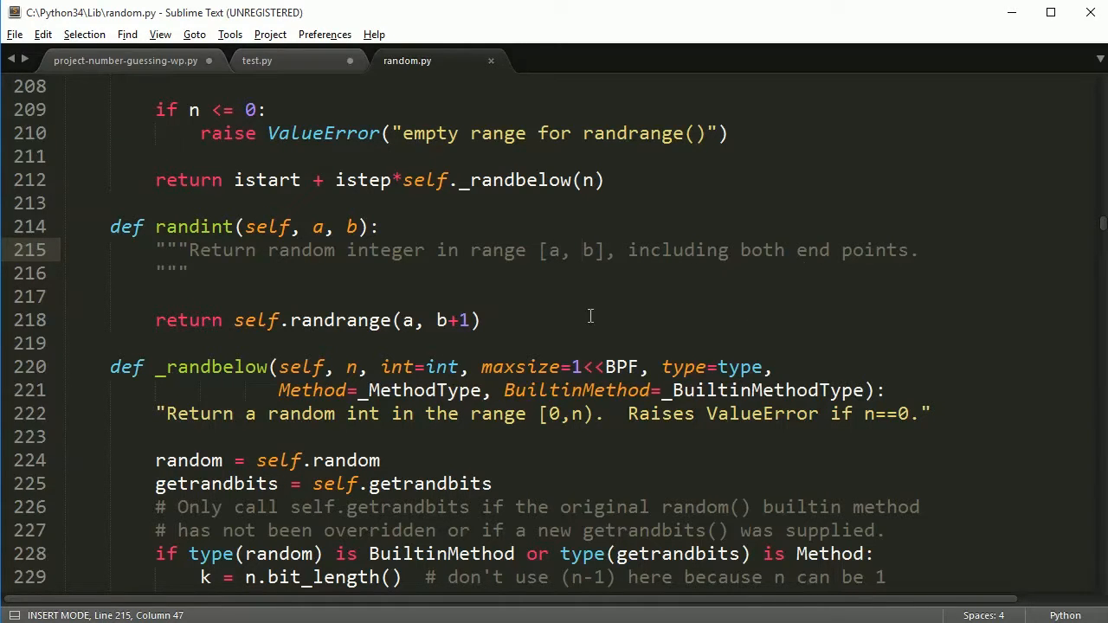
pyautogui.click(582, 249)
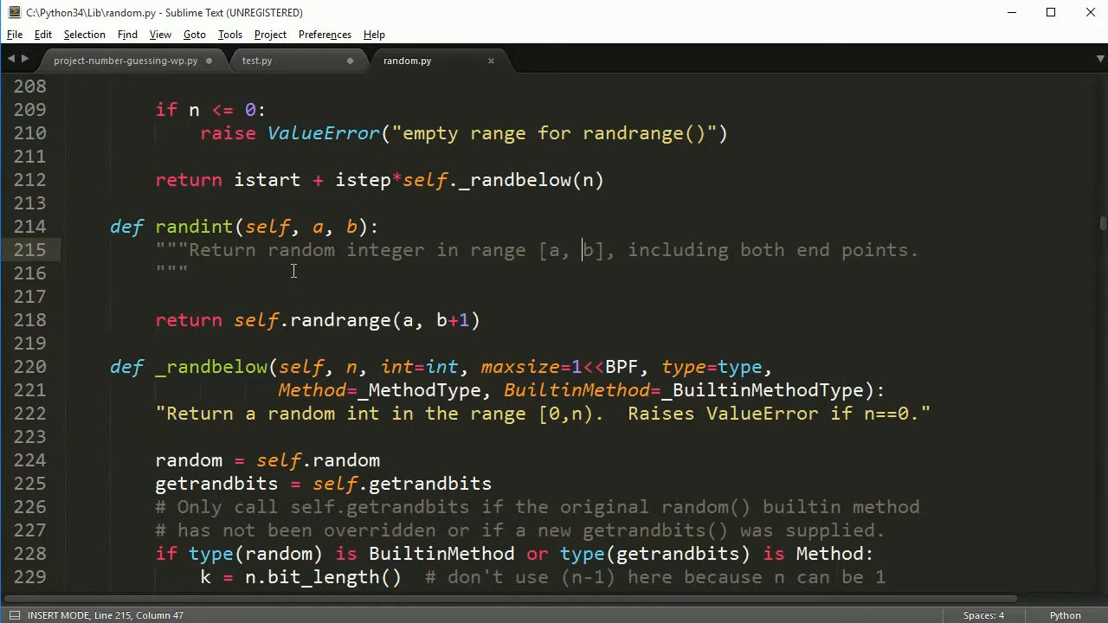
pyautogui.click(124, 60)
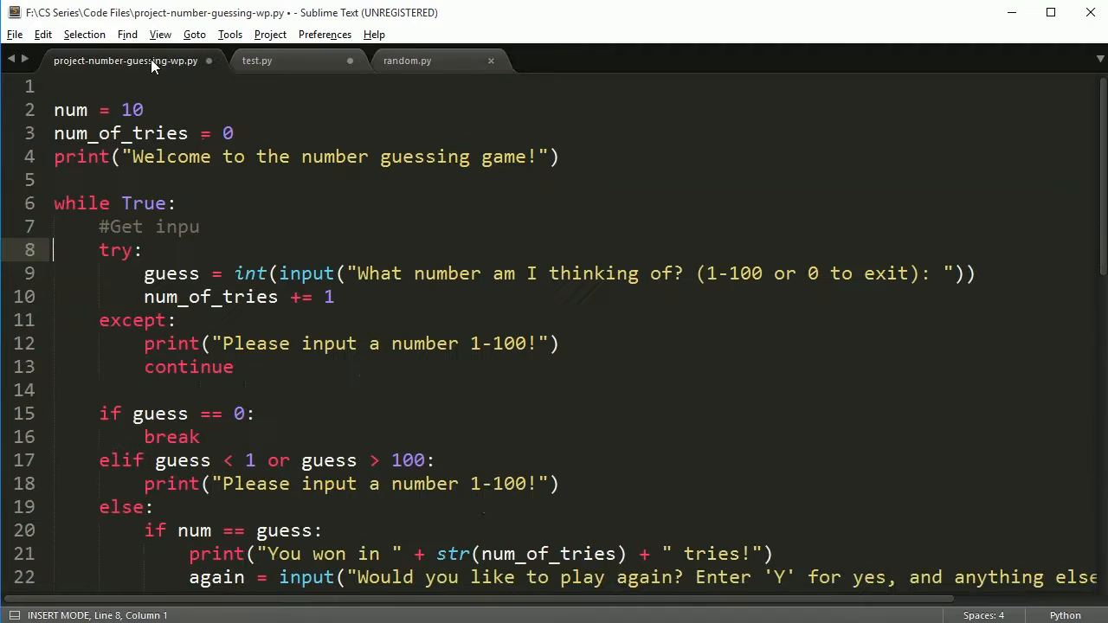
pyautogui.moveTo(713, 253)
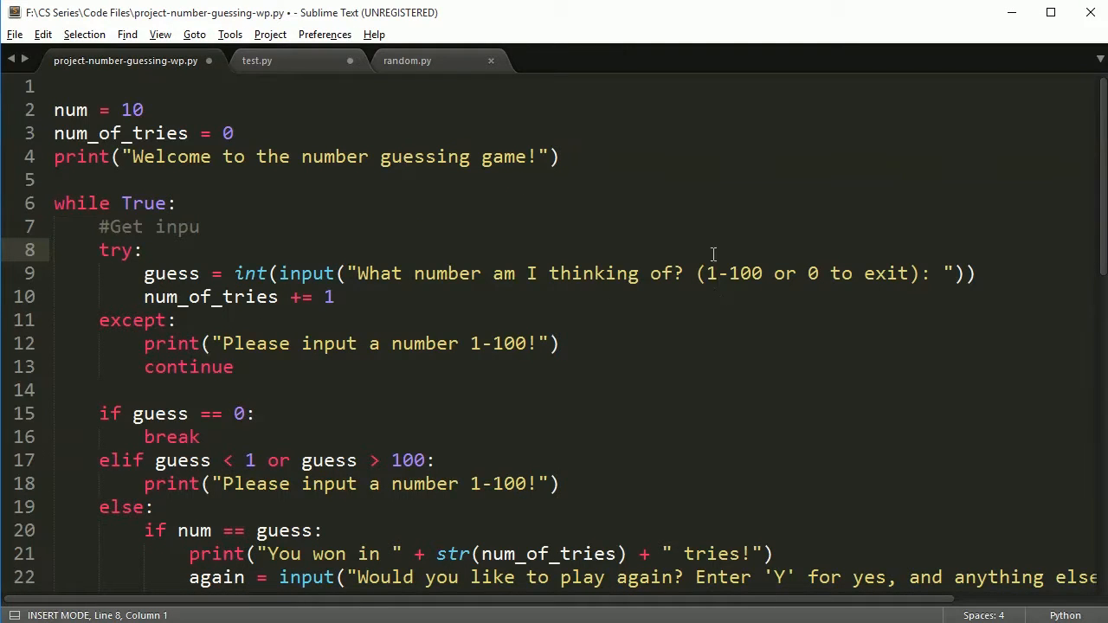
pyautogui.click(407, 60)
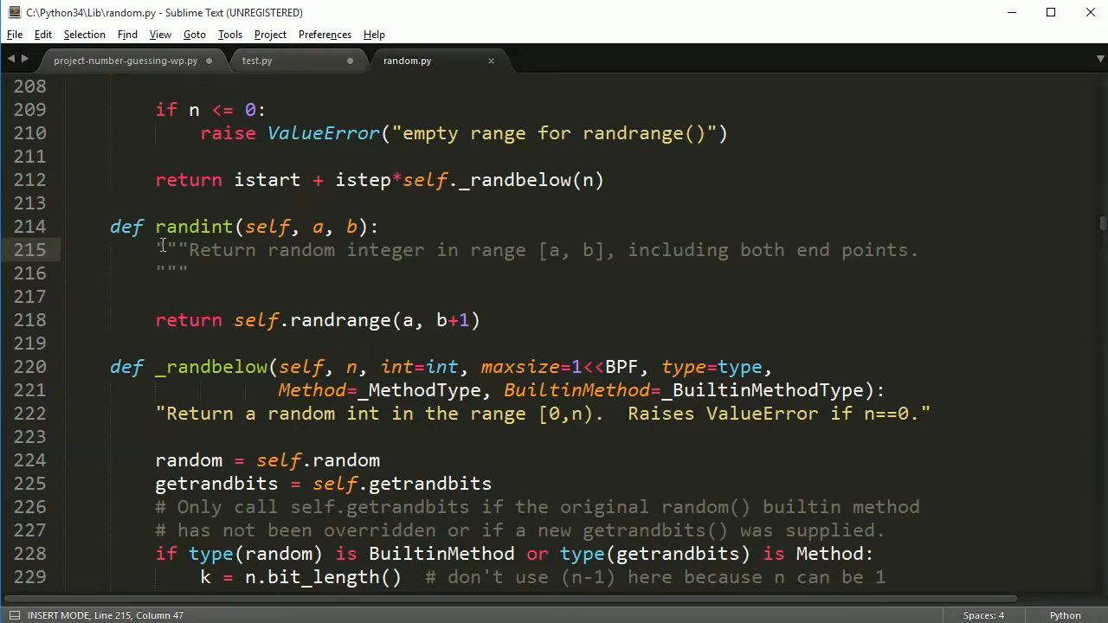
pyautogui.click(256, 61)
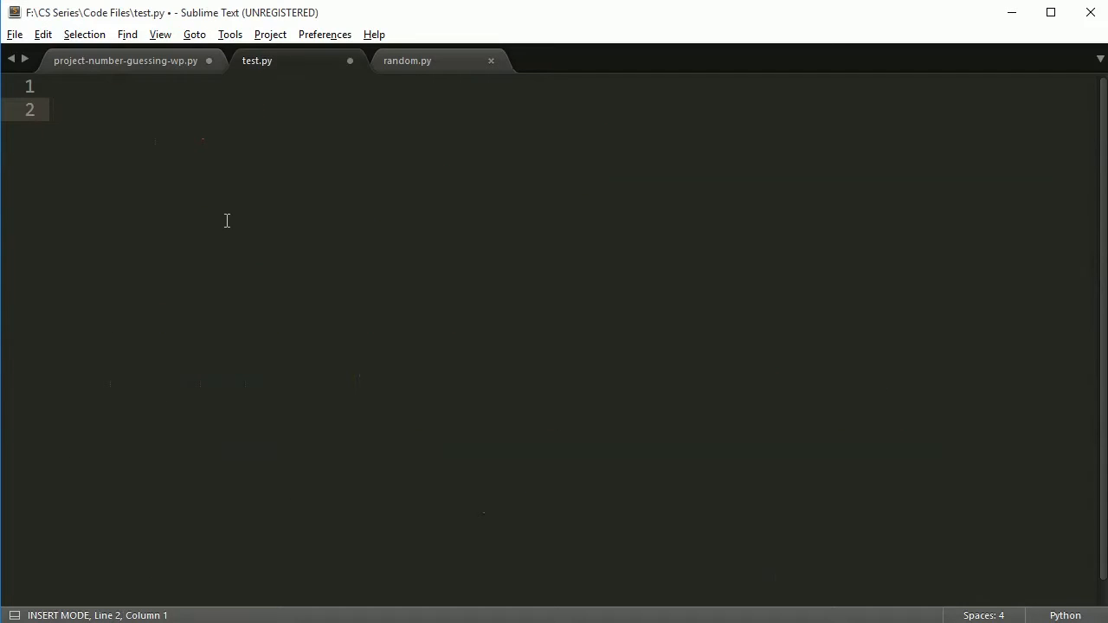
pyautogui.moveTo(274, 214)
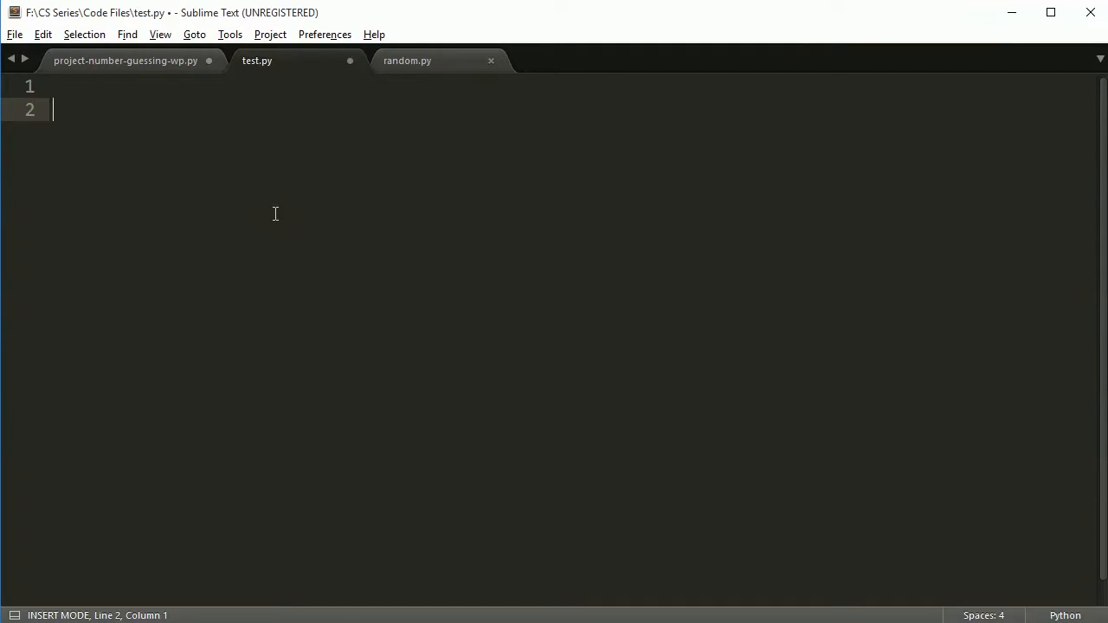
# - Write 'from random import randint' on line 2 of test.py, fixing the module name
pyautogui.write('import')
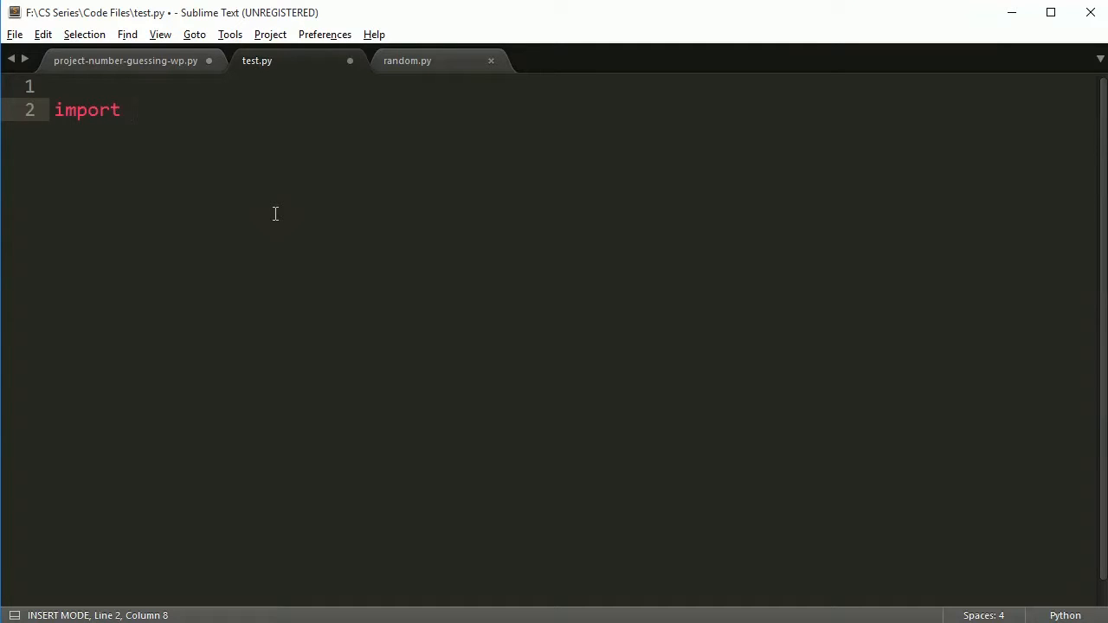
pyautogui.write('rand')
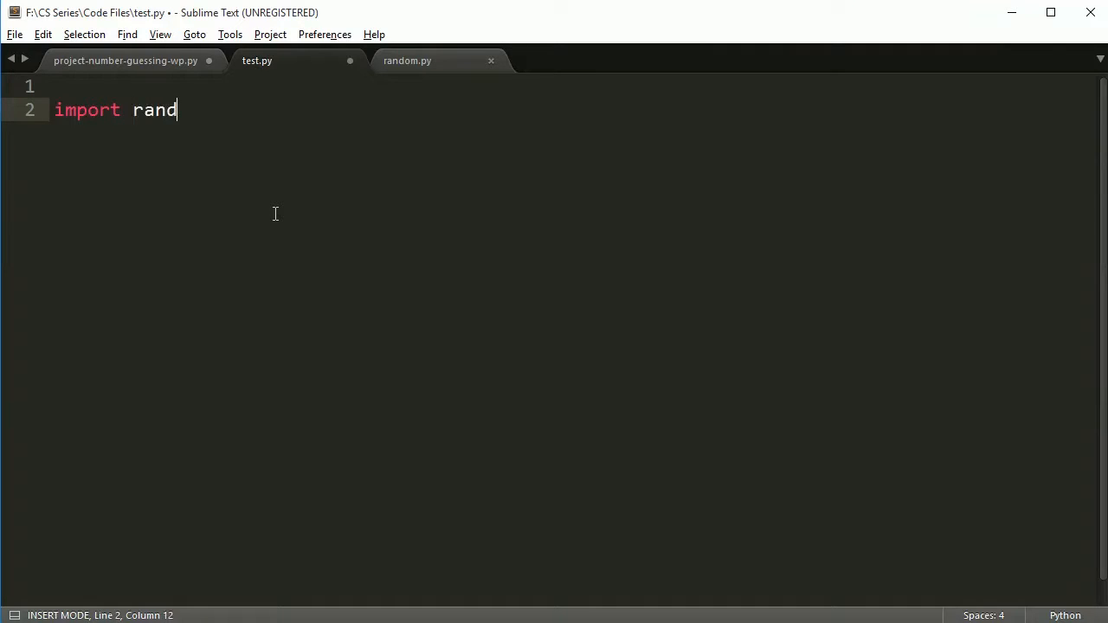
pyautogui.write('int')
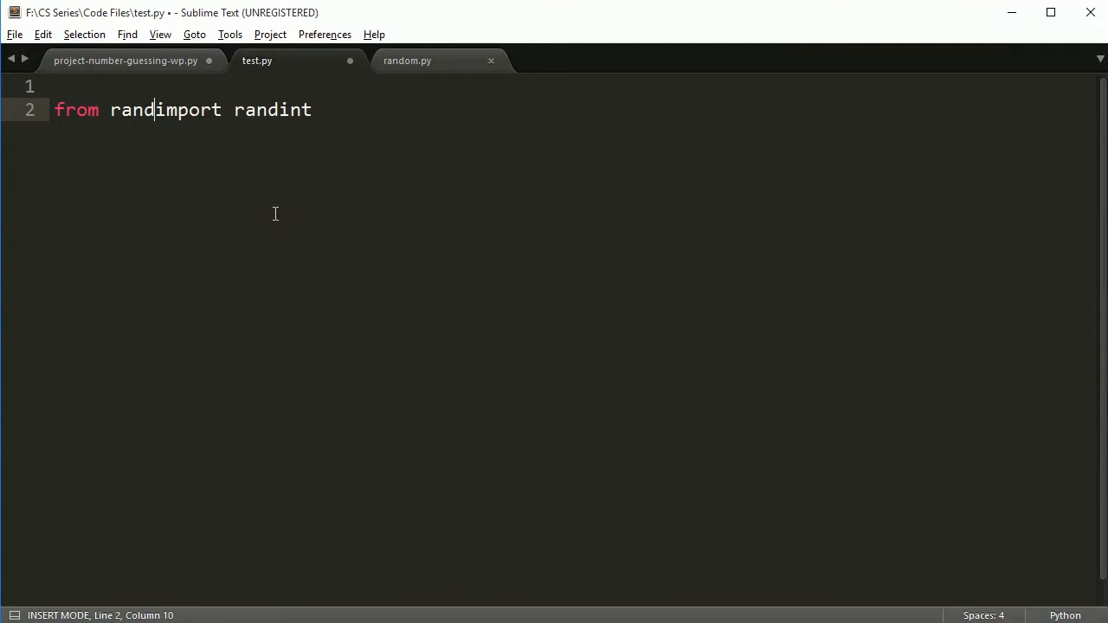
pyautogui.write('om')
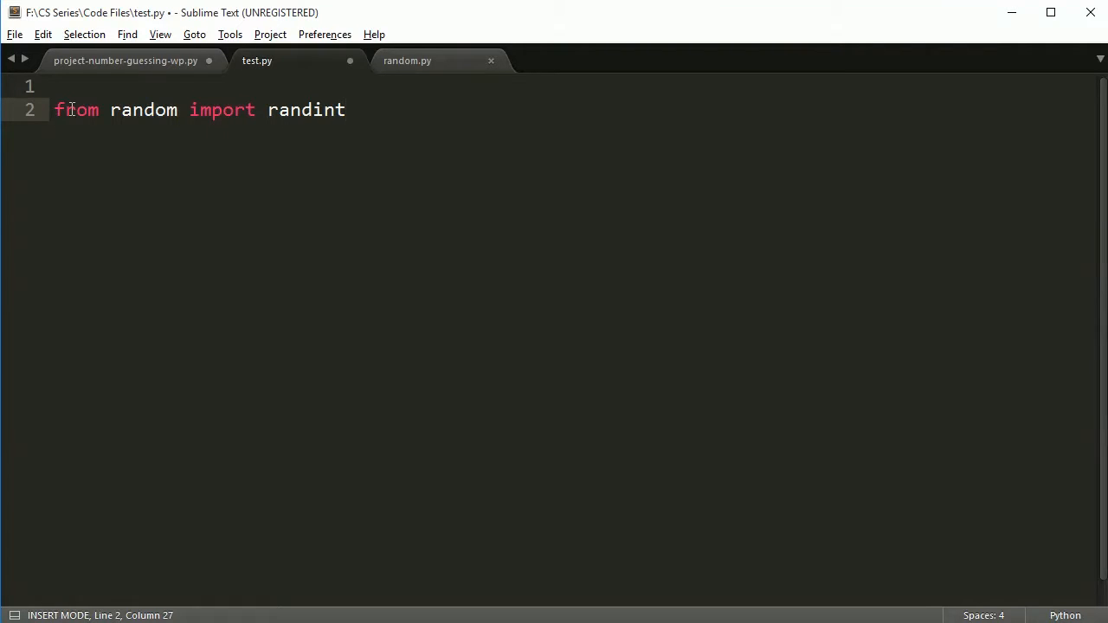
pyautogui.click(180, 110)
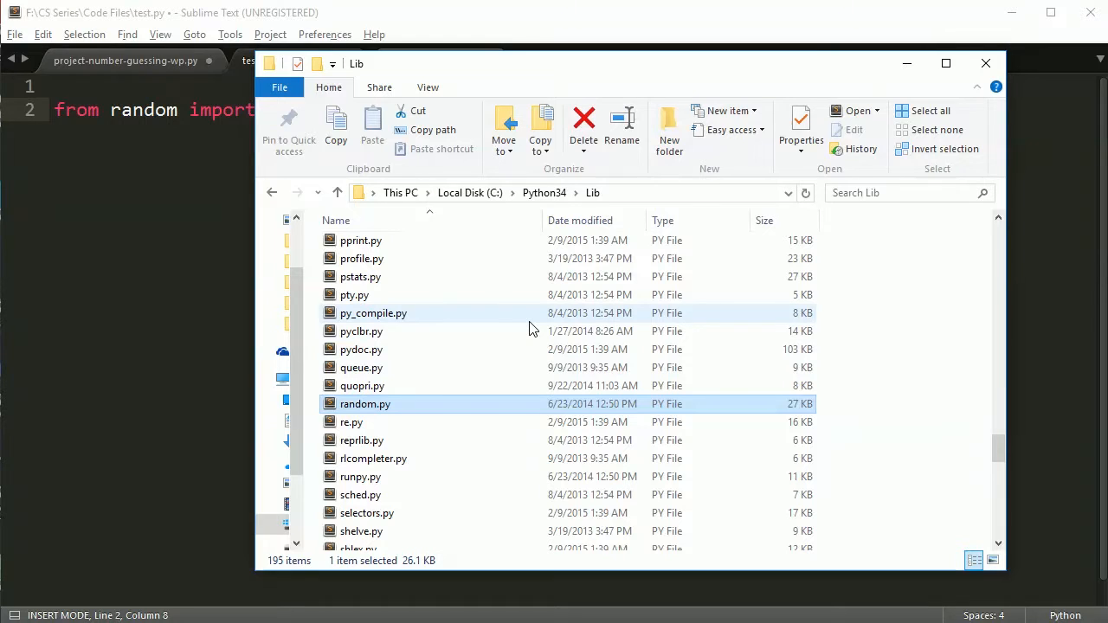
pyautogui.moveTo(530, 331)
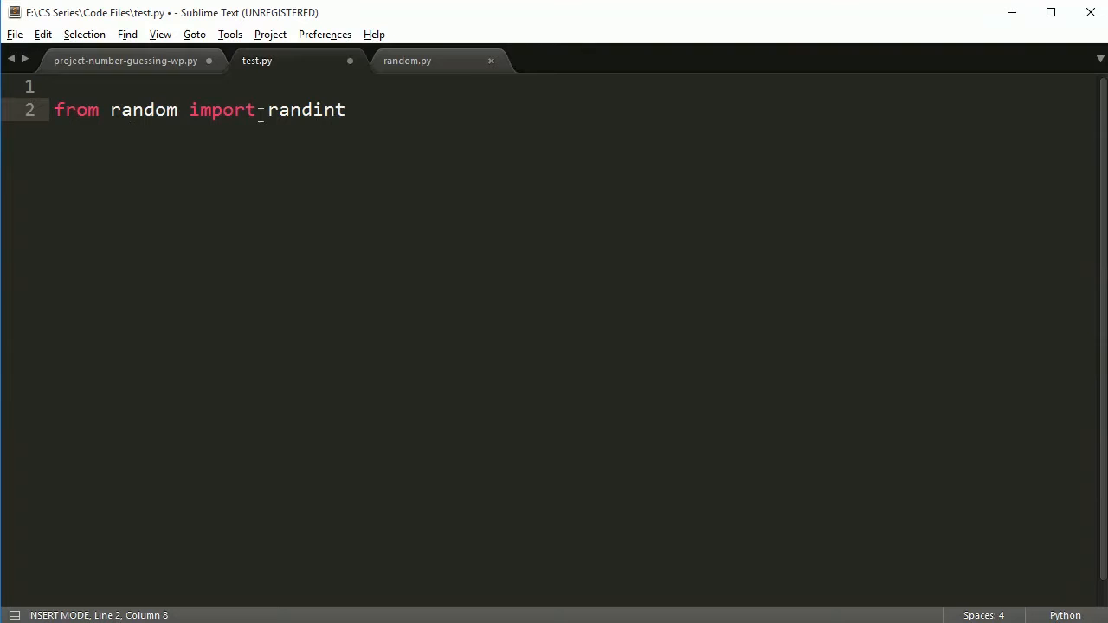
pyautogui.write('i')
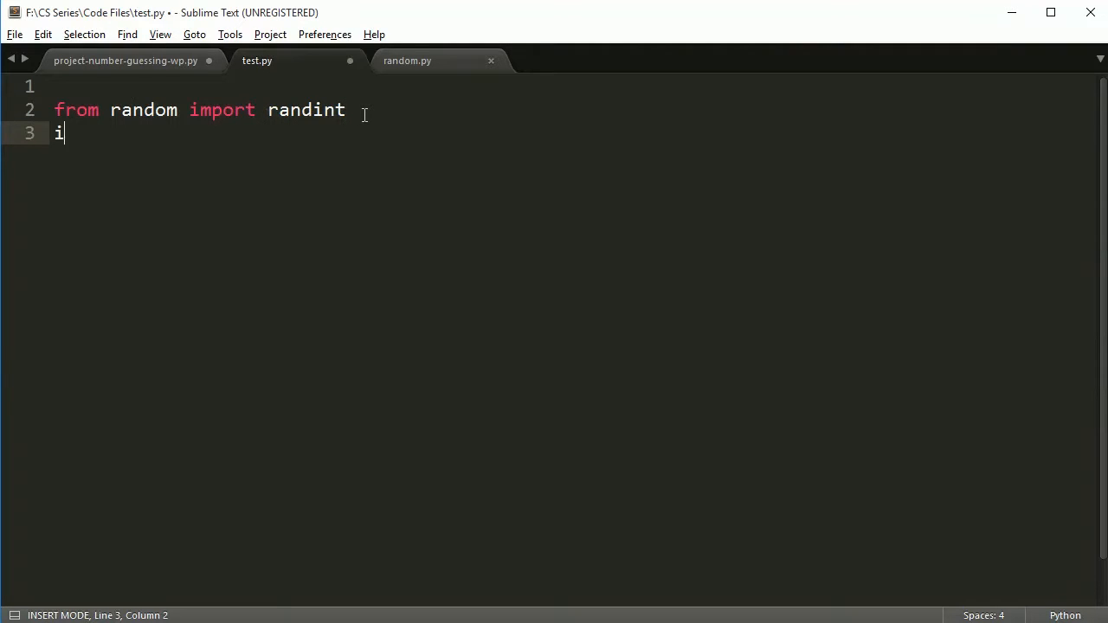
pyautogui.write('mport random')
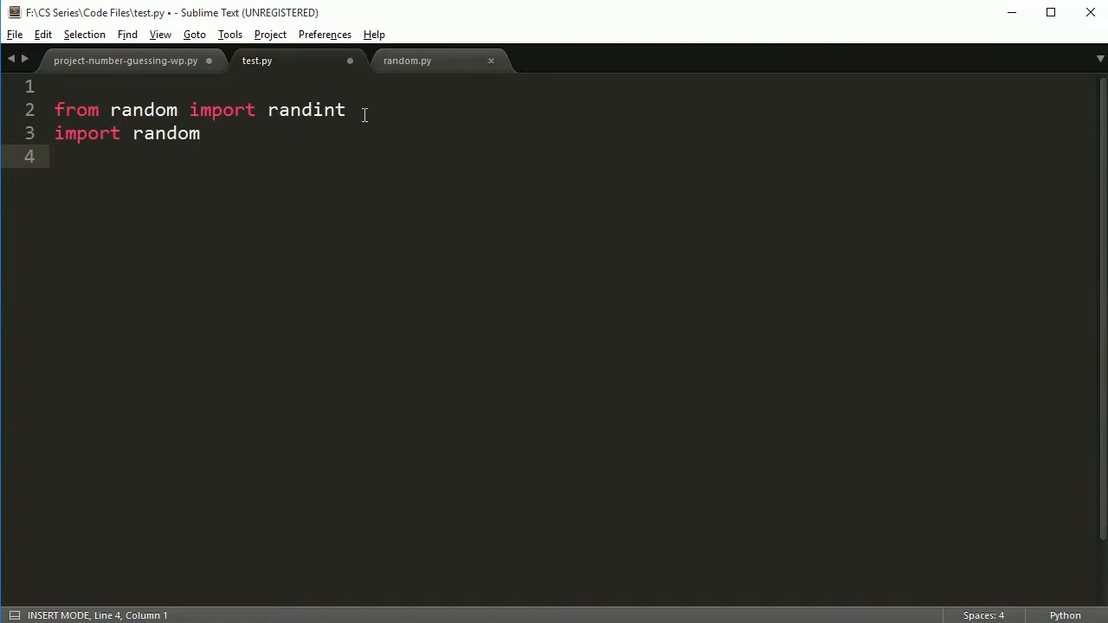
pyautogui.write('random.')
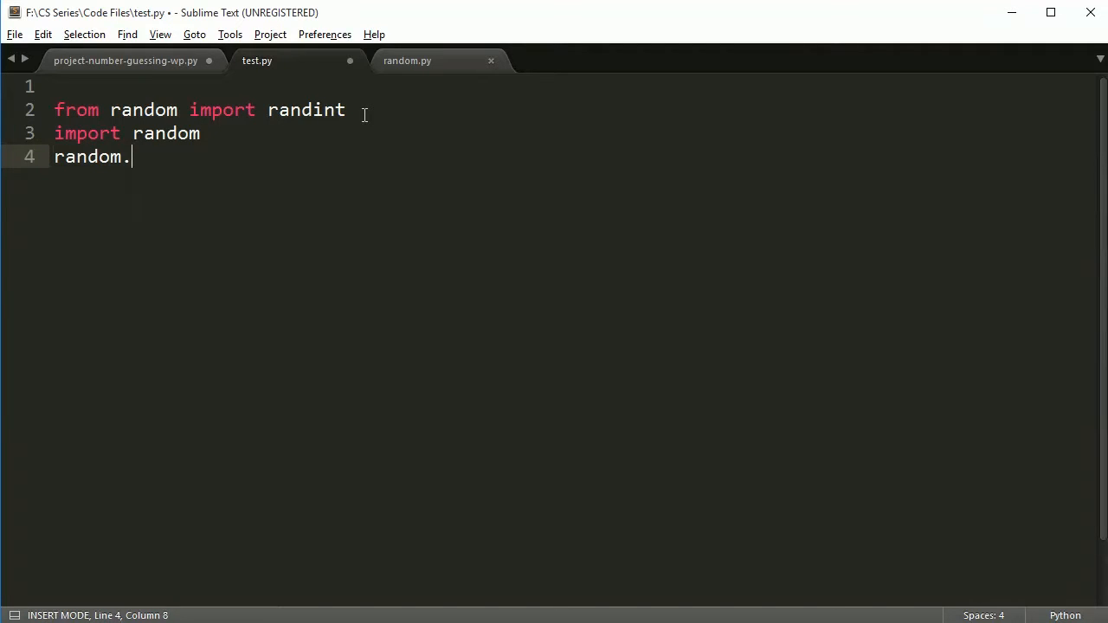
pyautogui.write('randint()')
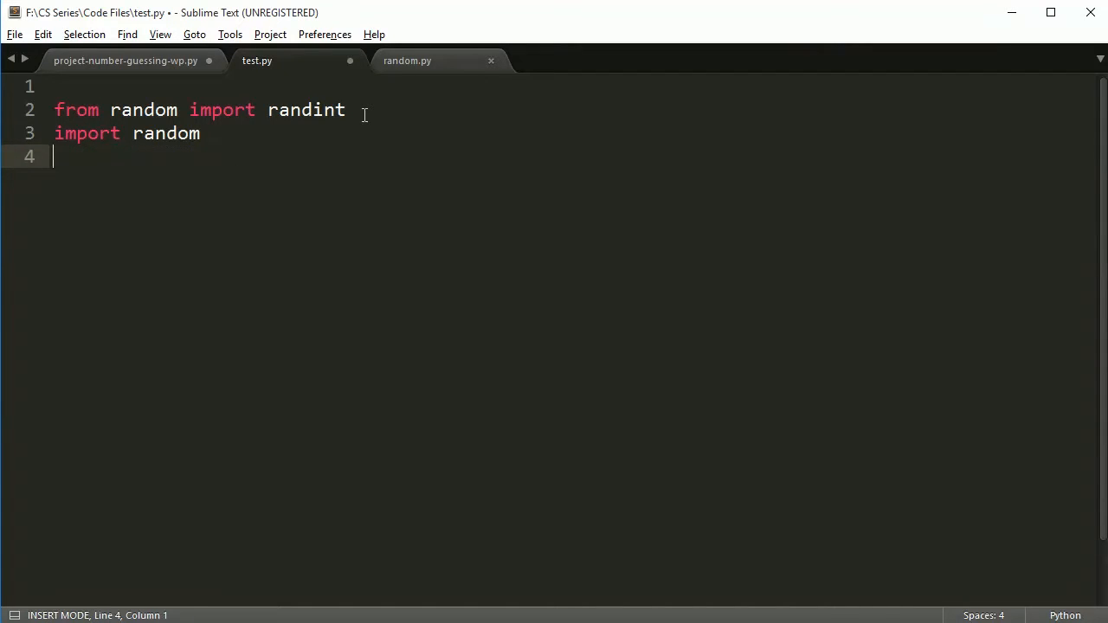
pyautogui.press('ctrl+shift+k')
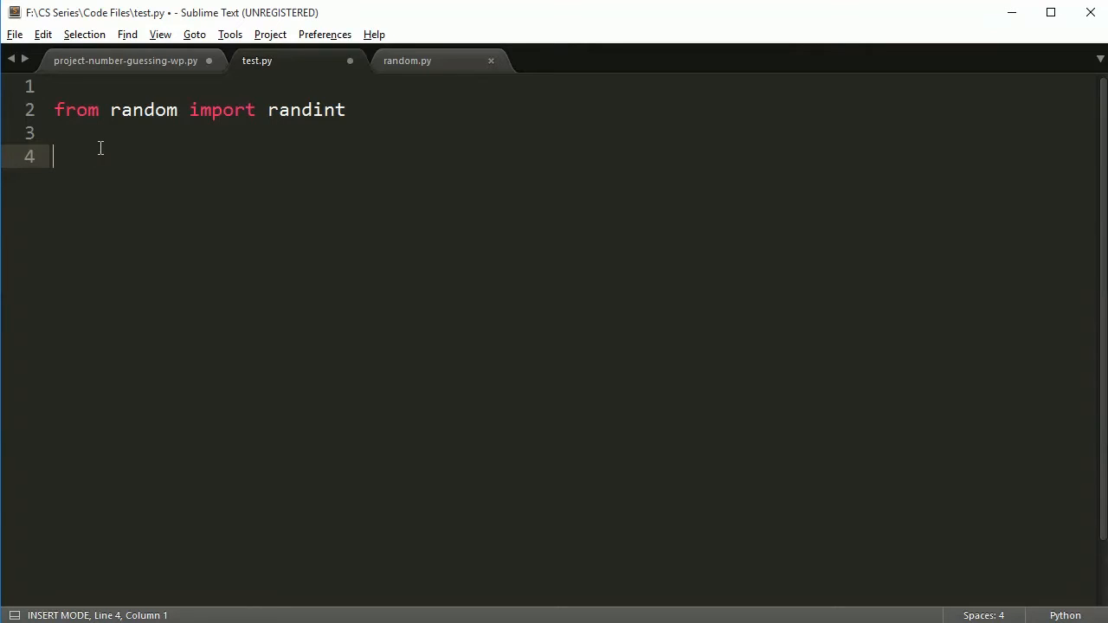
# - Make test.py print(randint(1, 10)) and run it several times, getting numbers like 3, 9 and 4
pyautogui.write('print')
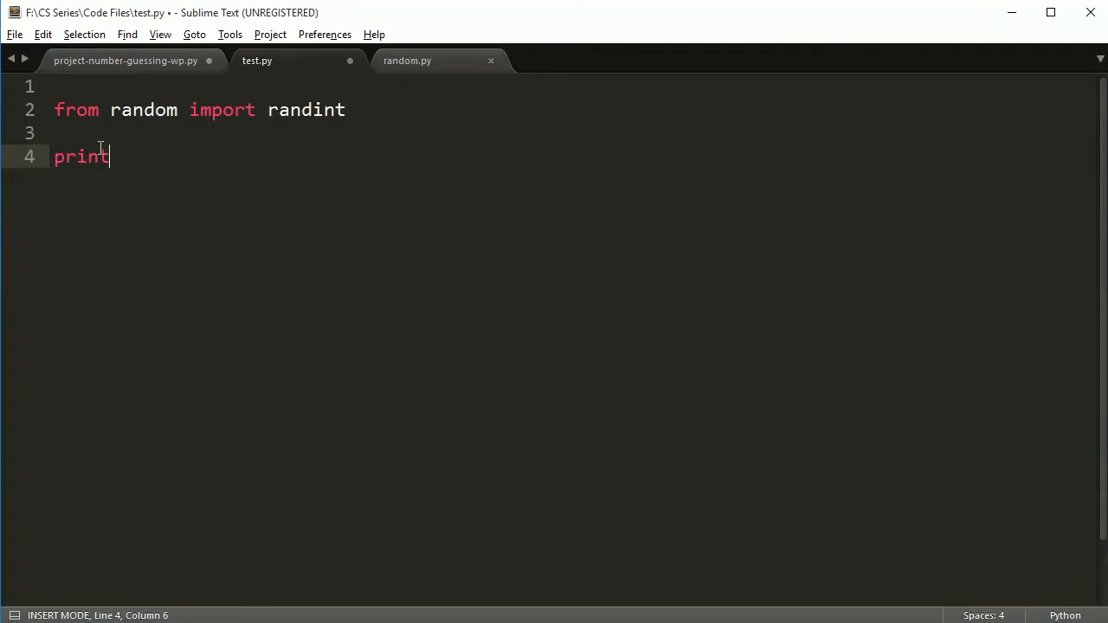
pyautogui.write('(randint(1')
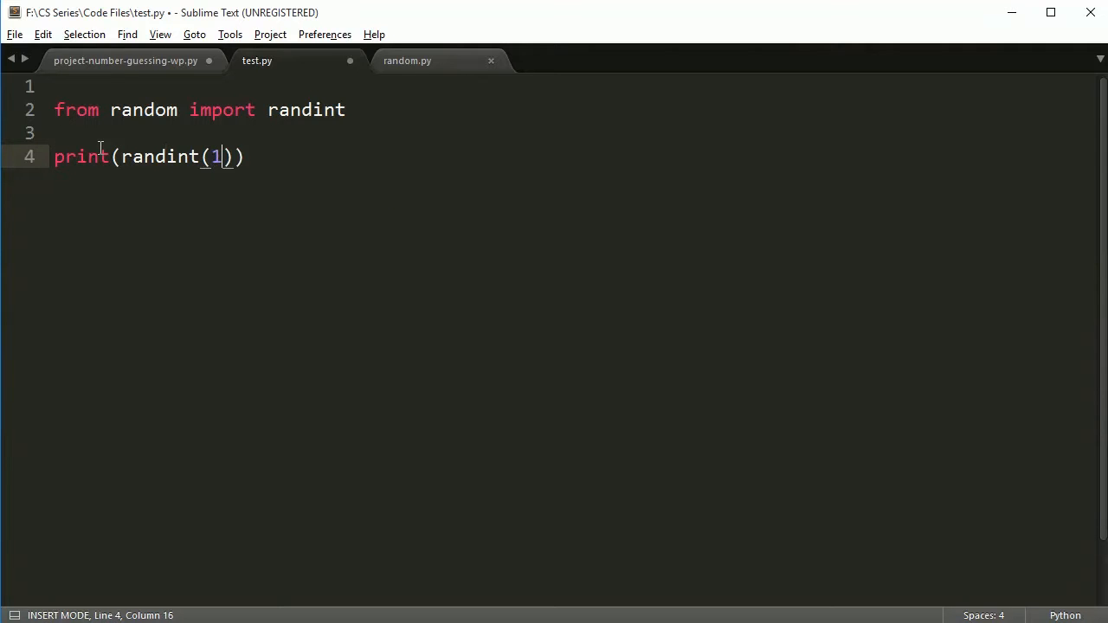
pyautogui.write(', 10')
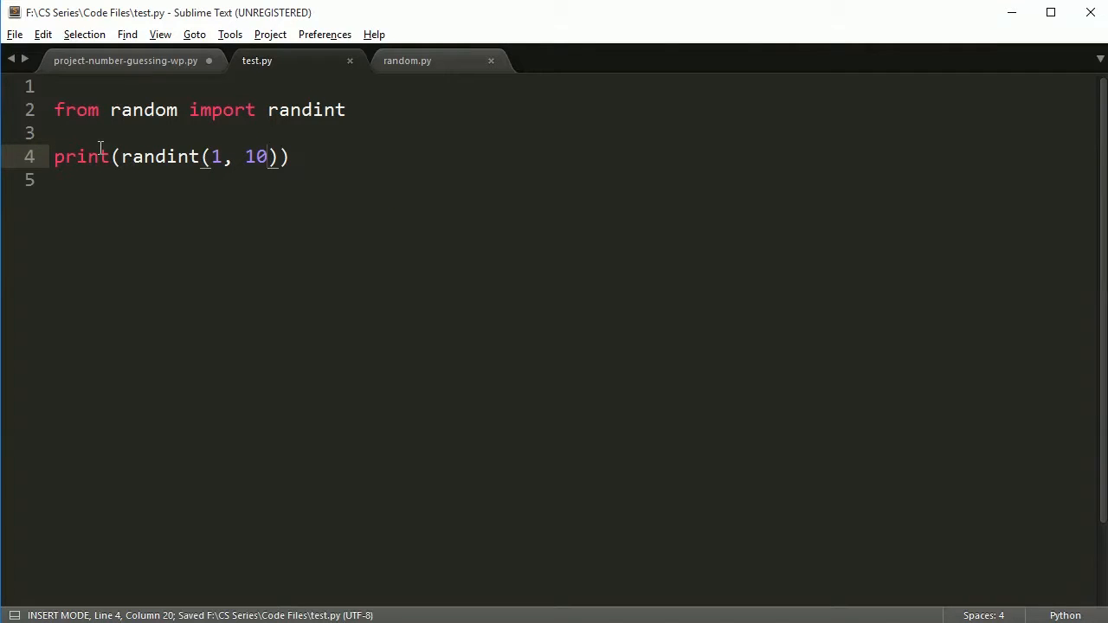
pyautogui.press('ctrl+b')
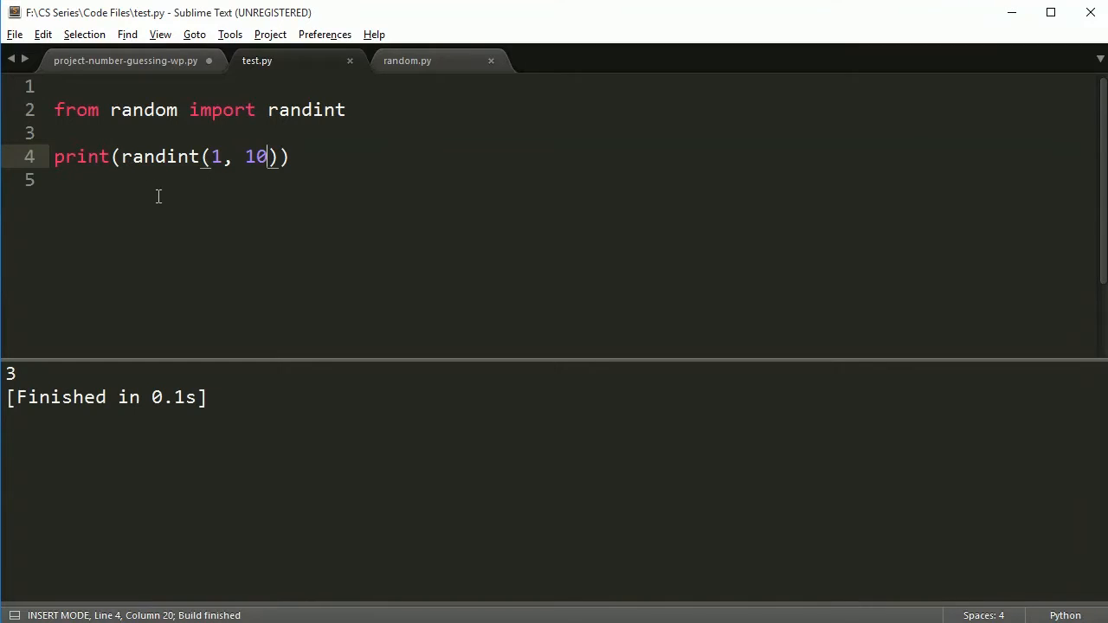
pyautogui.moveTo(225, 236)
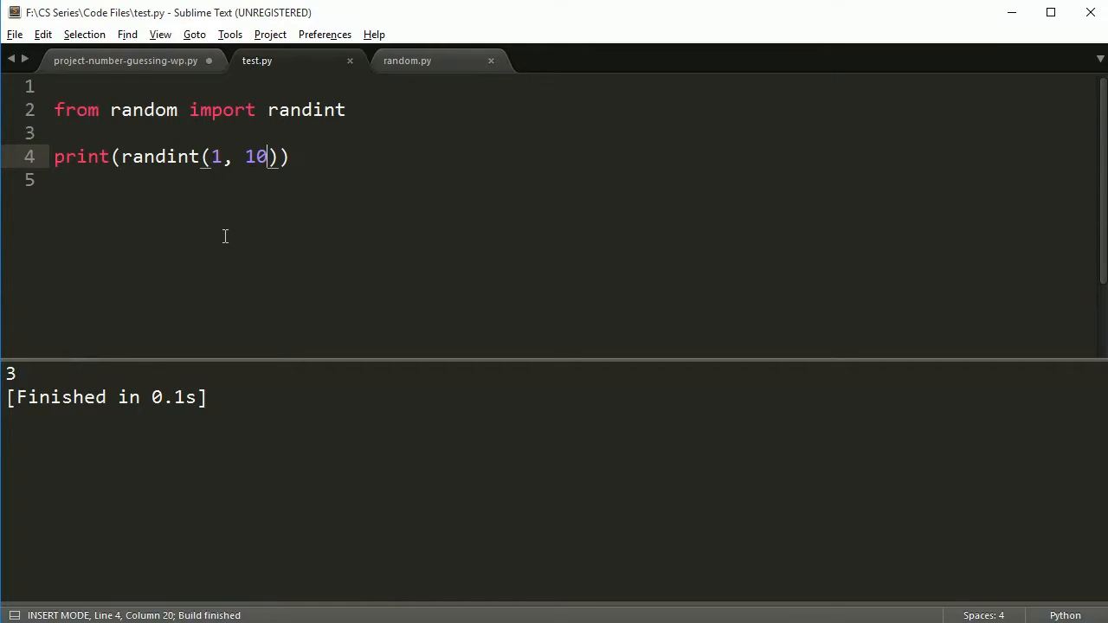
pyautogui.press('ctrl+b')
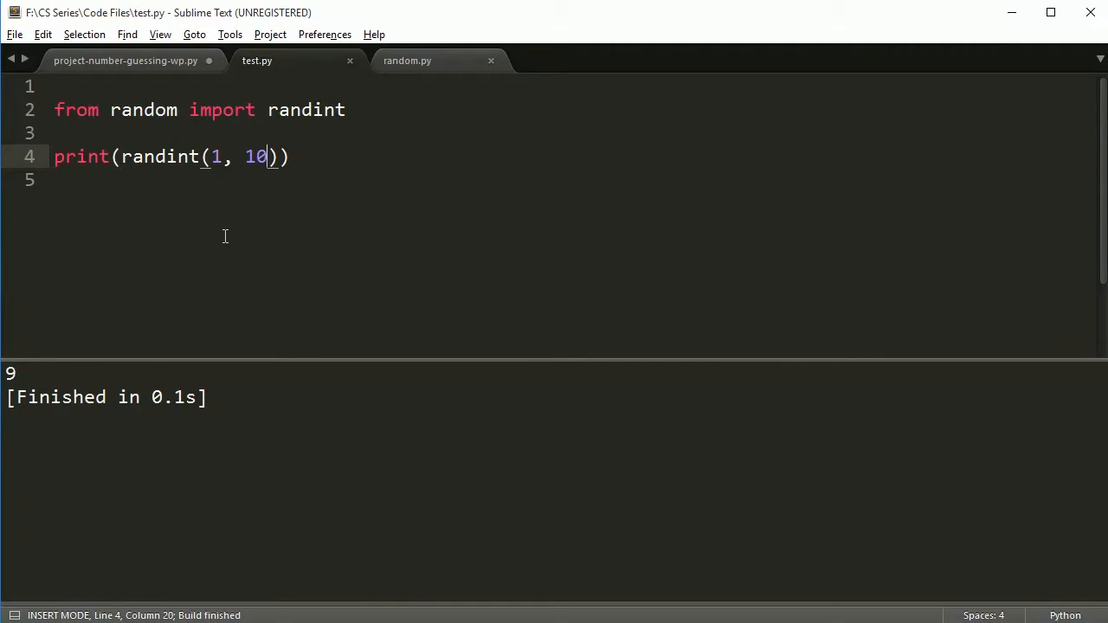
pyautogui.press('ctrl+b')
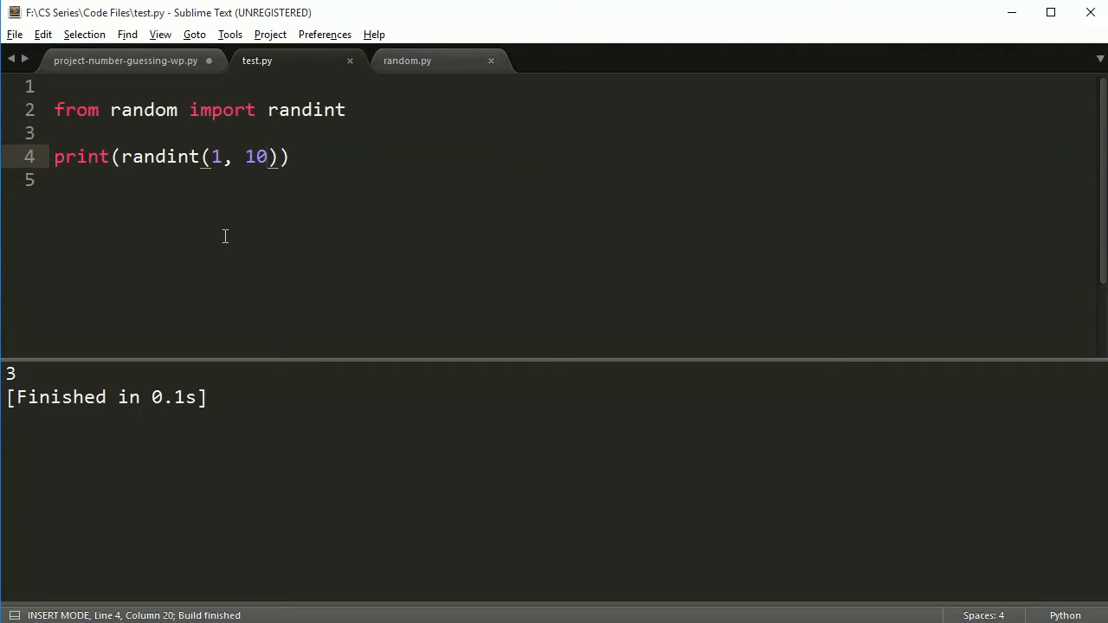
pyautogui.press('ctrl+b')
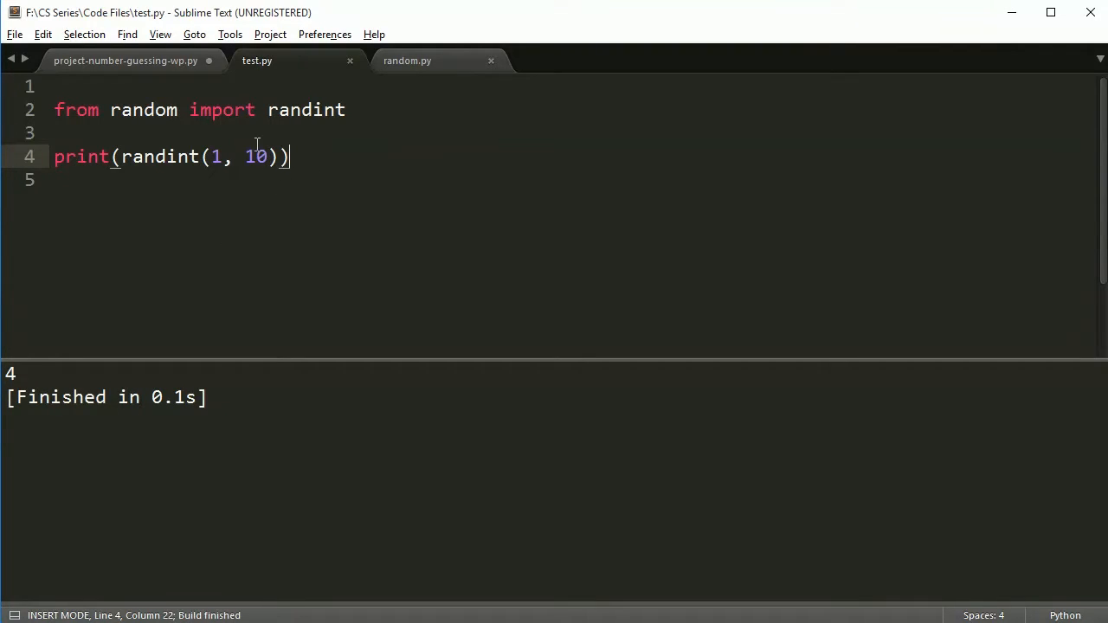
# - Wrap the print in 'for i in range(0, 20):' to print twenty random numbers, and save
pyautogui.write('for i in range(0,')
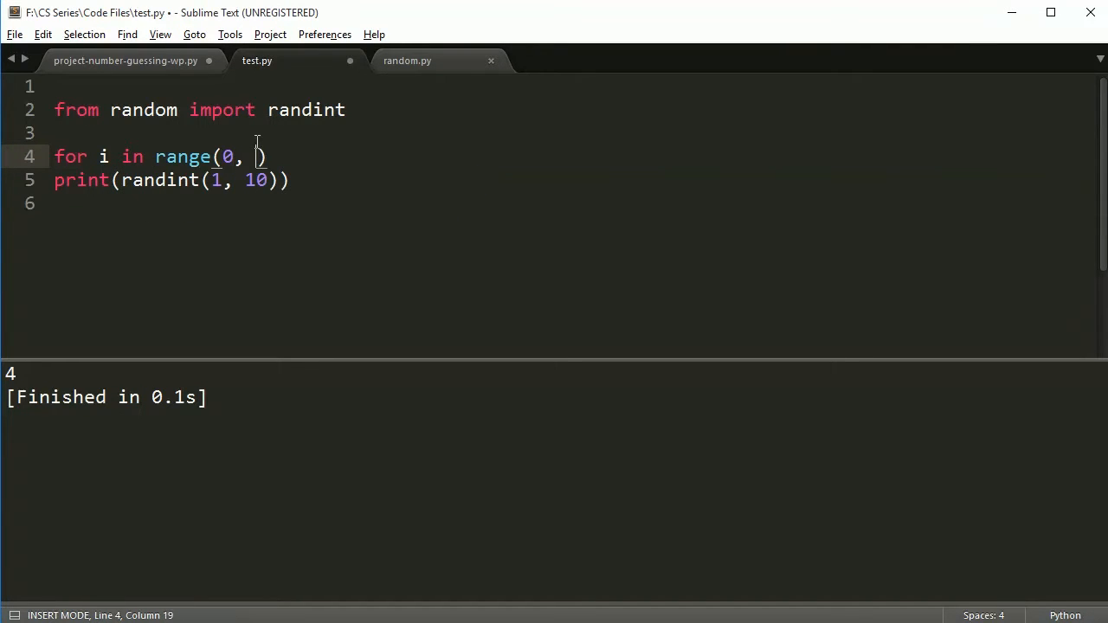
pyautogui.write('20):')
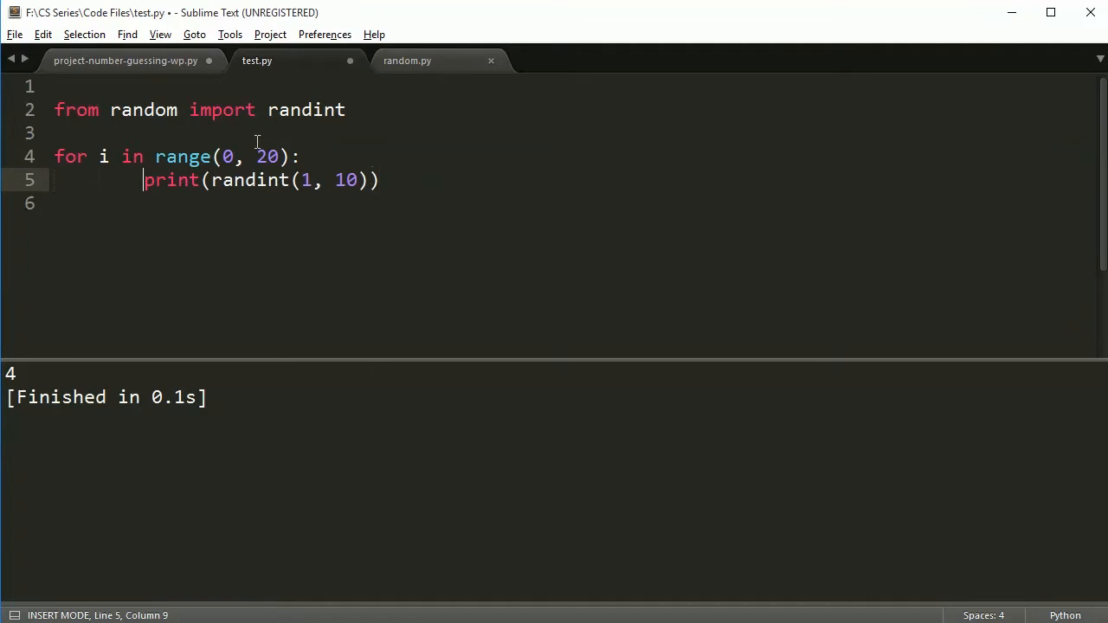
pyautogui.press('ctrl+s')
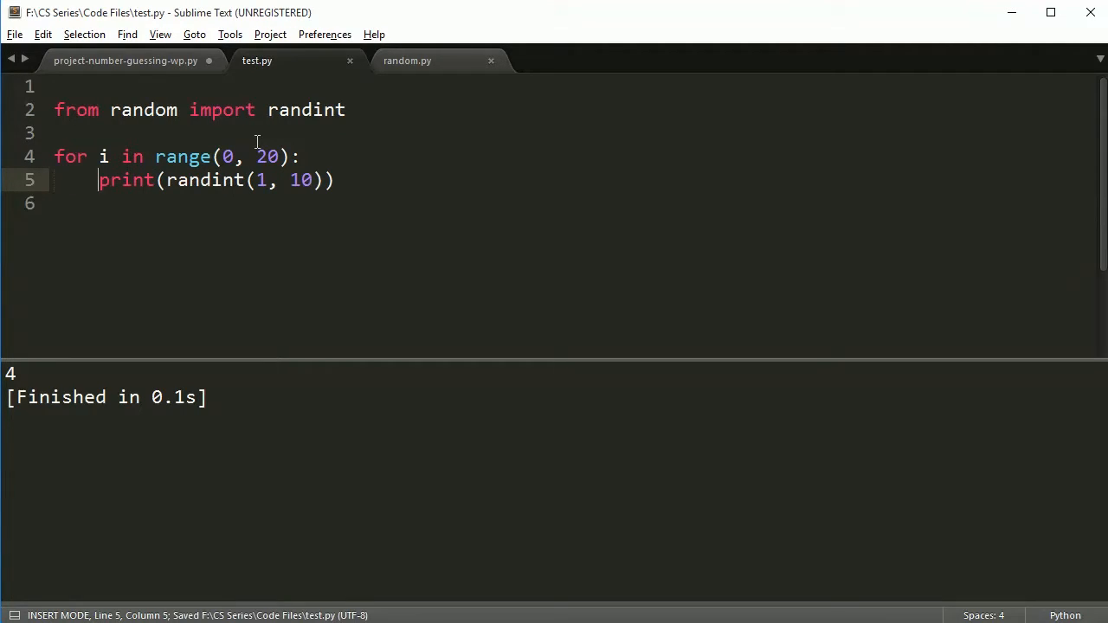
pyautogui.moveTo(265, 232)
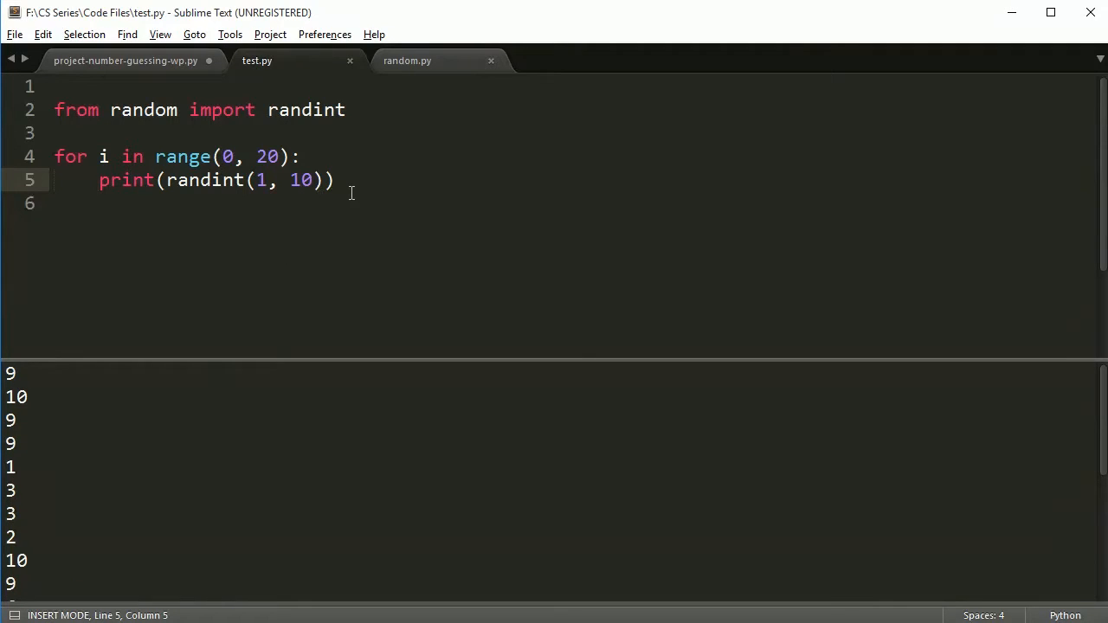
# - Delete the loop, print and import lines, leaving test.py empty
pyautogui.moveTo(332, 180); pyautogui.dragTo(55, 132)
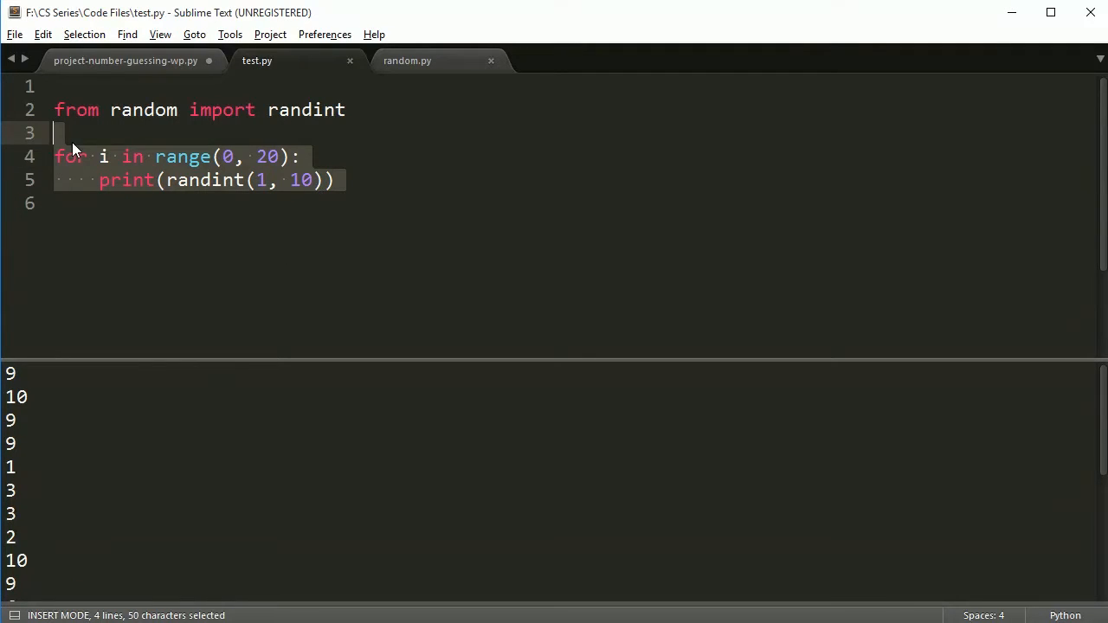
pyautogui.press('Delete')
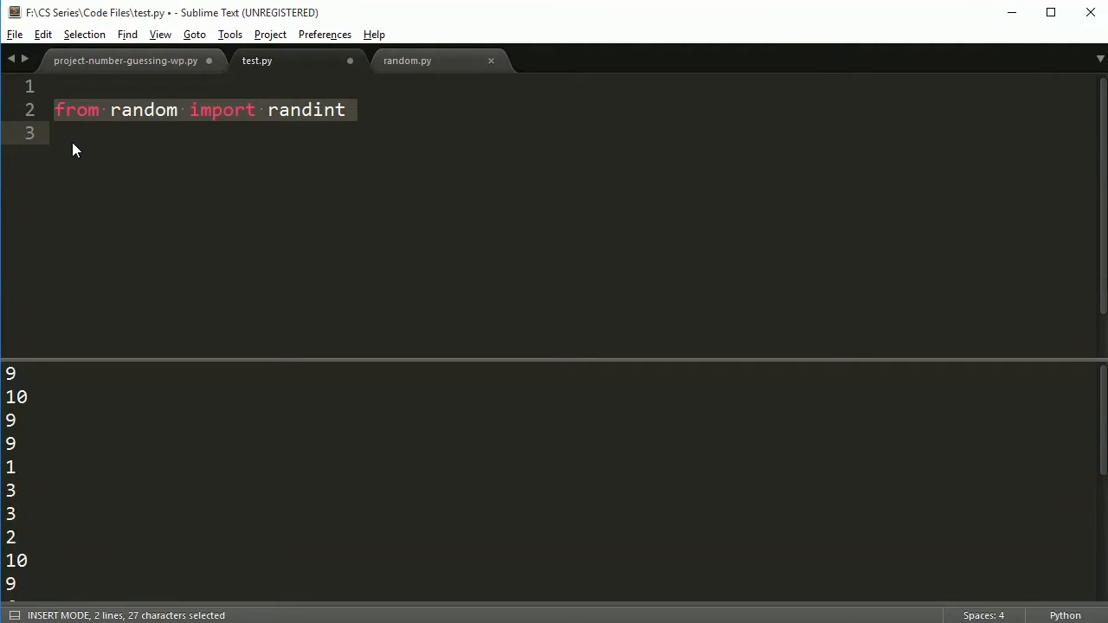
pyautogui.press('Delete')
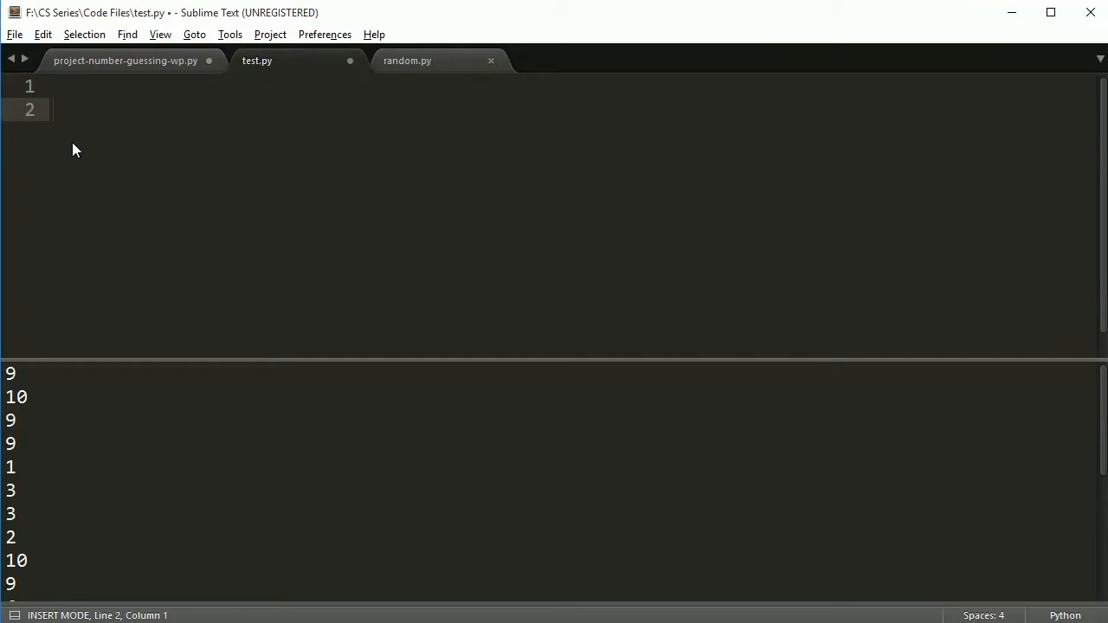
# - In the guessing game, add 'from random import randint' and set num = randint(1, 100)
pyautogui.click(124, 60)
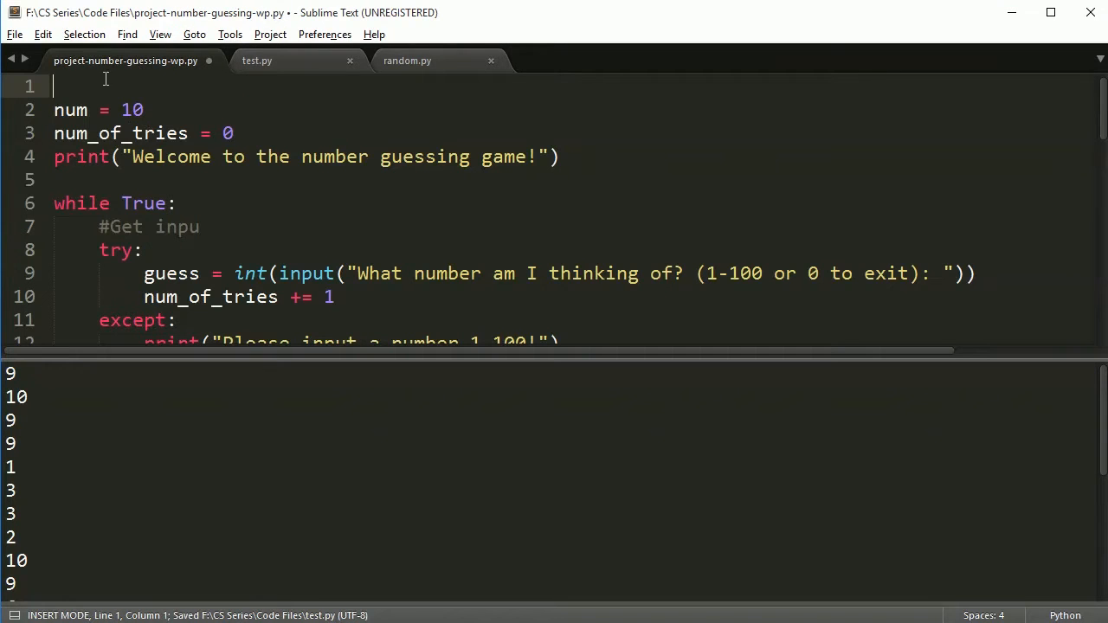
pyautogui.write('from random')
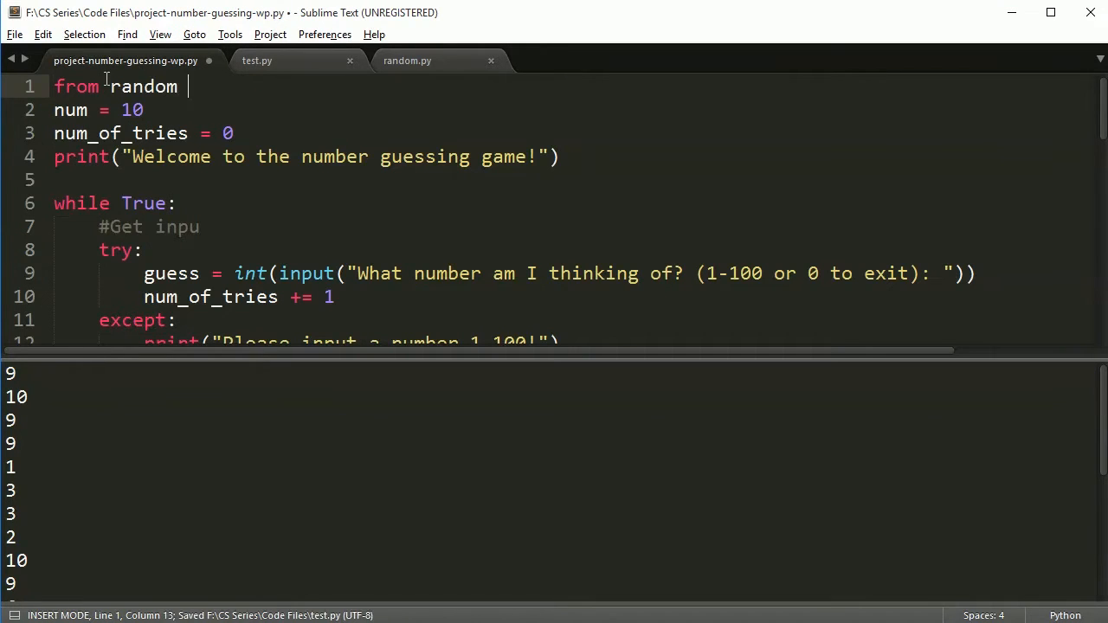
pyautogui.write('import randint')
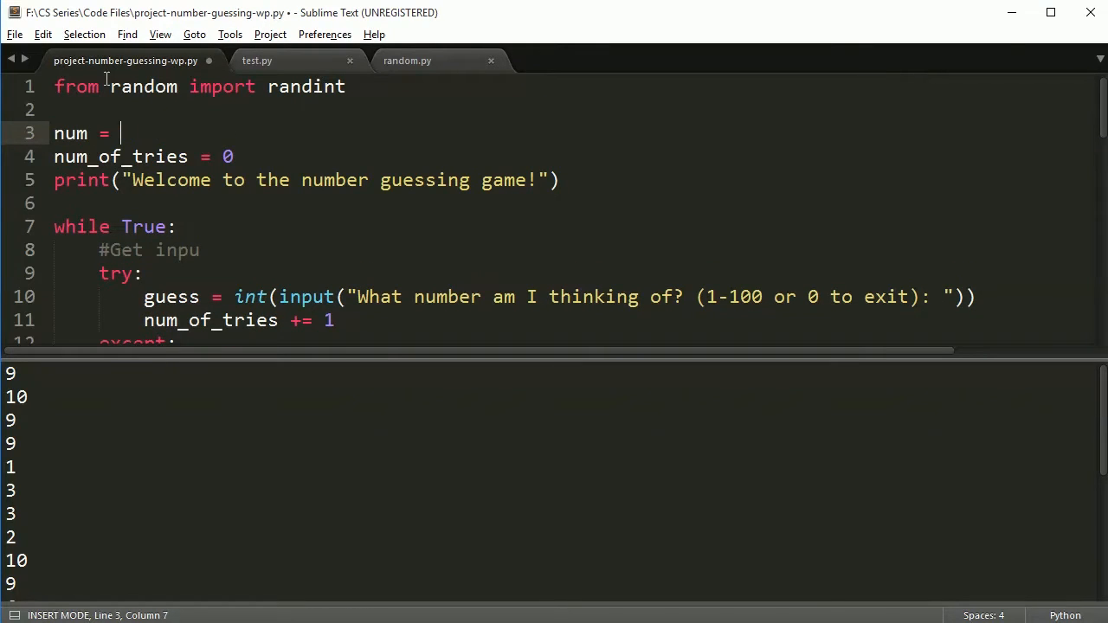
pyautogui.write('randint(1,')
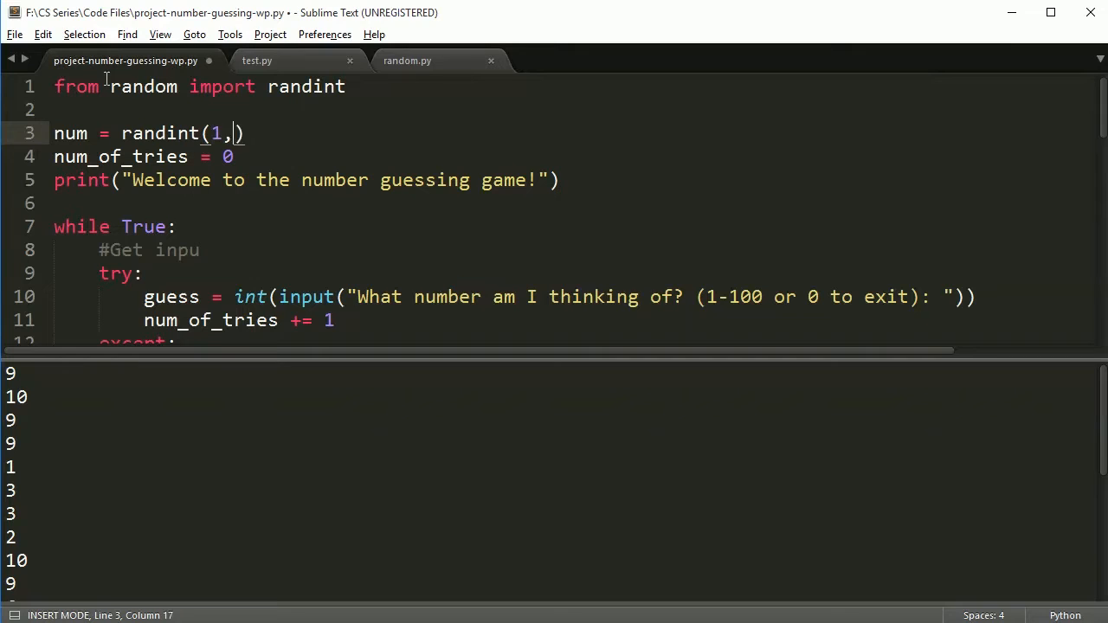
pyautogui.write('100')
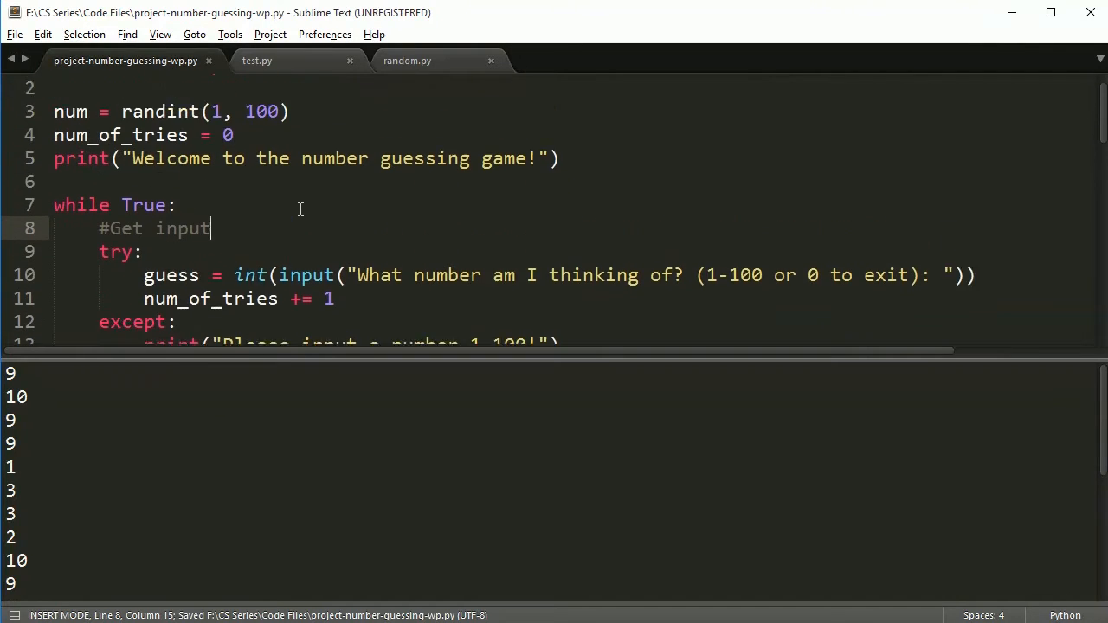
# - Replace 'num = 10' with 'num = randint(1, 100)' in the play-again branch and save
pyautogui.scroll(3)
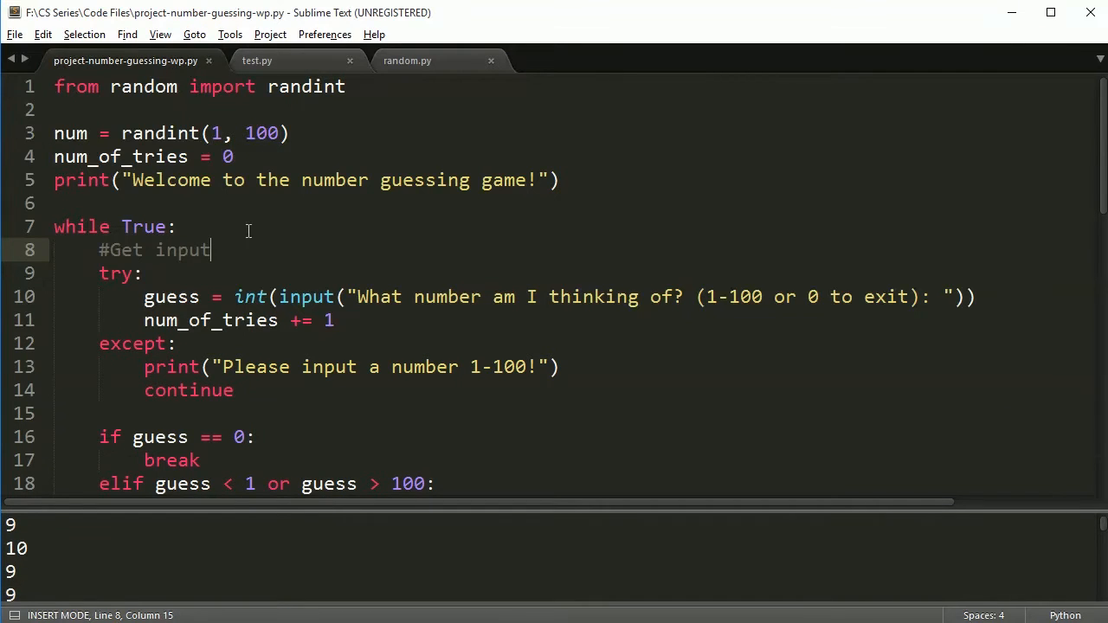
pyautogui.scroll(-3)
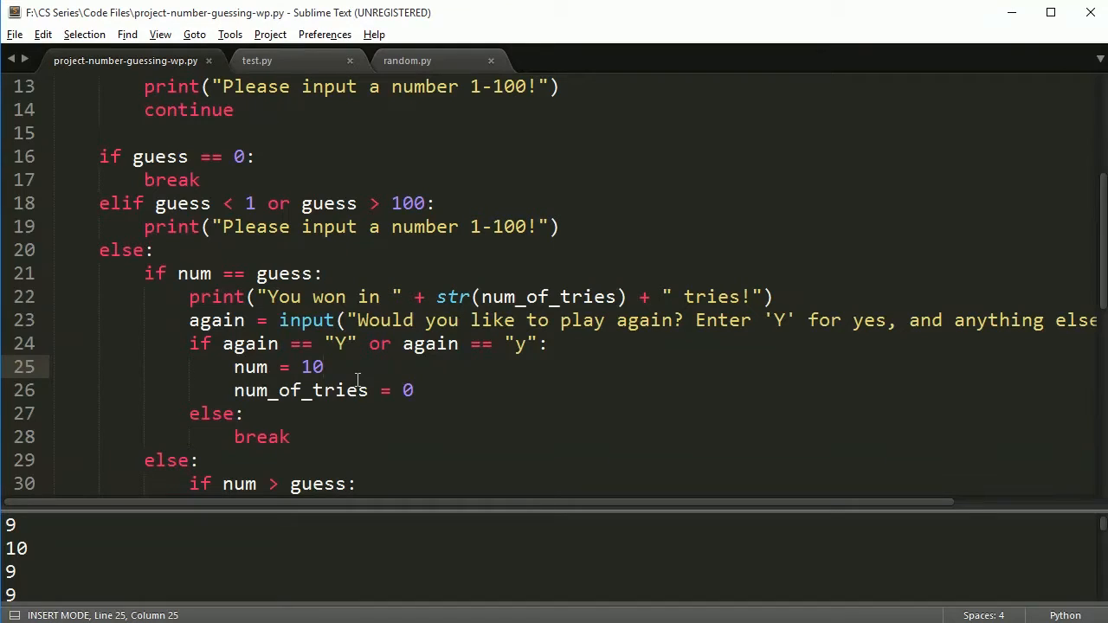
pyautogui.write('randint(1, 100')
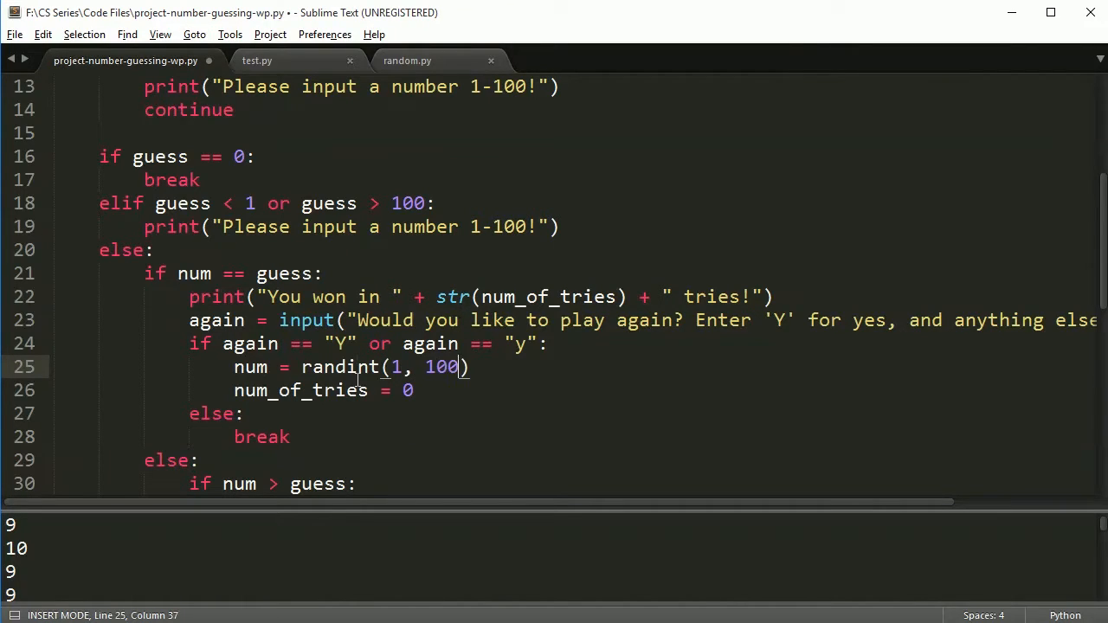
pyautogui.press('ctrl+s')
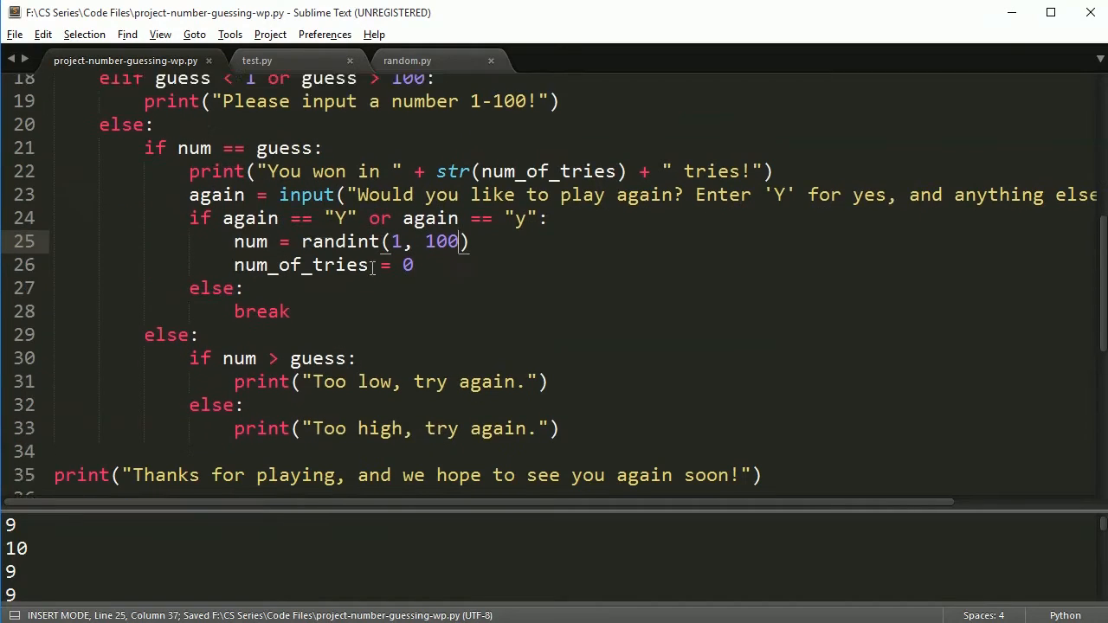
pyautogui.scroll(-3)
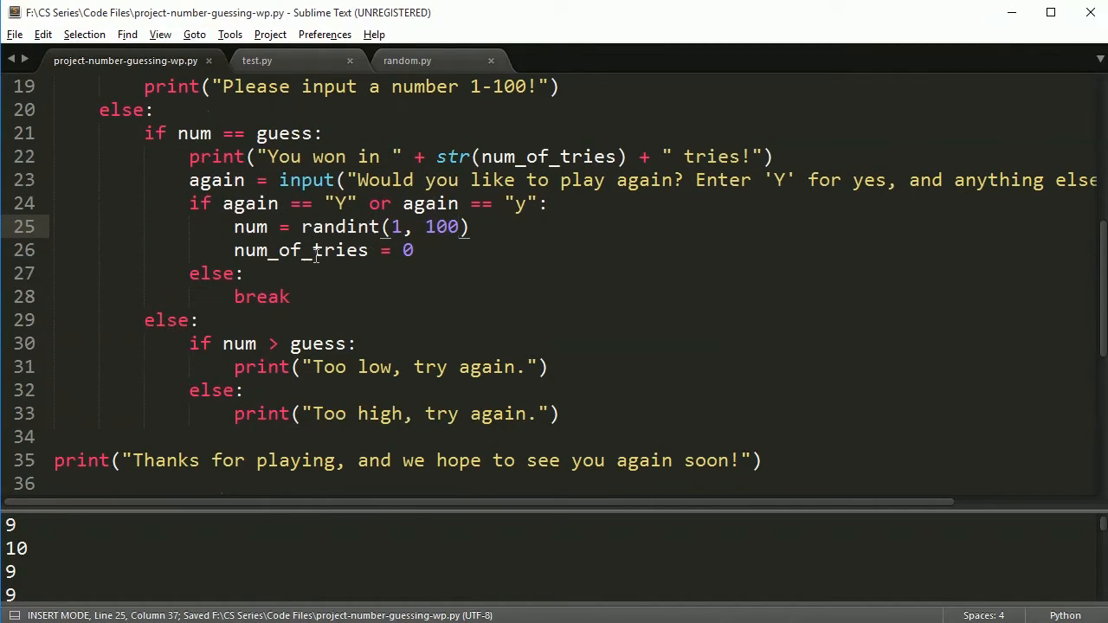
pyautogui.moveTo(352, 321)
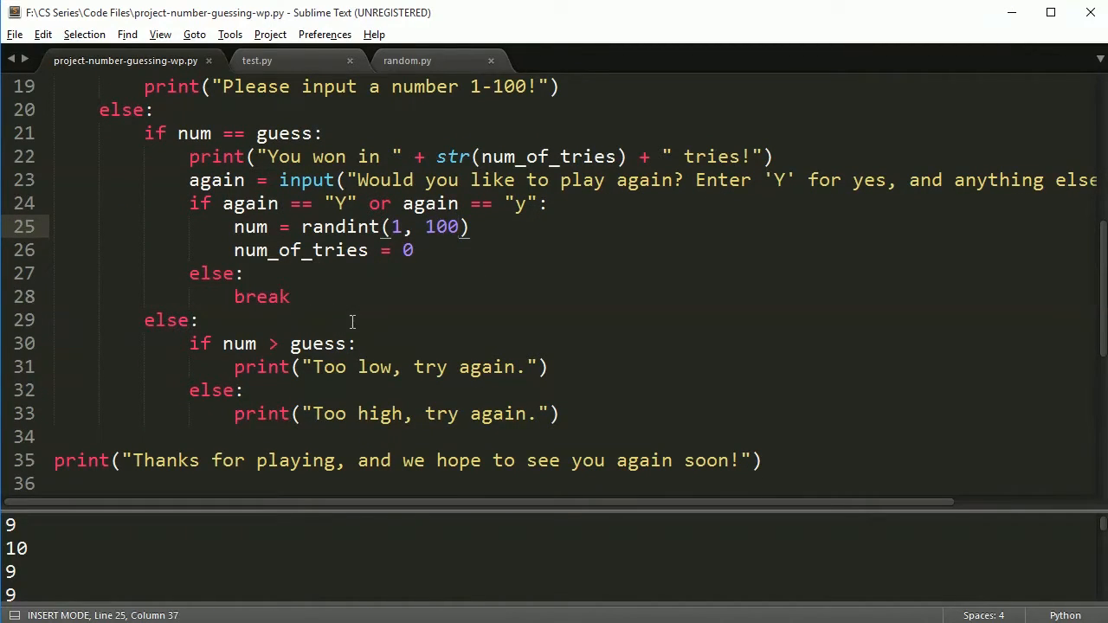
pyautogui.moveTo(367, 234)
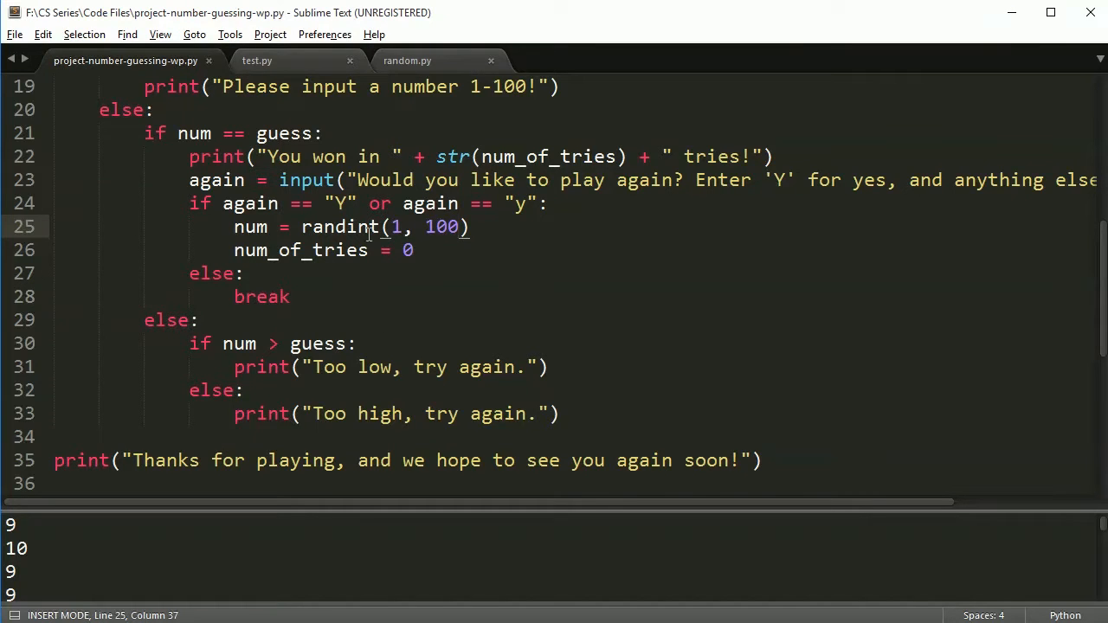
pyautogui.scroll(3)
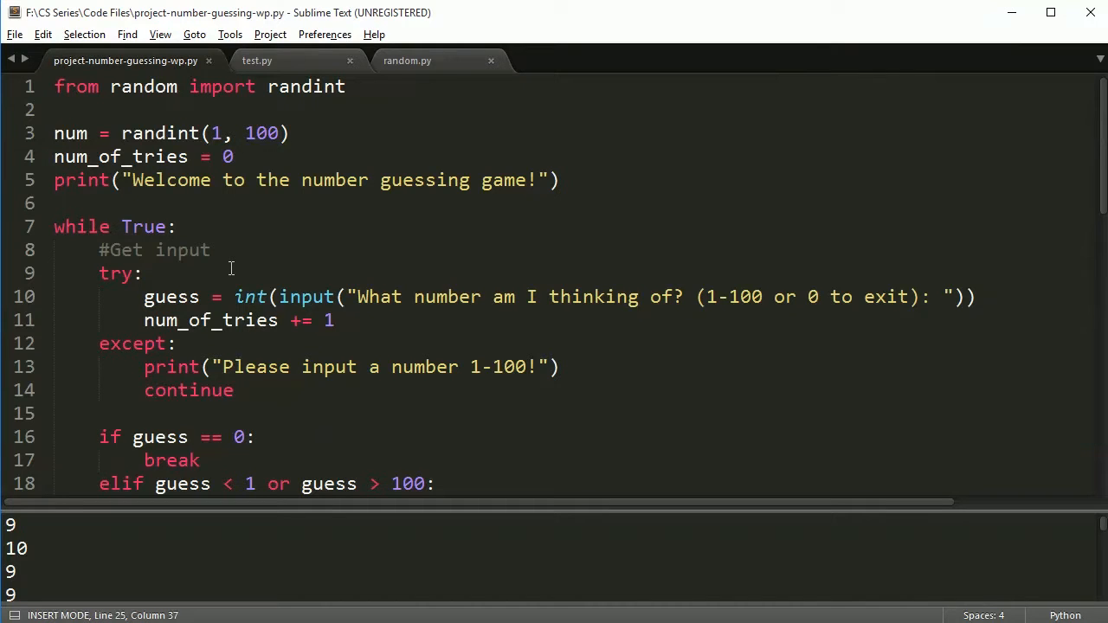
pyautogui.moveTo(269, 246)
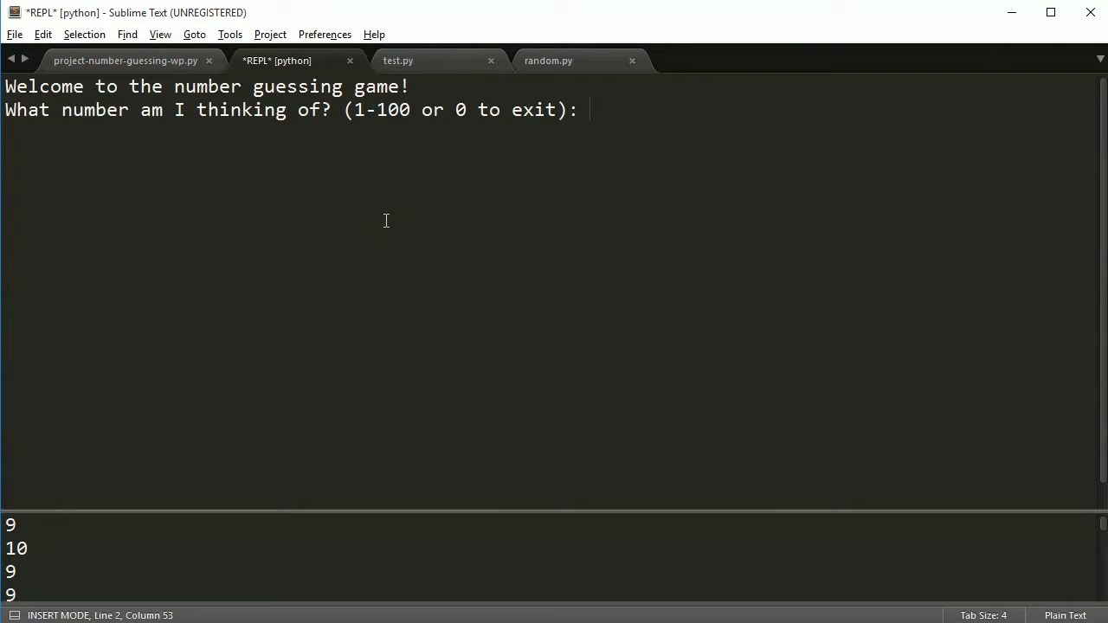
# - Guess 50 in the REPL to win, answer y to play again and begin the new round with 1
pyautogui.write('50')
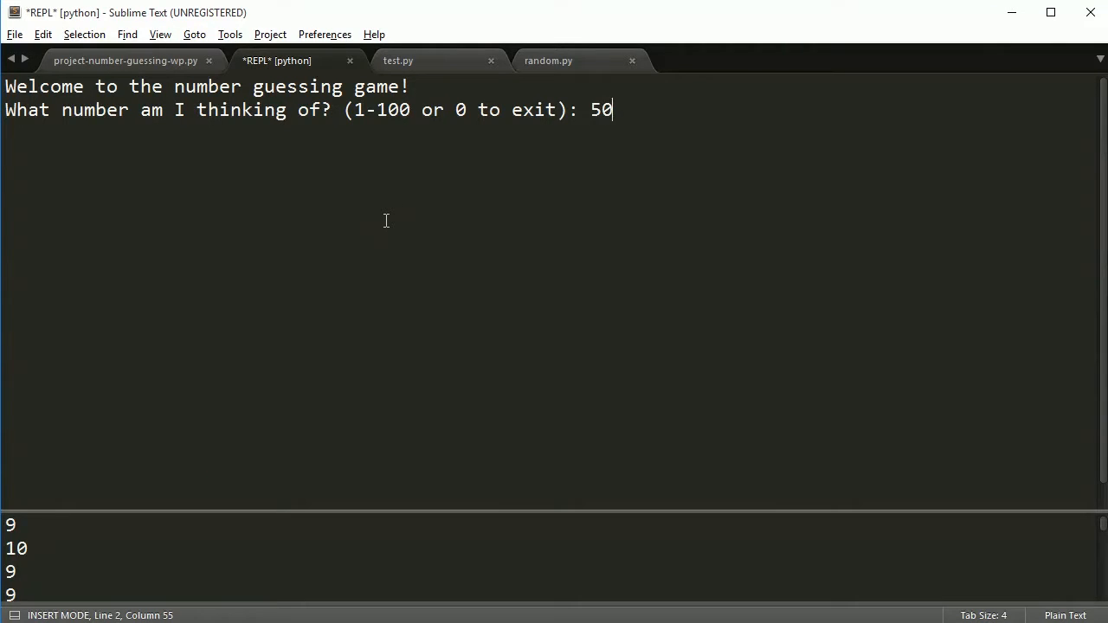
pyautogui.press('Return')
pyautogui.write('75')
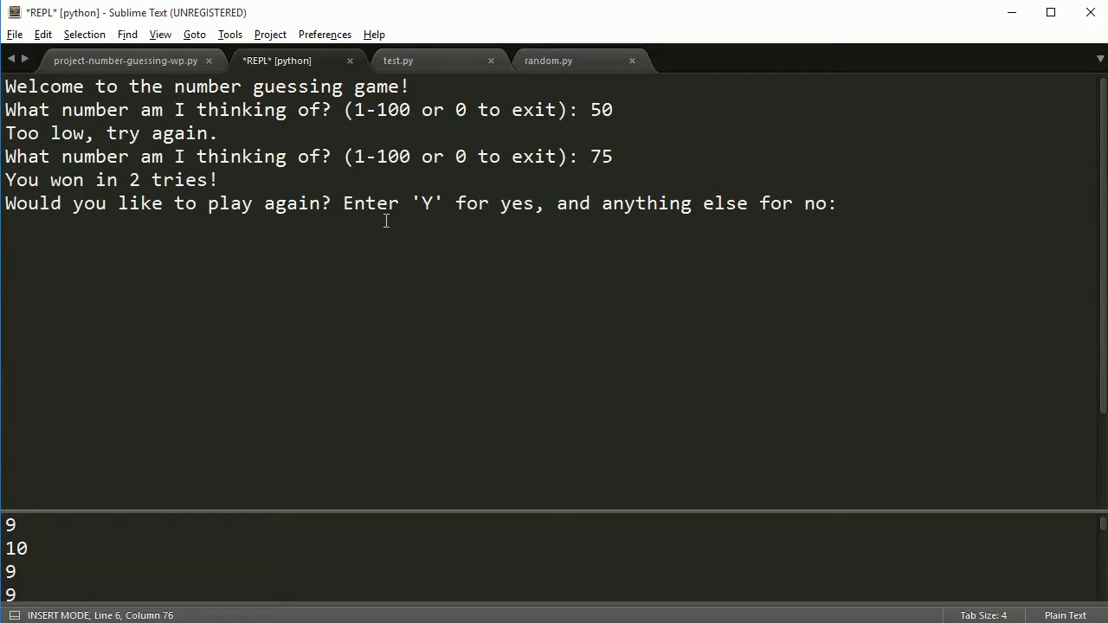
pyautogui.write('y')
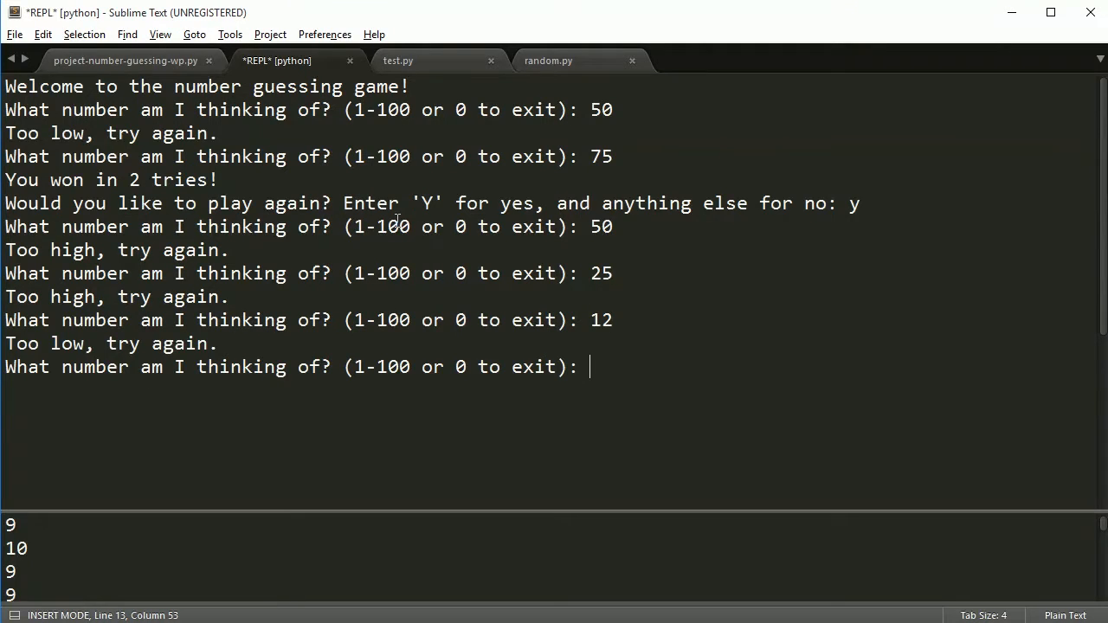
pyautogui.write('18')
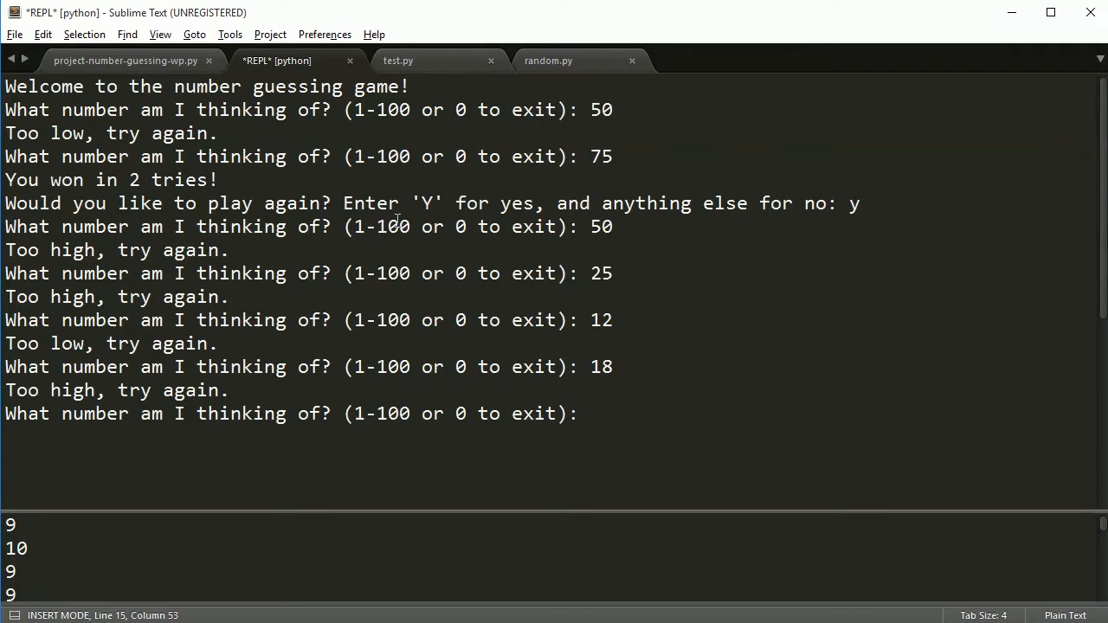
# - Guess 14 and 15 until the win in 8 tries and play-again prompt appear, then leave the REPL
pyautogui.write('14')
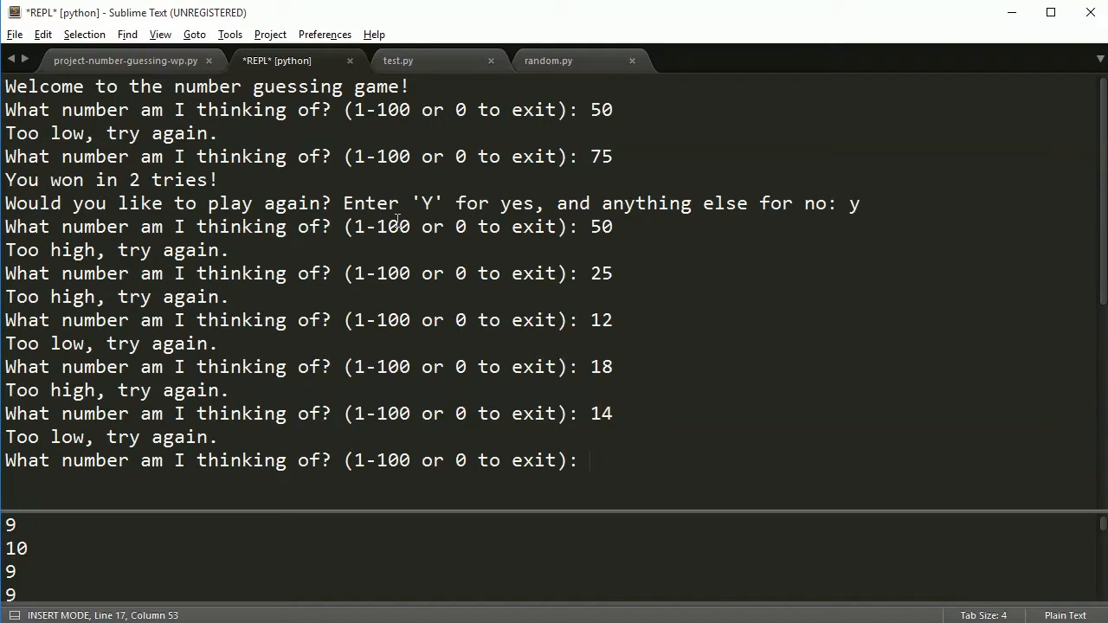
pyautogui.write('15')
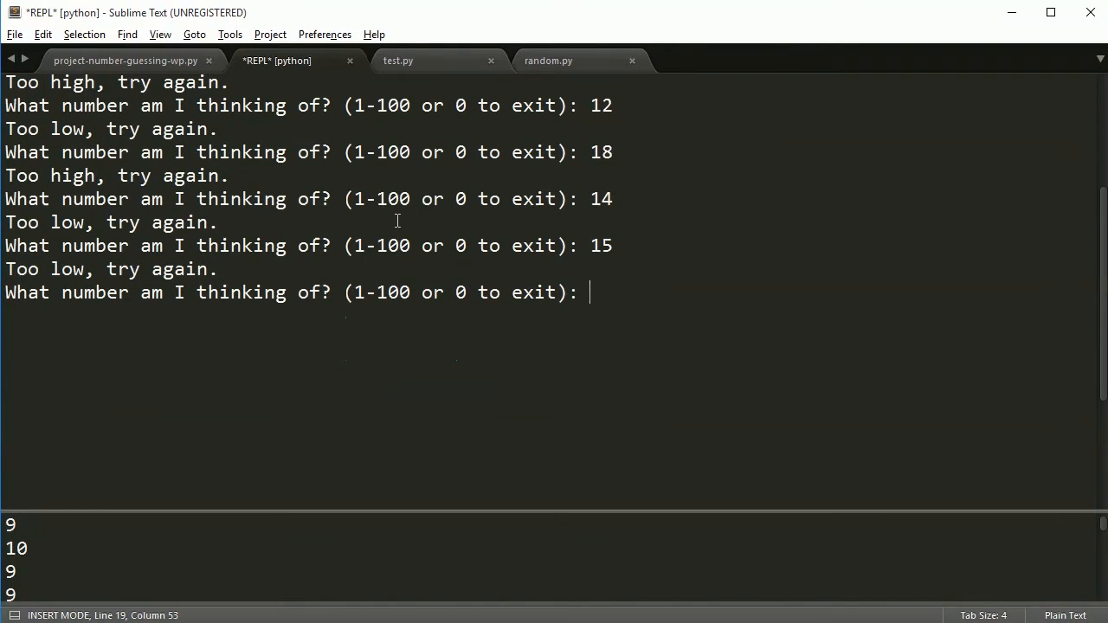
pyautogui.press('Return')
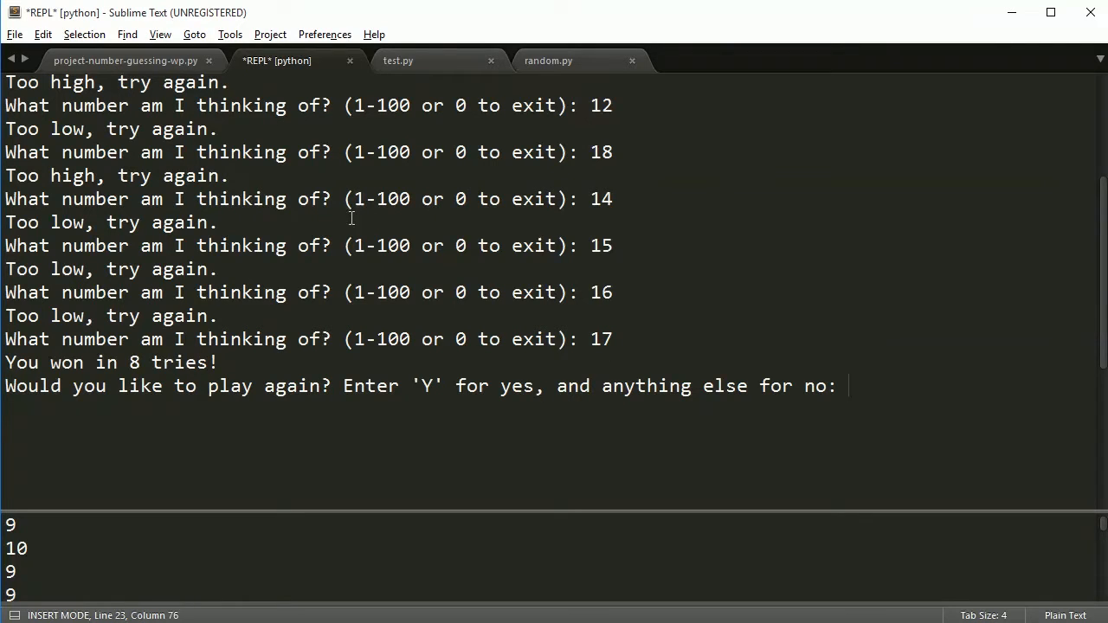
pyautogui.moveTo(471, 242)
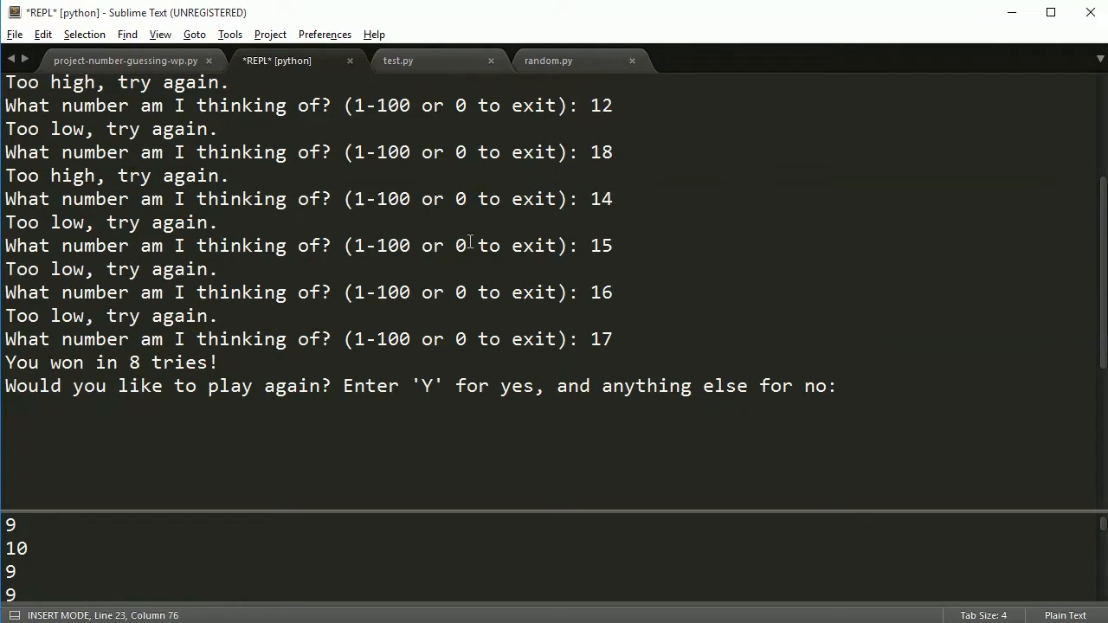
pyautogui.click(125, 59)
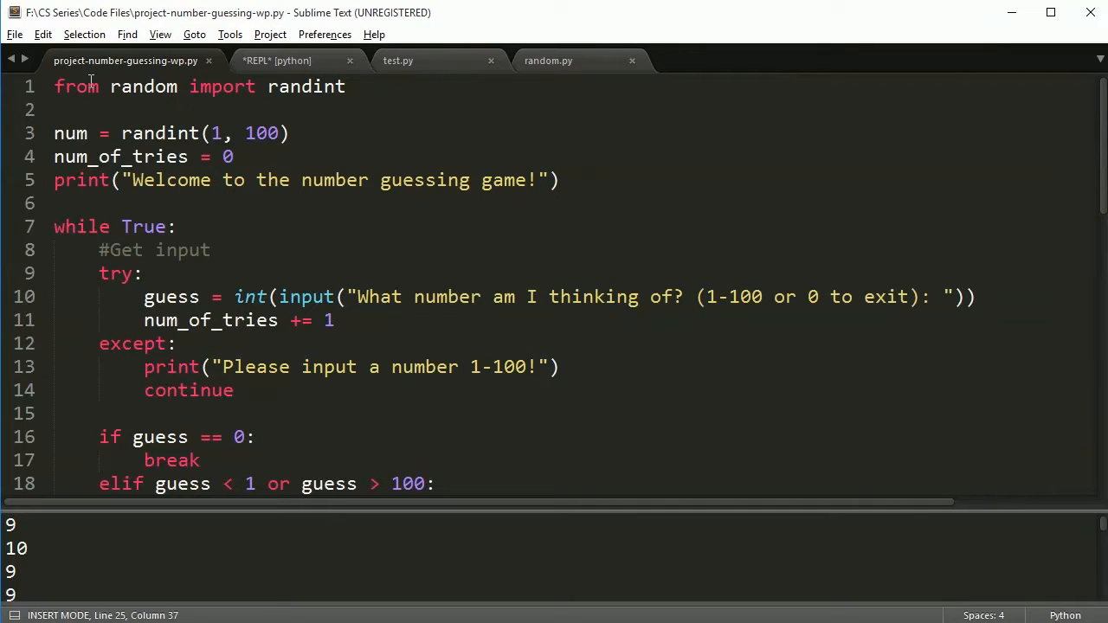
pyautogui.moveTo(256, 104)
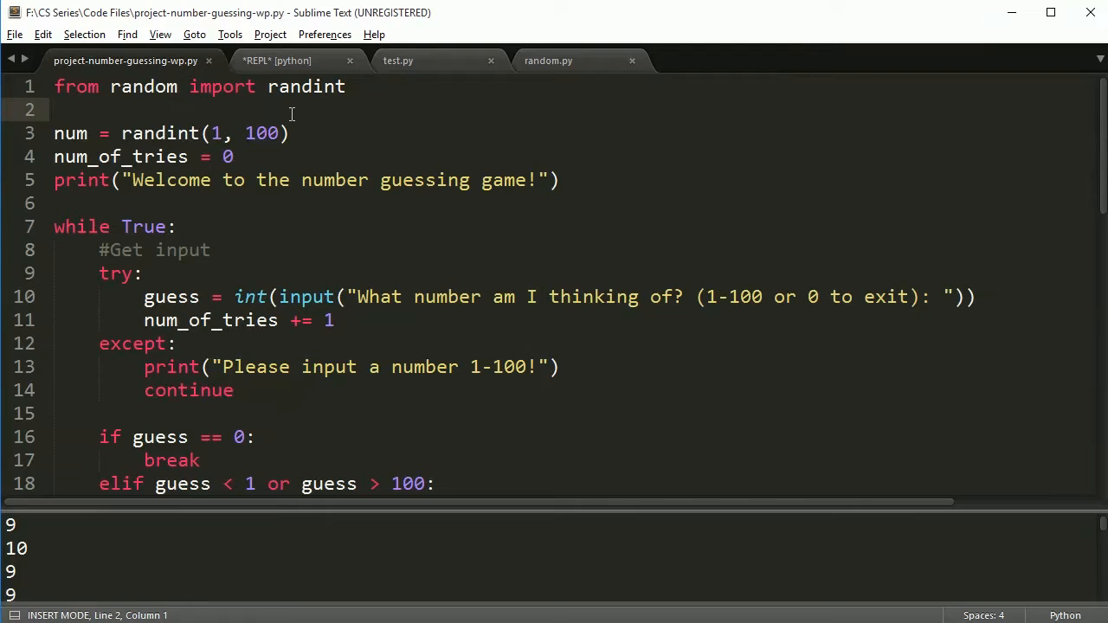
pyautogui.moveTo(437, 60)
pyautogui.write('from')
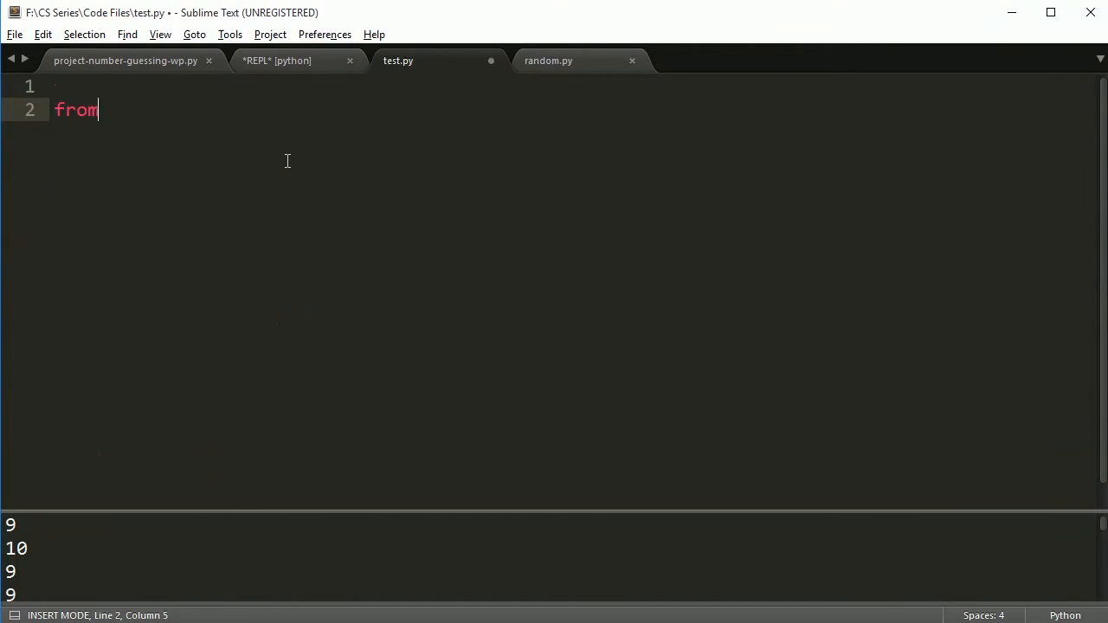
# - Write 'from random import random' and 'print(random())' in test.py and build it, printing 0.4115818778228606
pyautogui.write('random import random')
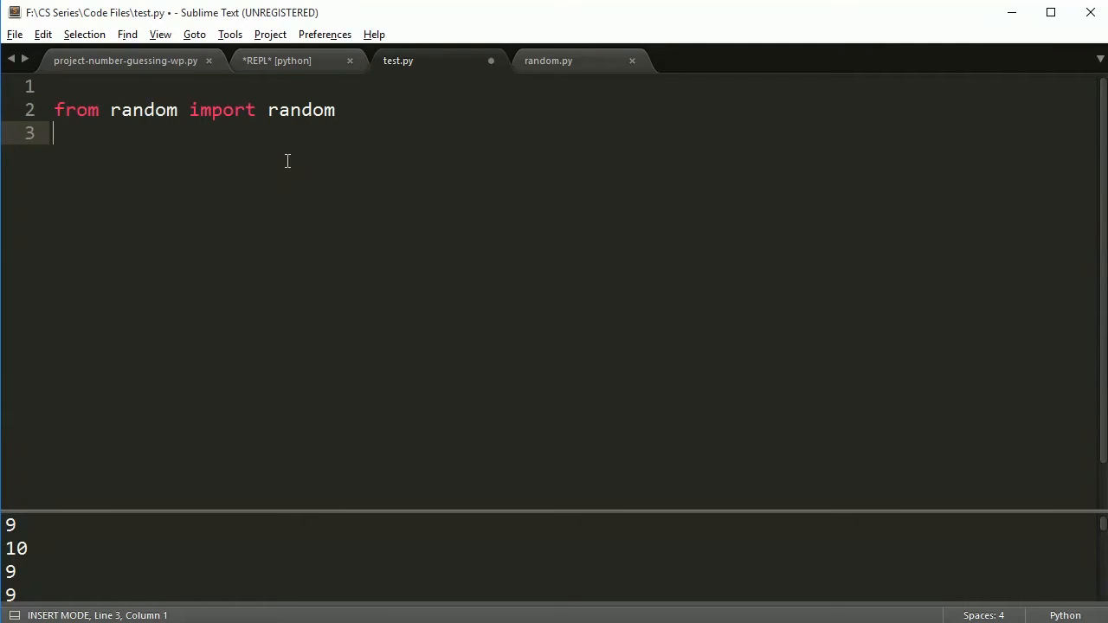
pyautogui.write('print(random(')
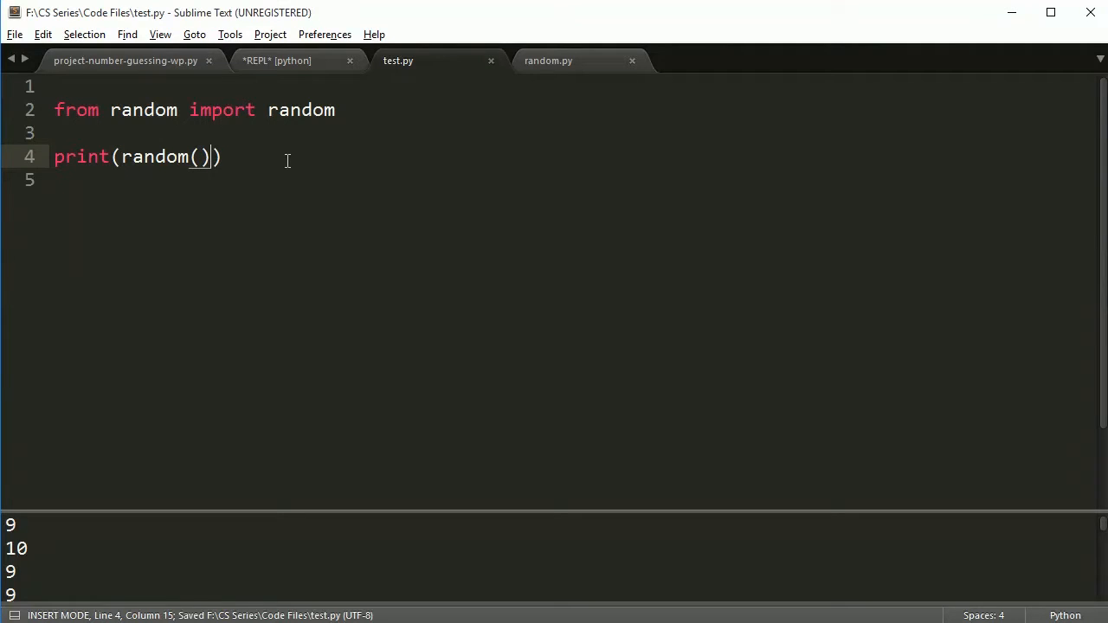
pyautogui.press('ctrl+b')
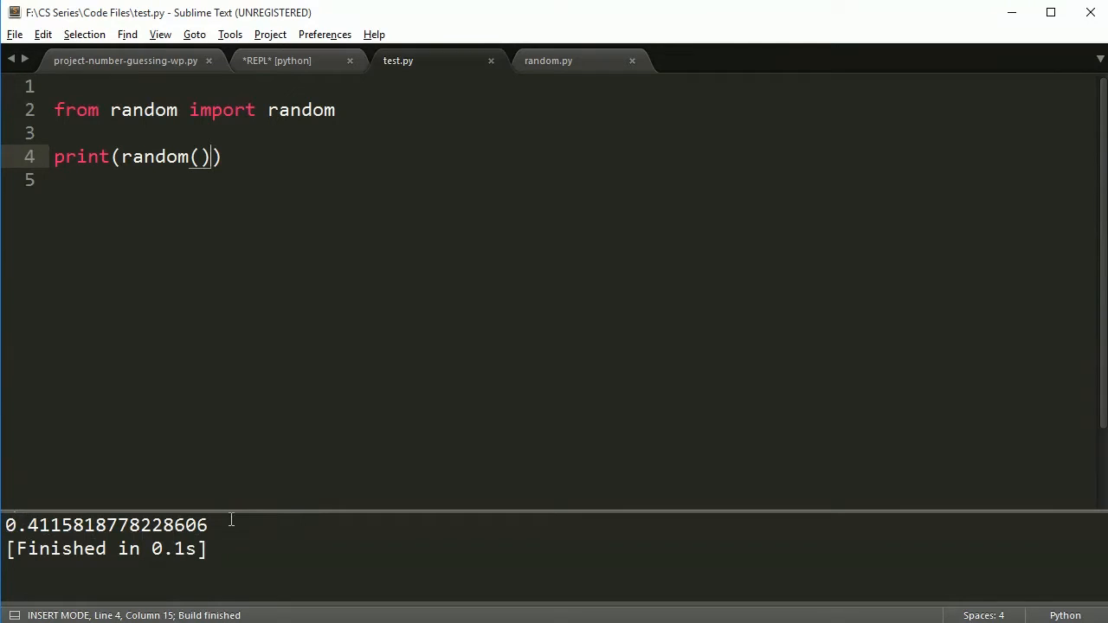
pyautogui.moveTo(264, 520)
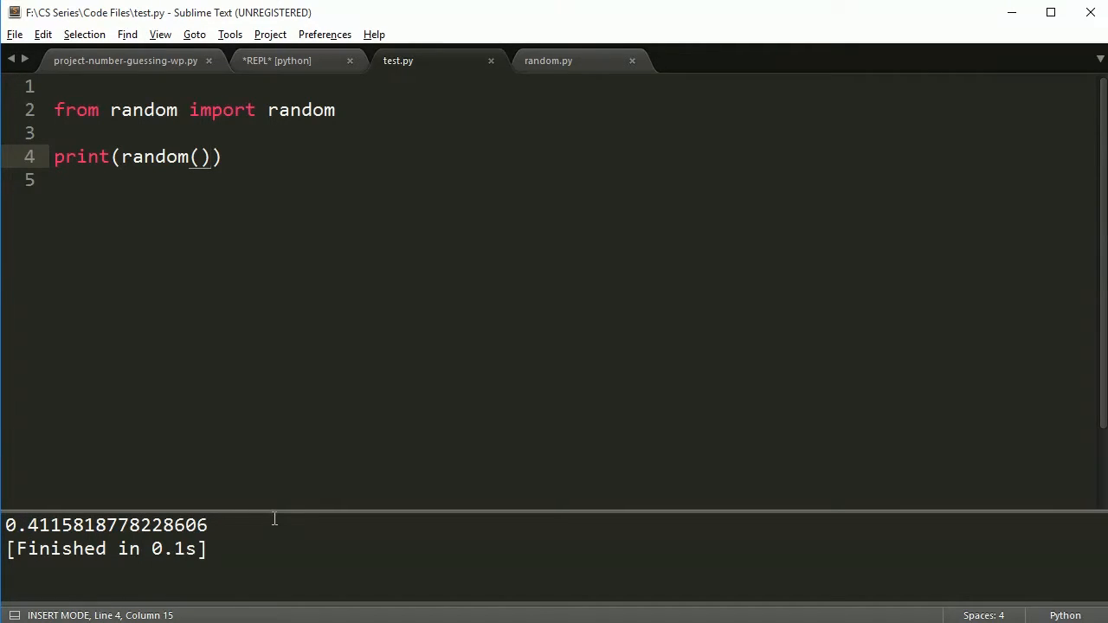
pyautogui.moveTo(228, 528)
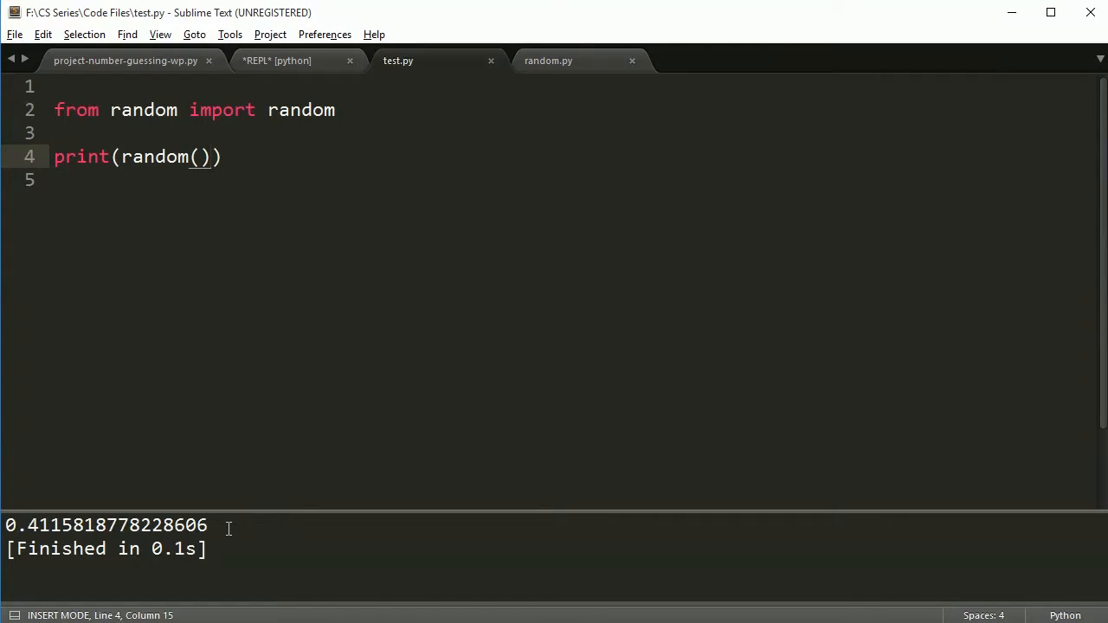
pyautogui.click(125, 60)
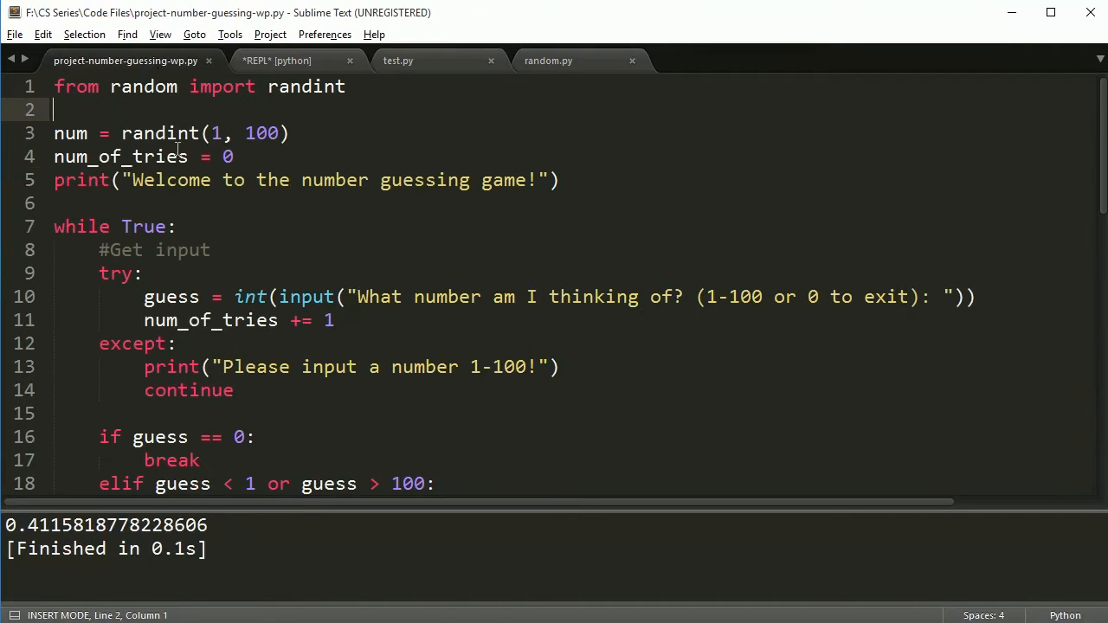
# - Close test.py and scroll the guessing-game script down to its else branches
pyautogui.click(398, 61)
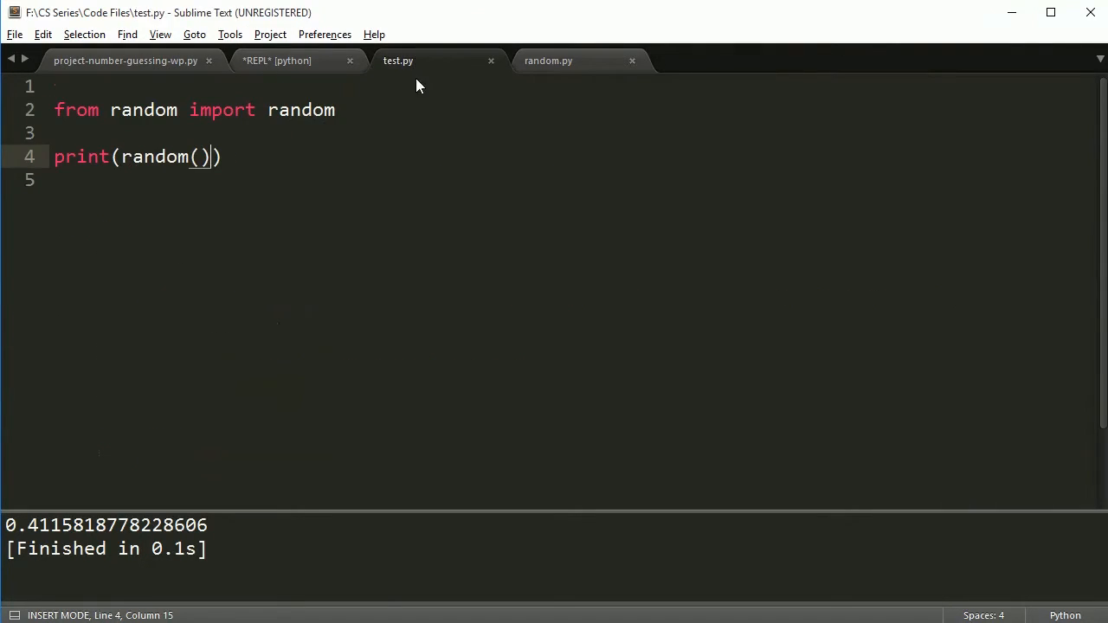
pyautogui.moveTo(463, 176)
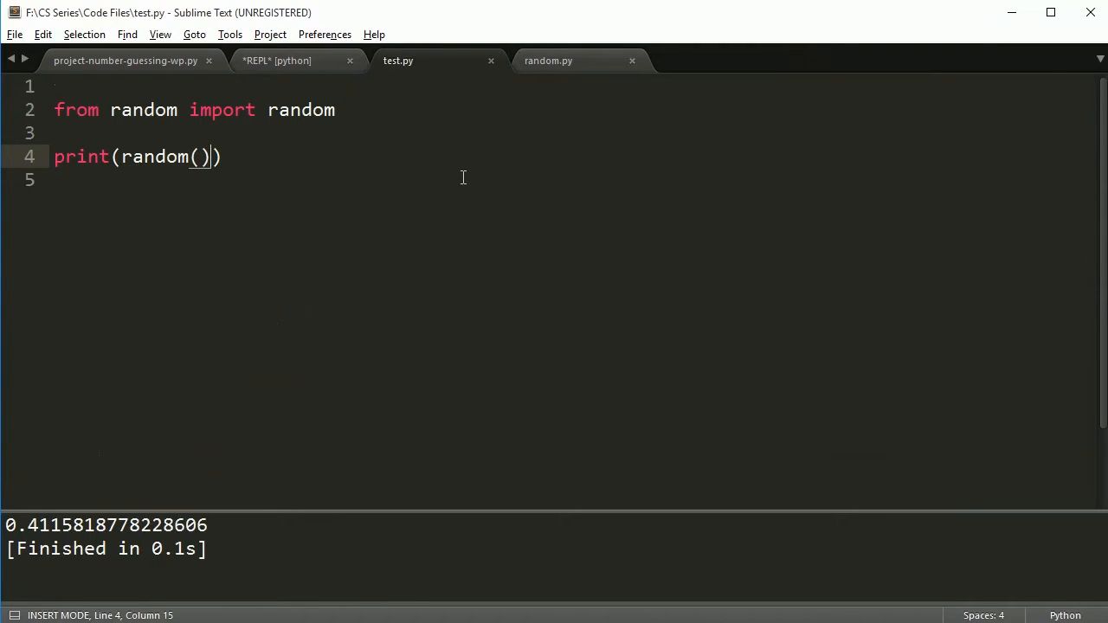
pyautogui.moveTo(457, 183)
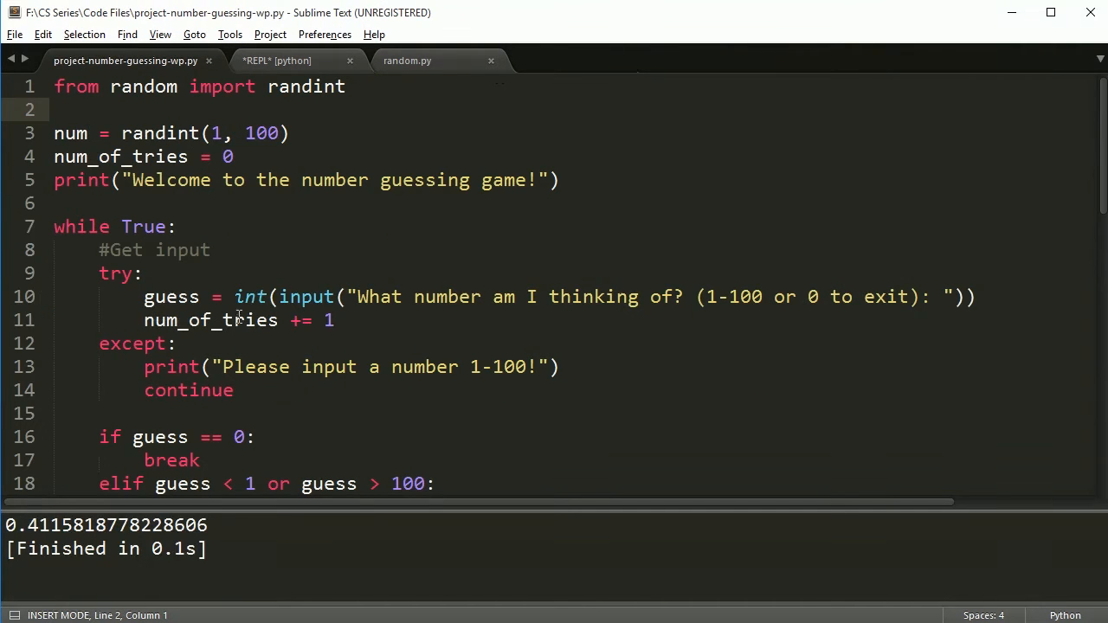
pyautogui.scroll(-3)
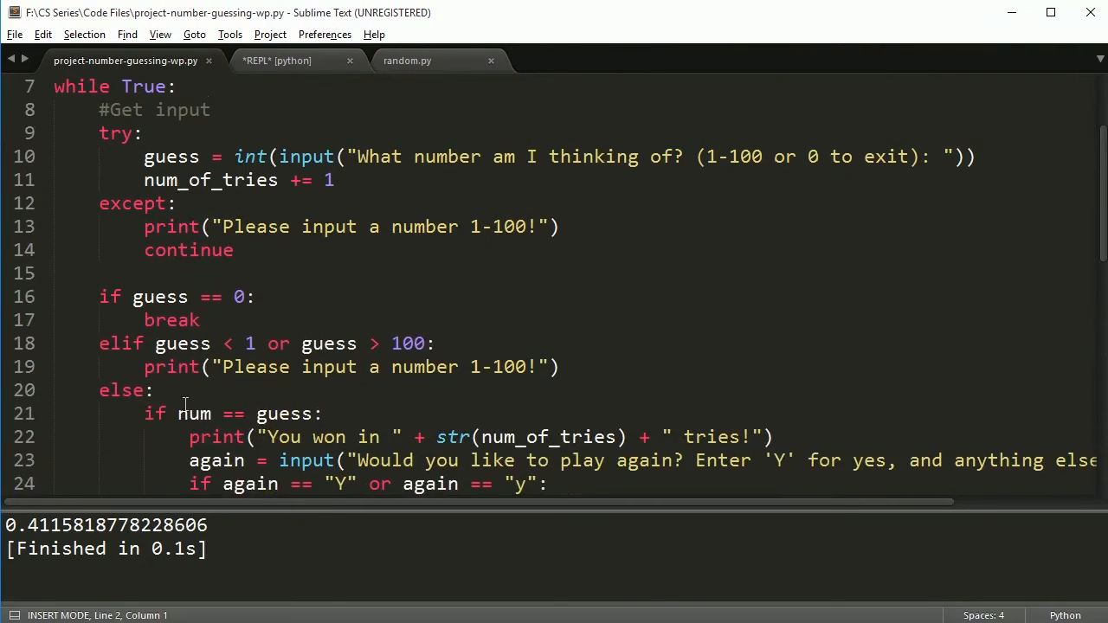
pyautogui.scroll(-3)
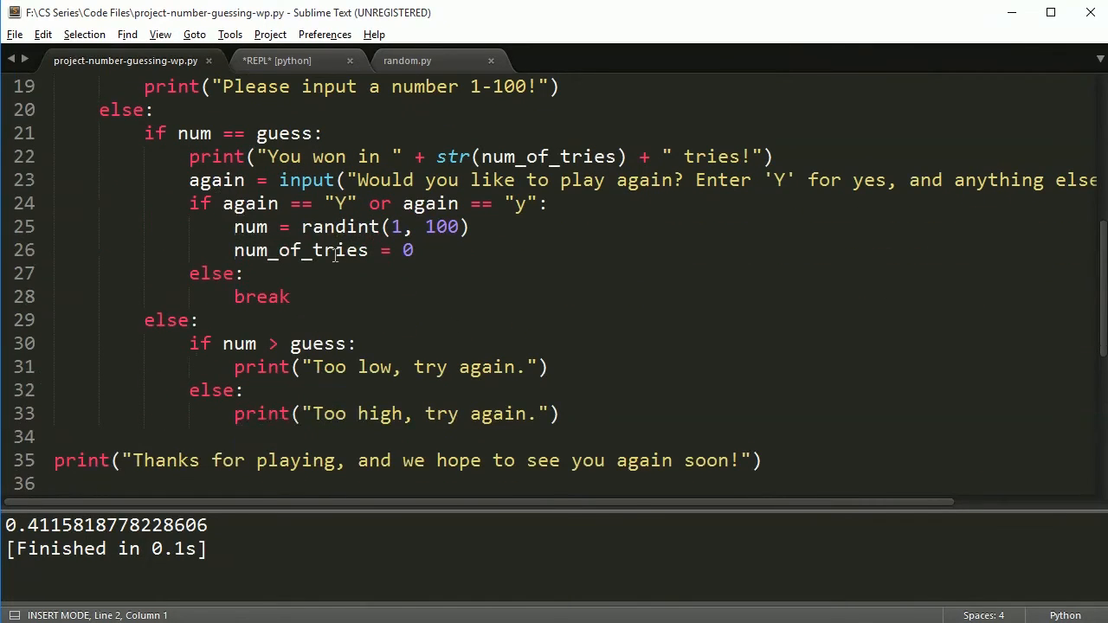
pyautogui.moveTo(318, 281)
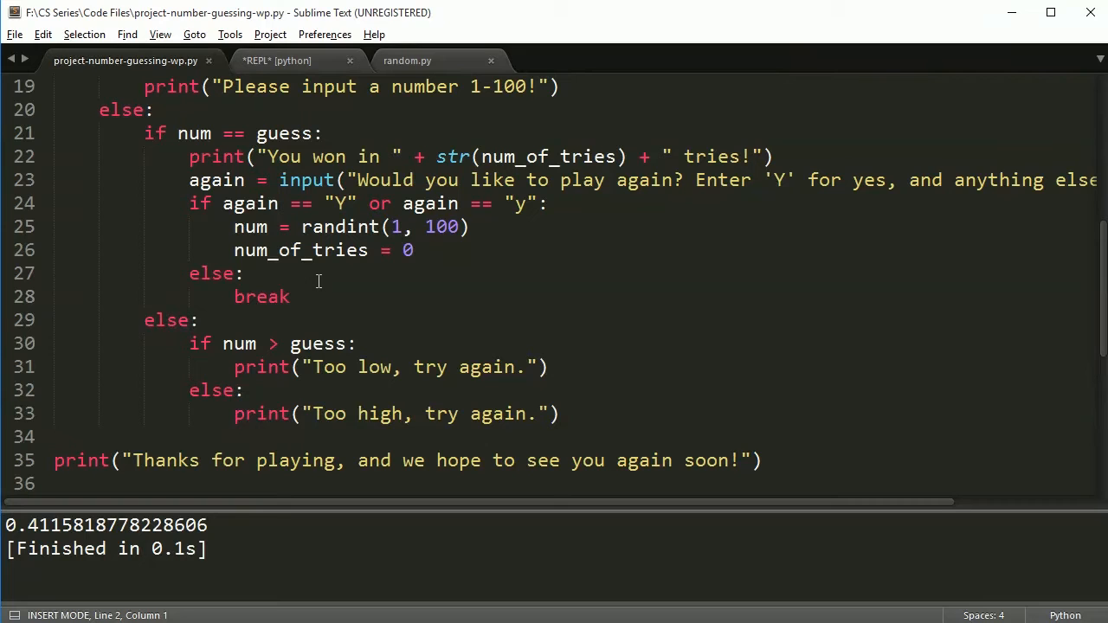
pyautogui.moveTo(364, 353)
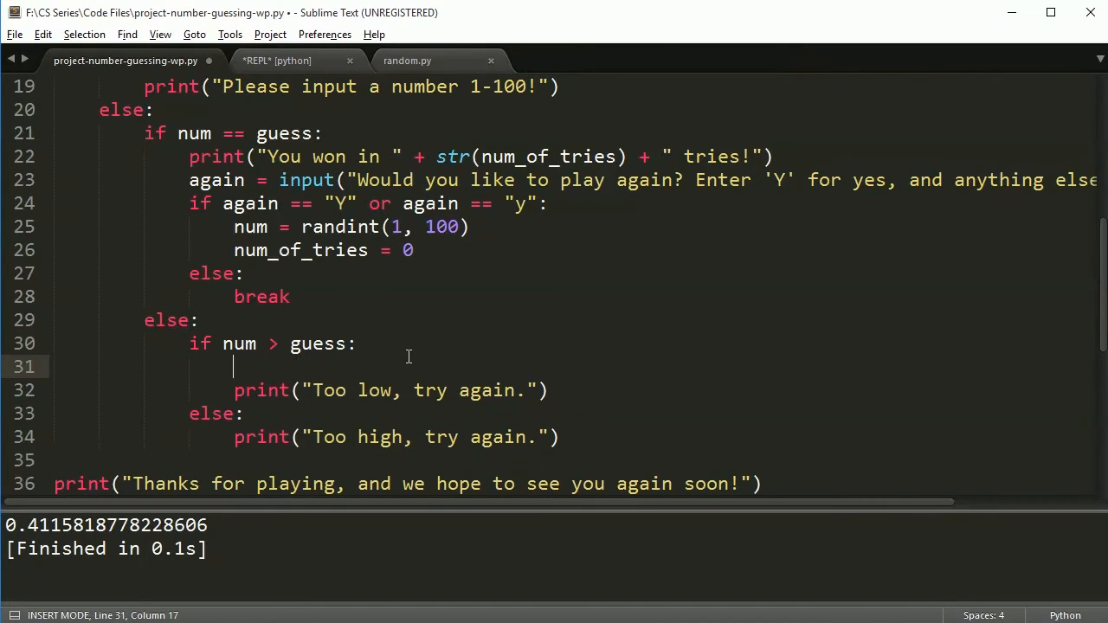
# - Add 'mock = randint(1,3)' under the too-low branch and start 'if mock == 1:'
pyautogui.write('mock =')
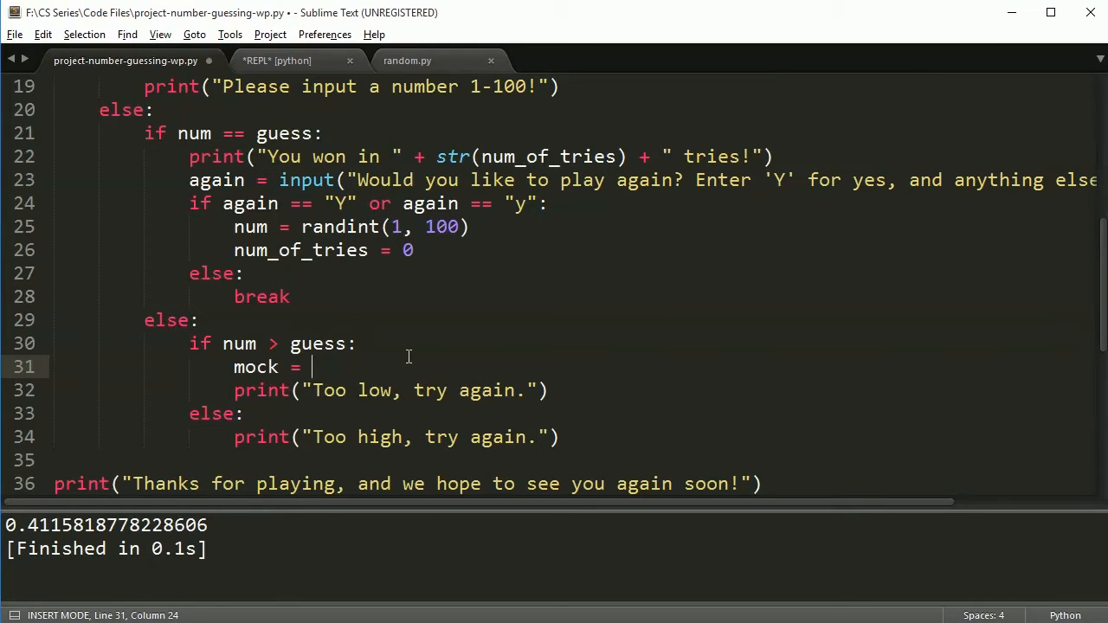
pyautogui.write('randint(1,3')
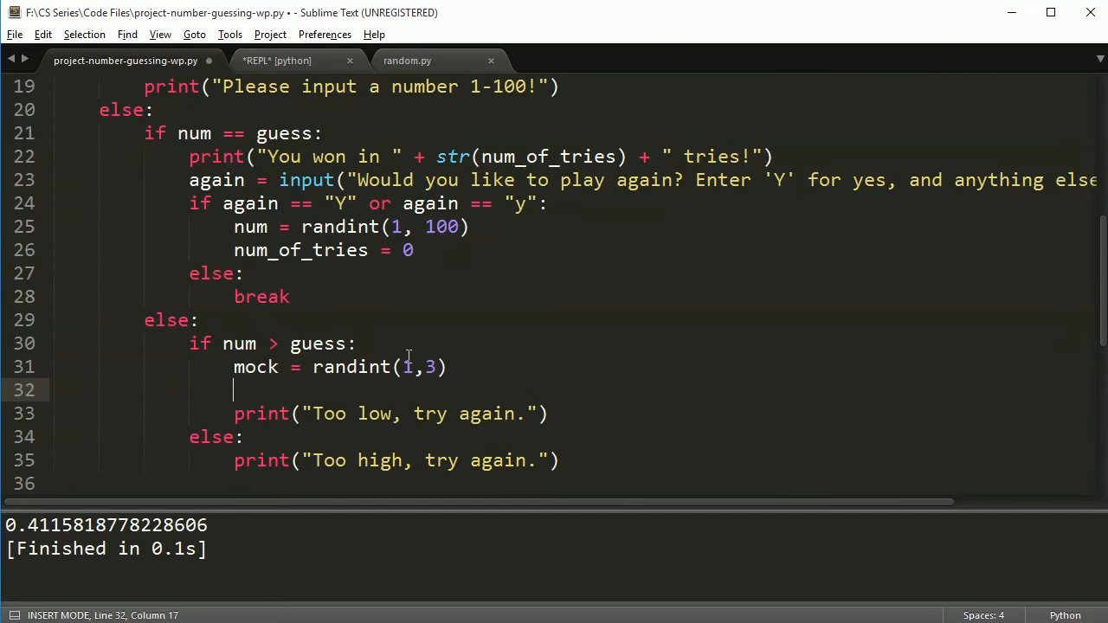
pyautogui.write('if')
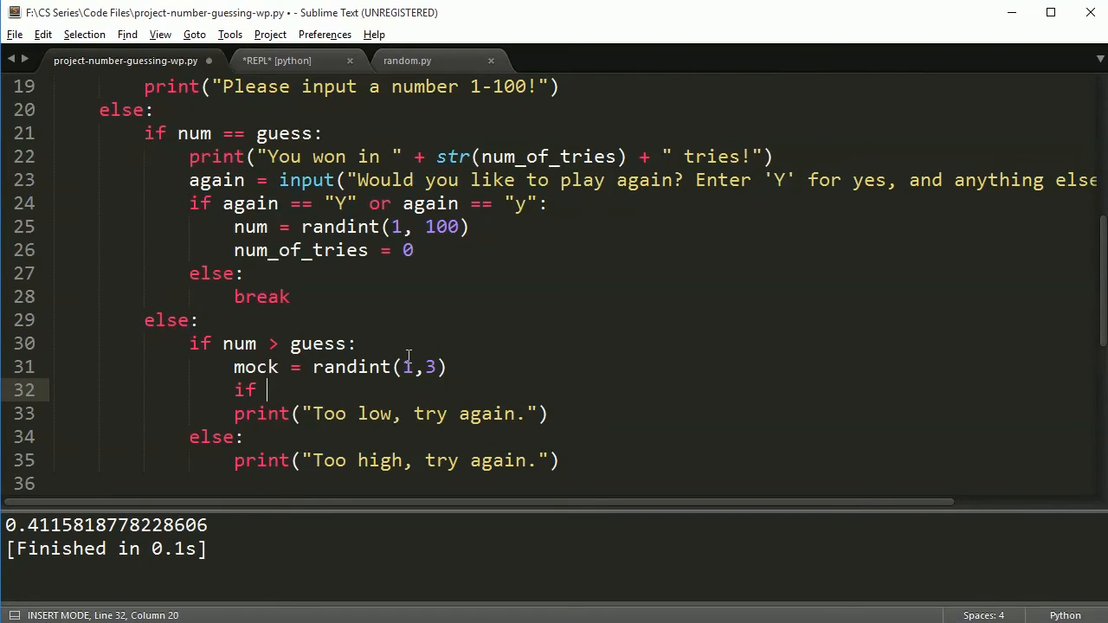
pyautogui.write('mock == 1:')
pyautogui.write('print')
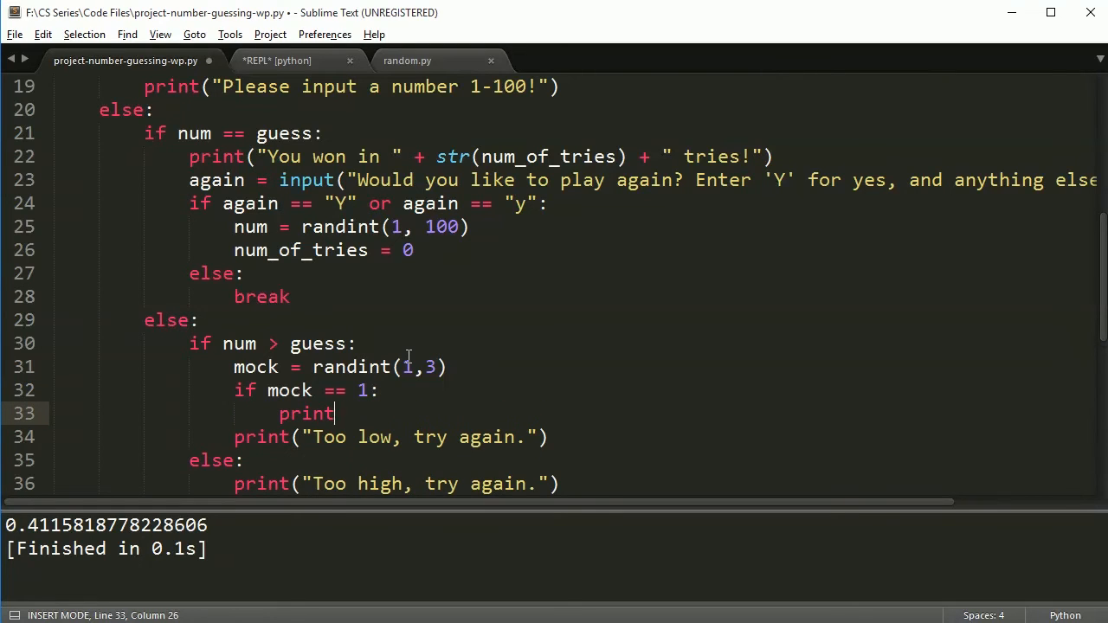
# - Print "Too low moron, try again!" when mock is 1 and begin 'elif mock == 2:'
pyautogui.write('("Too low mor")')
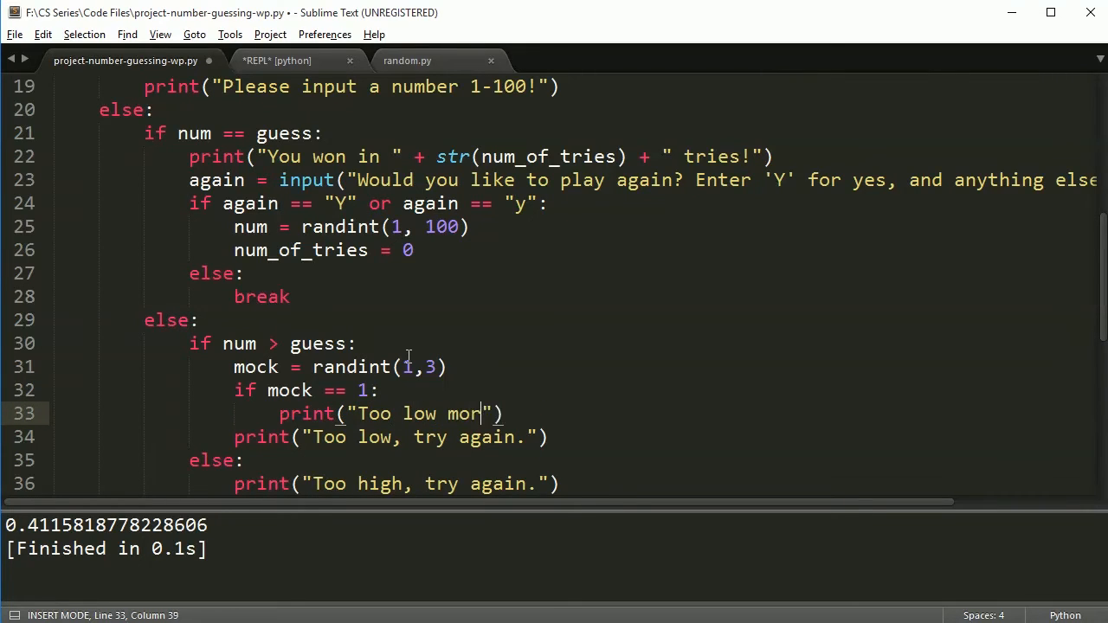
pyautogui.write('on, try again!')
pyautogui.write('elif')
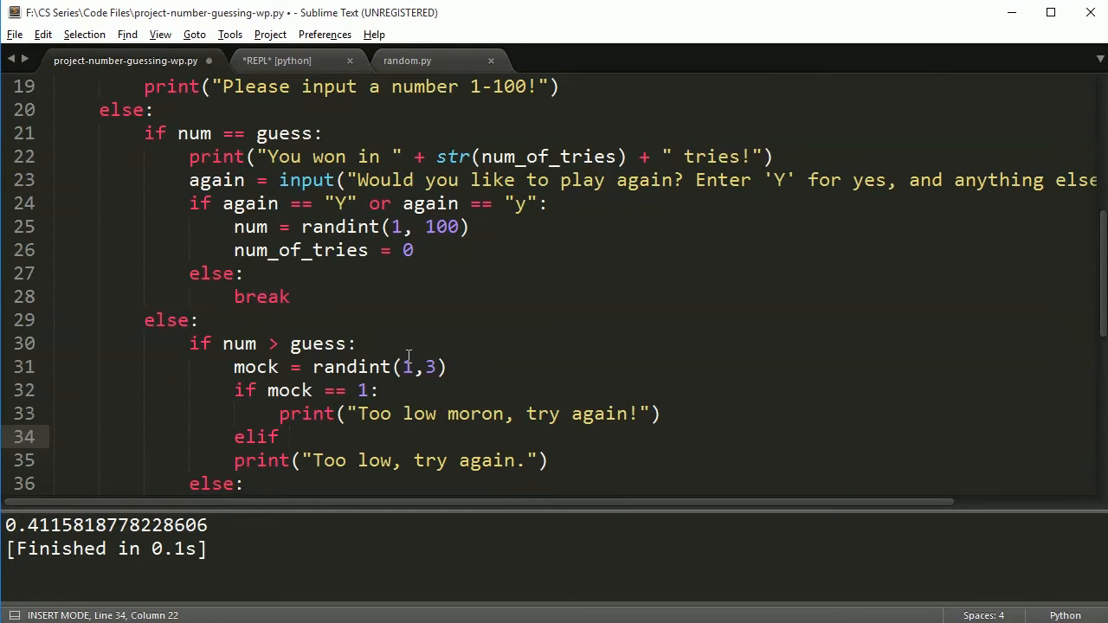
pyautogui.write('mock == 2:')
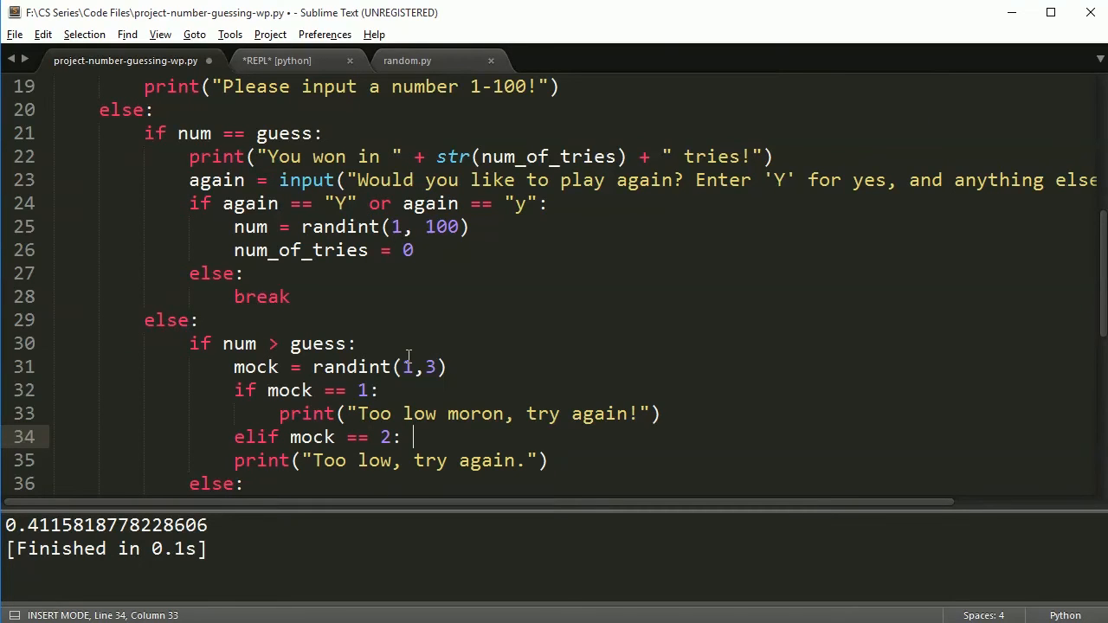
pyautogui.scroll(-3)
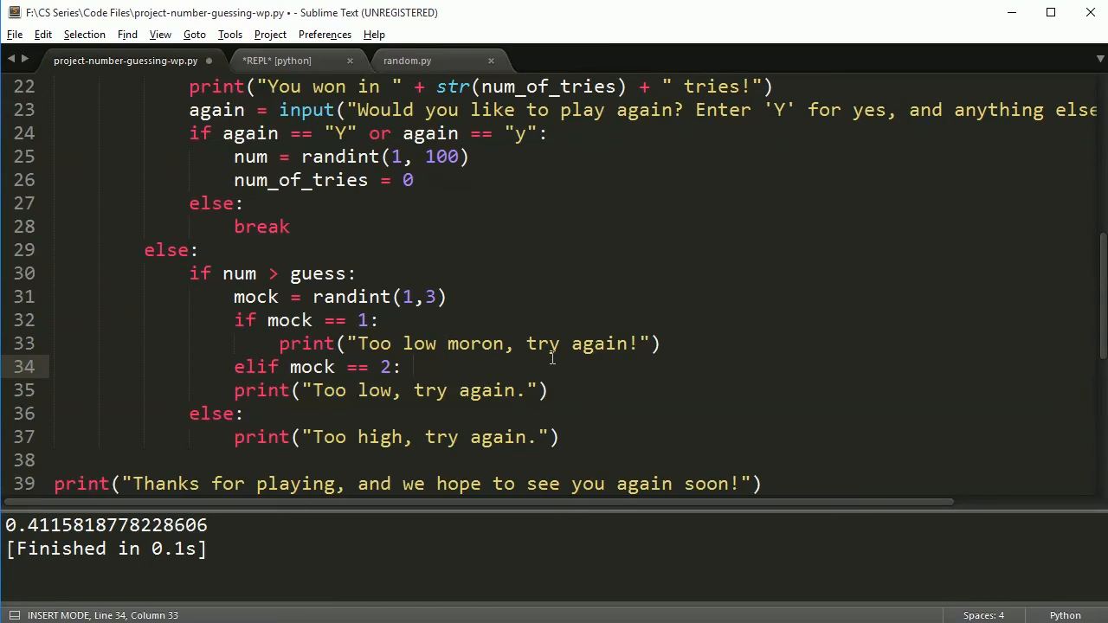
pyautogui.moveTo(613, 390)
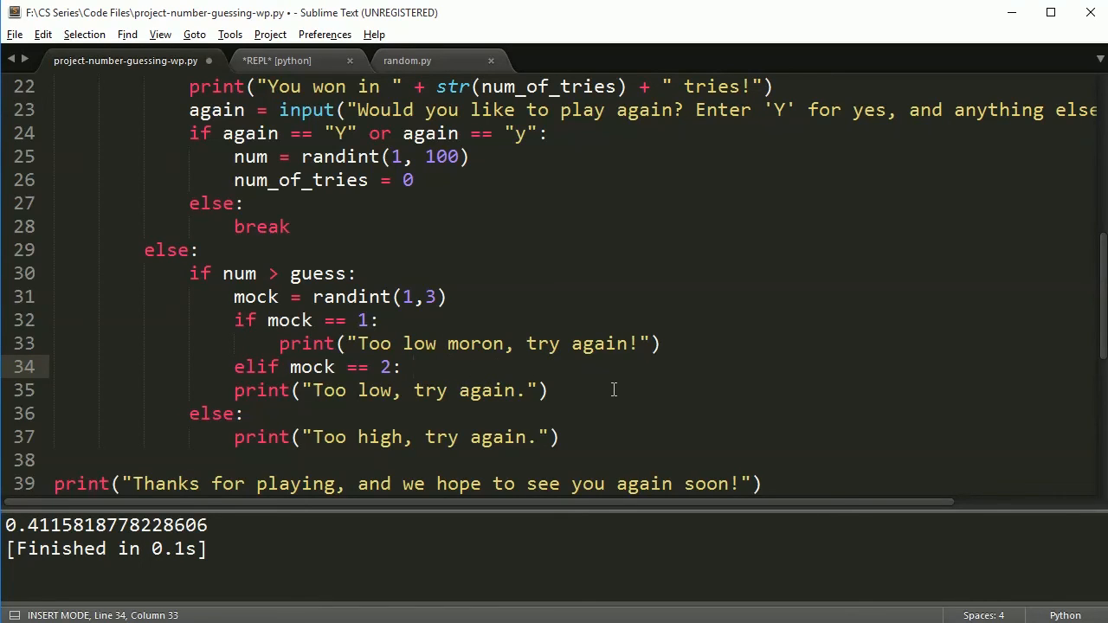
pyautogui.moveTo(682, 363)
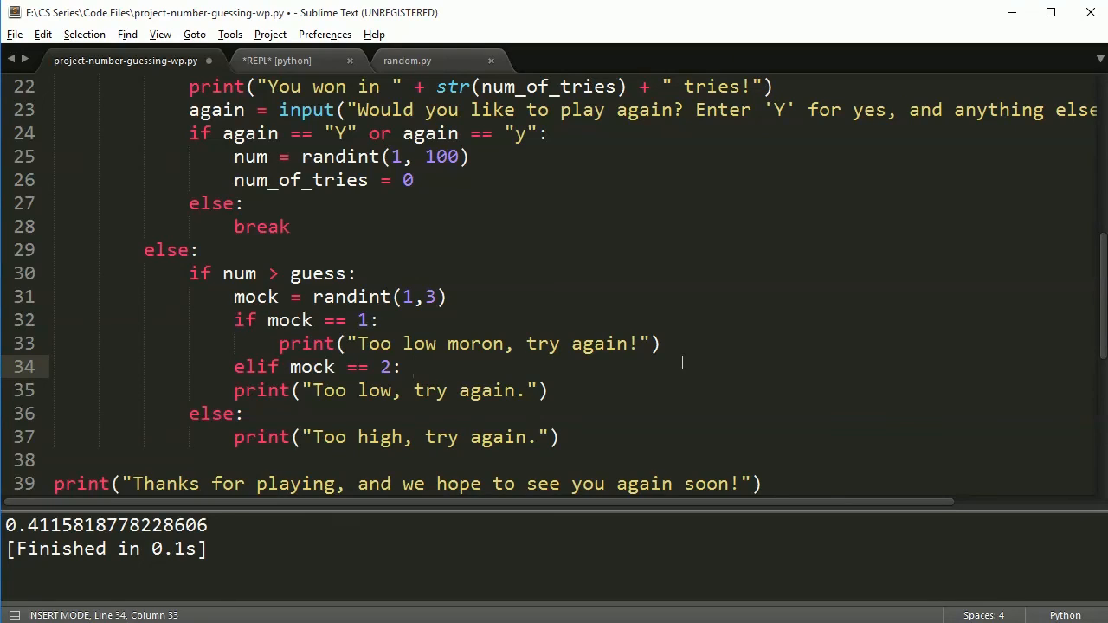
pyautogui.moveTo(700, 346)
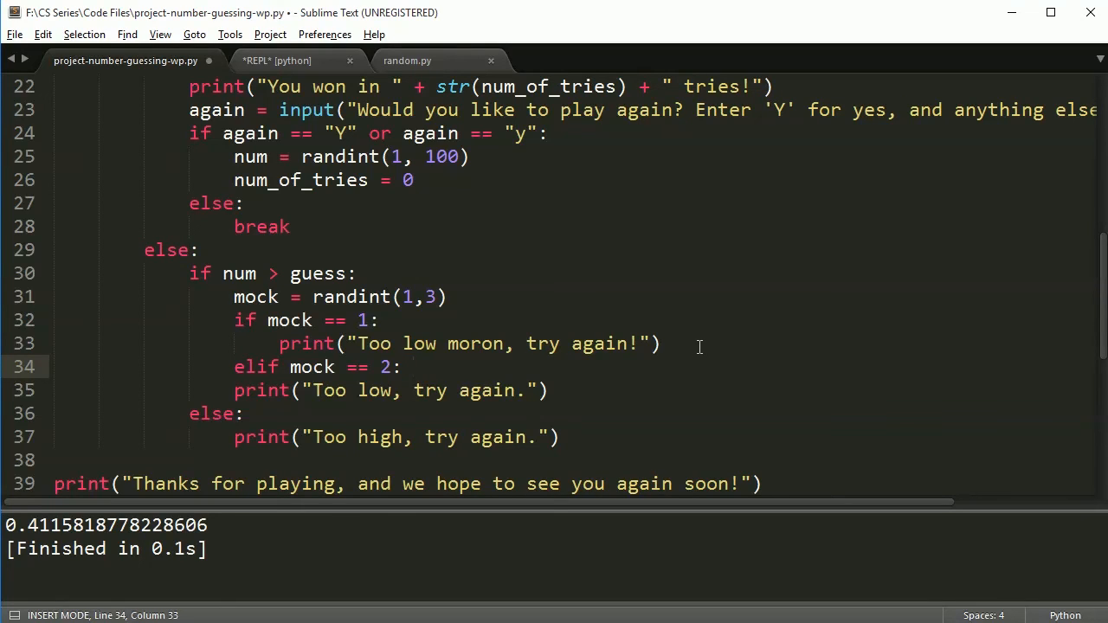